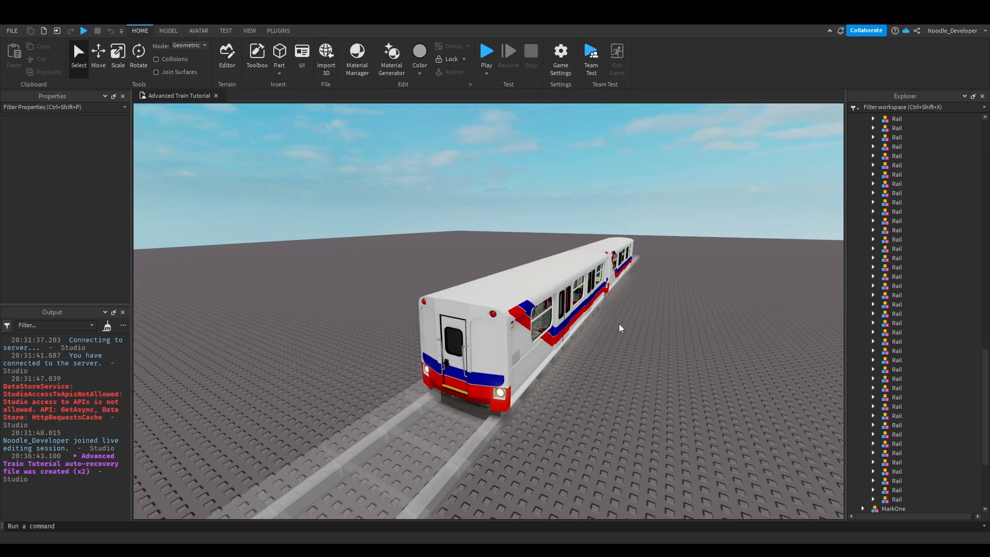
mouse_move(439, 524)
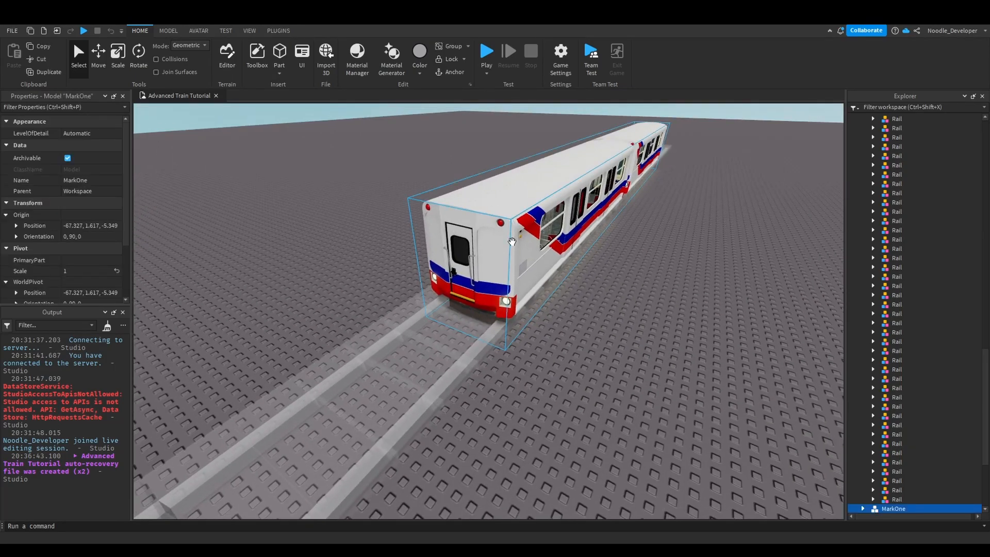
mouse_move(442, 177)
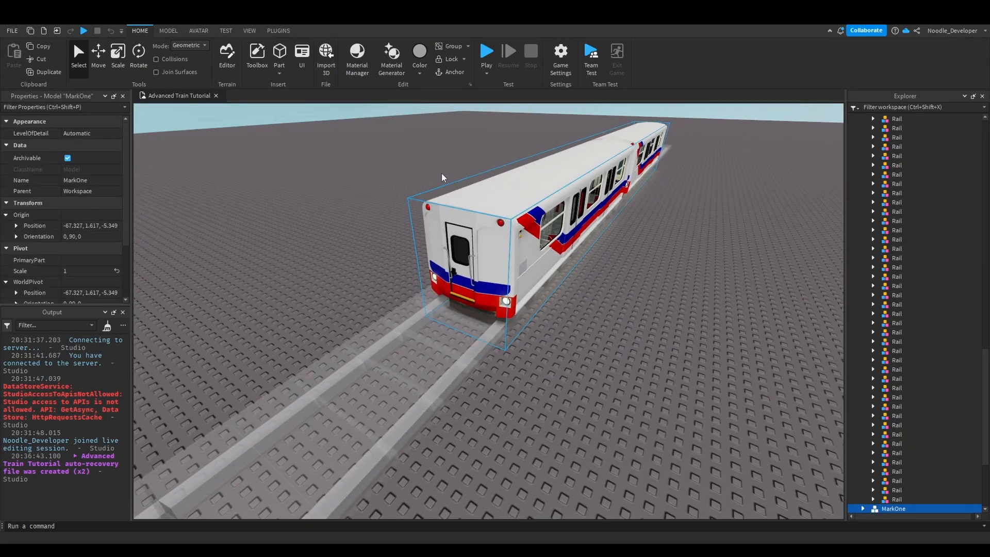
Step: Preview the coast recording by playing and stopping the Audacity track
drag(441, 177, 780, 268)
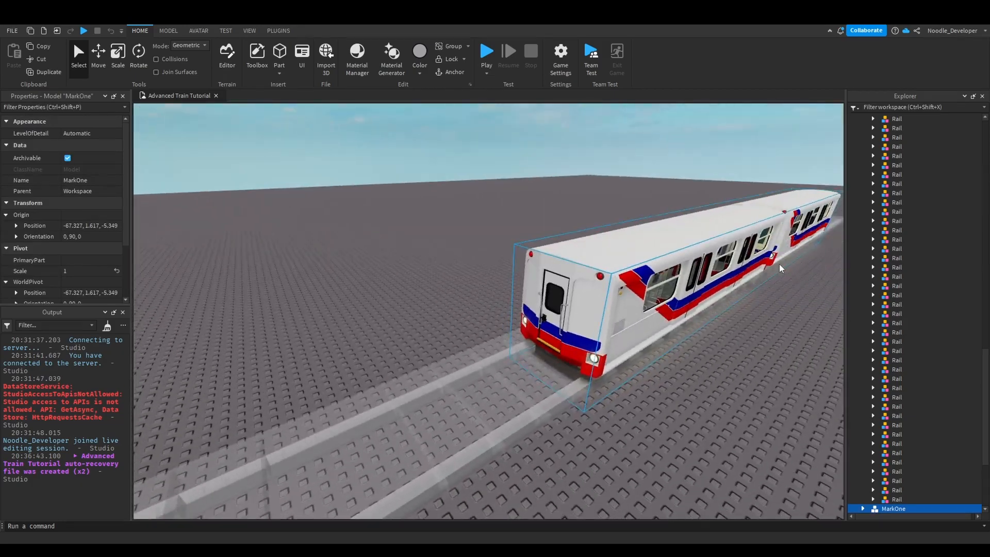
click(763, 347)
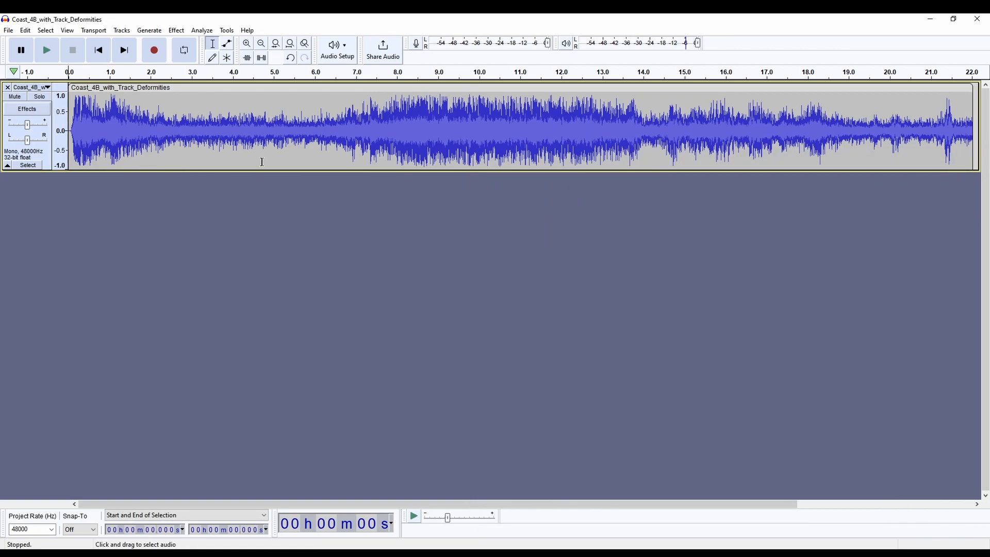
mouse_move(189, 111)
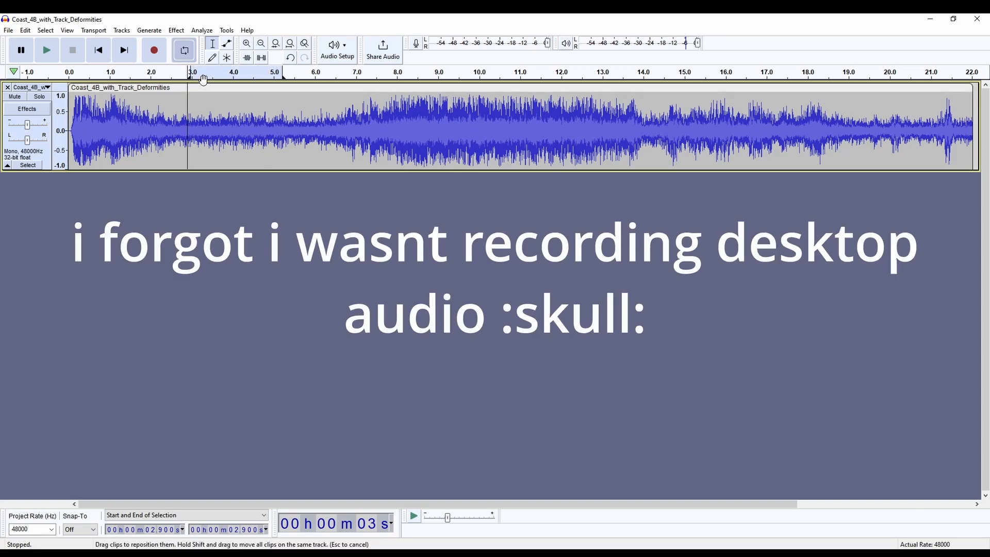
click(46, 50)
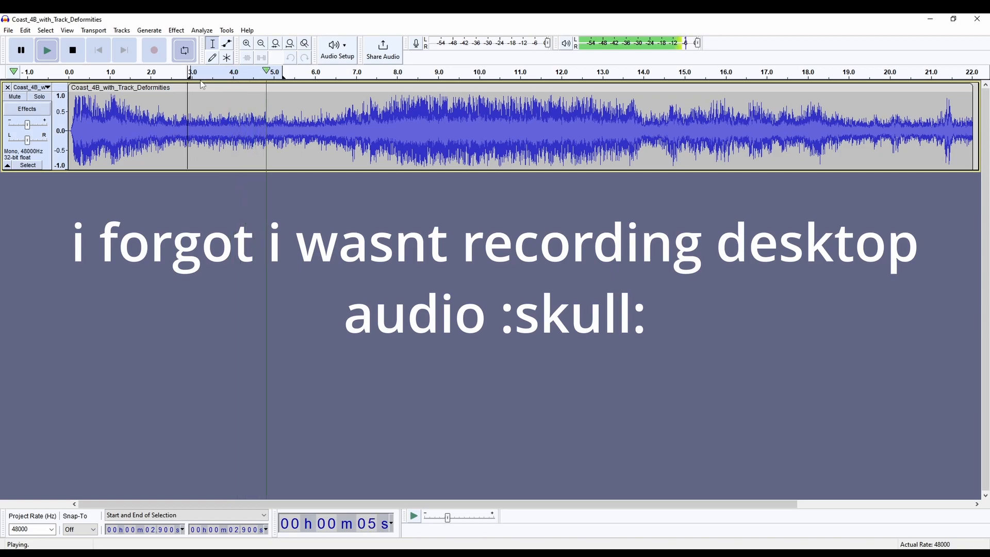
click(72, 50)
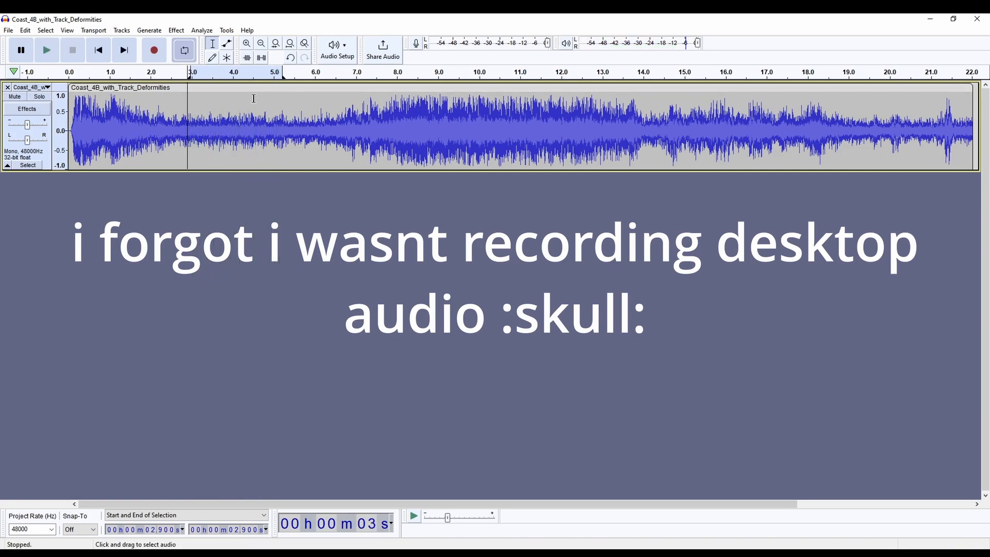
Step: Remove the audio after about two seconds and loop the short clip
drag(179, 126, 191, 126)
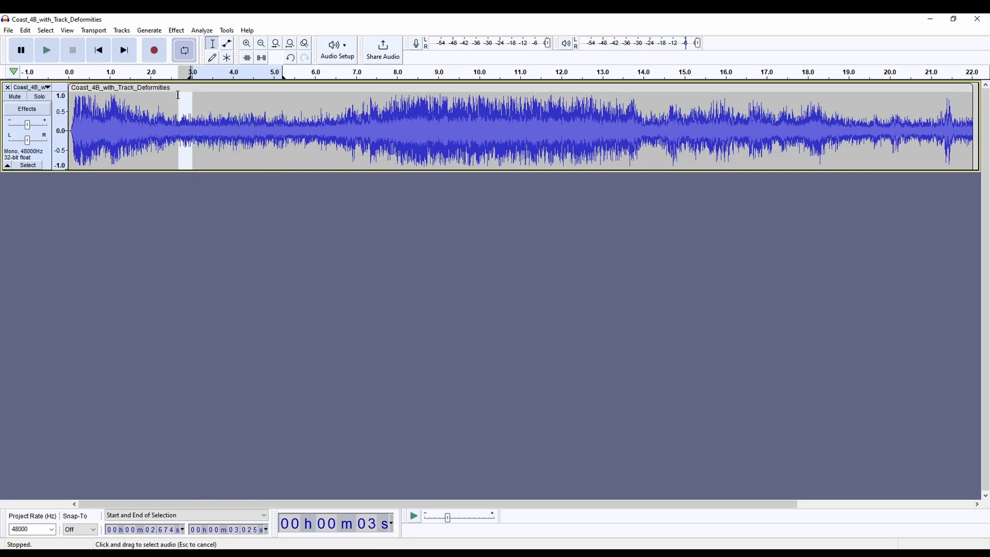
drag(183, 126, 191, 126)
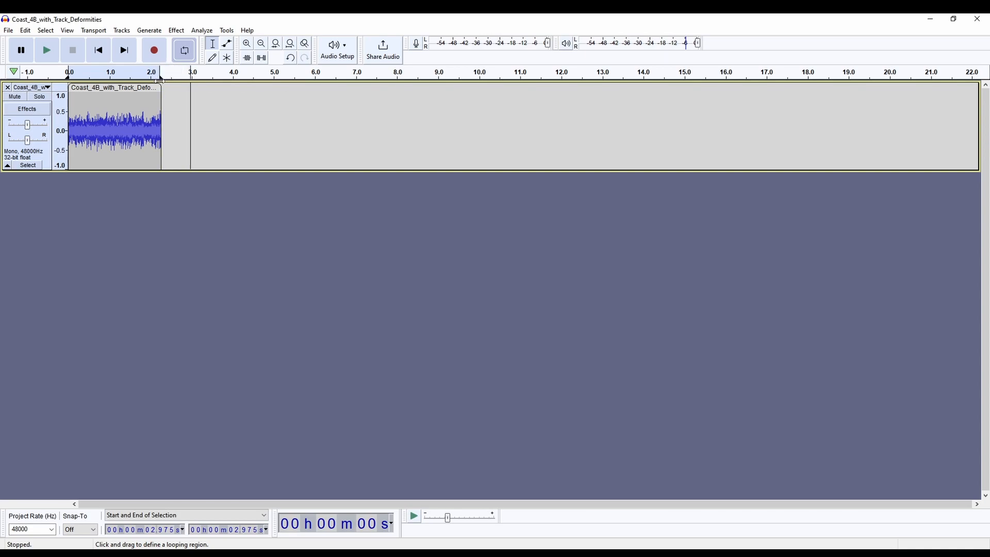
click(46, 50)
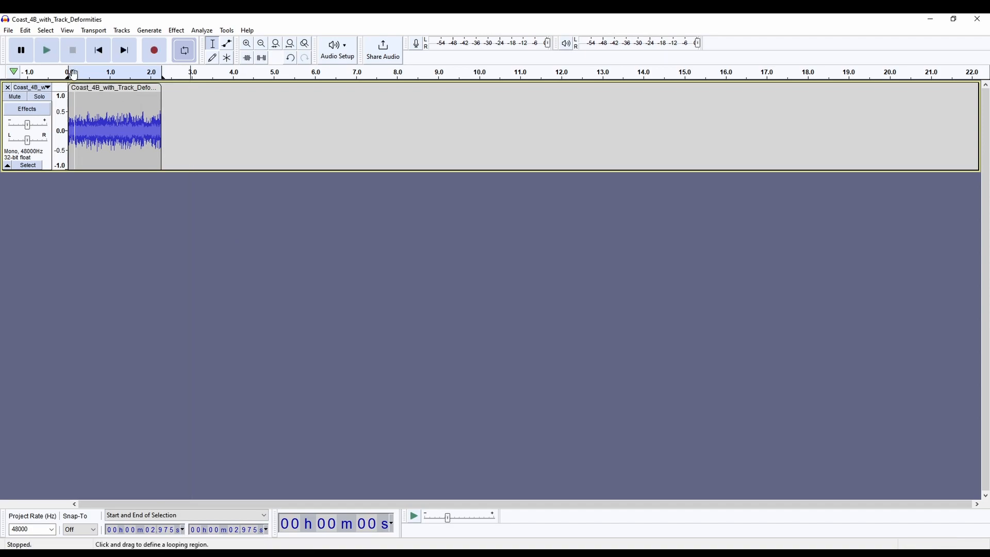
click(46, 50)
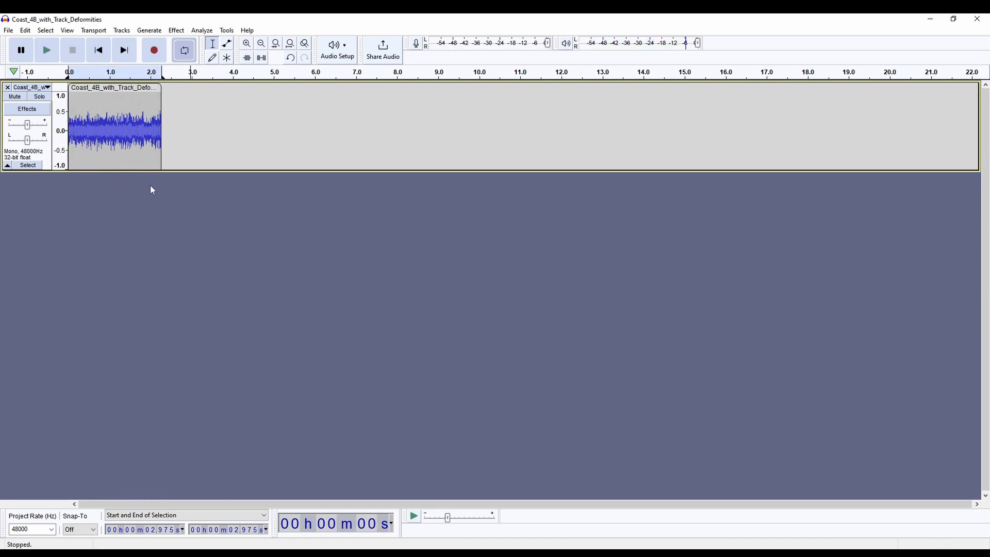
Step: Export the trimmed clip as an MP3 named 'Looped Engine Sound'
click(8, 29)
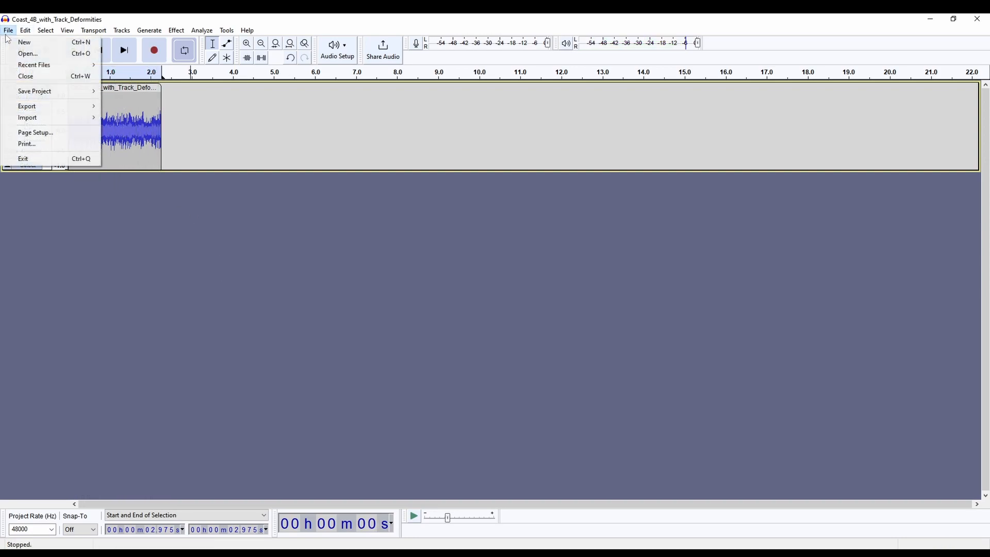
mouse_move(27, 105)
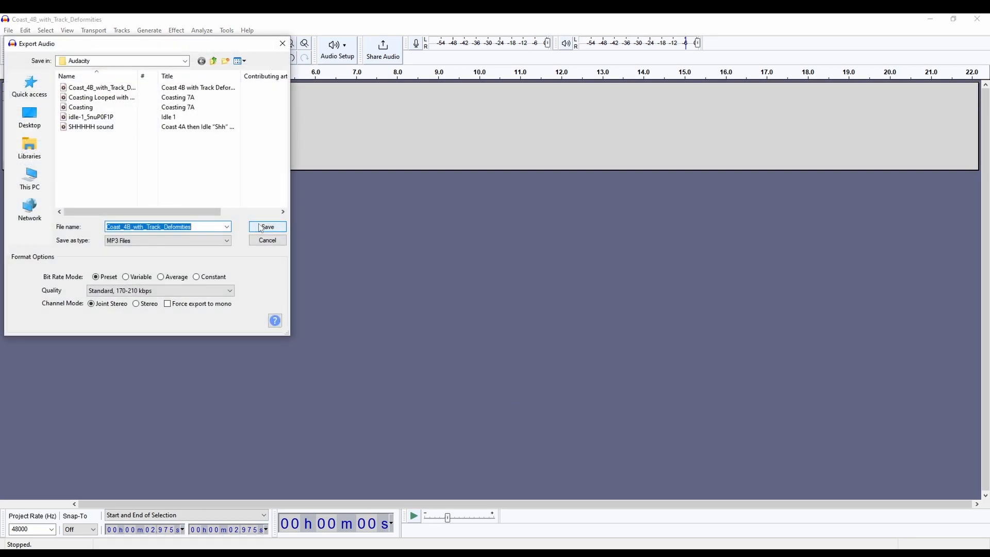
click(164, 226)
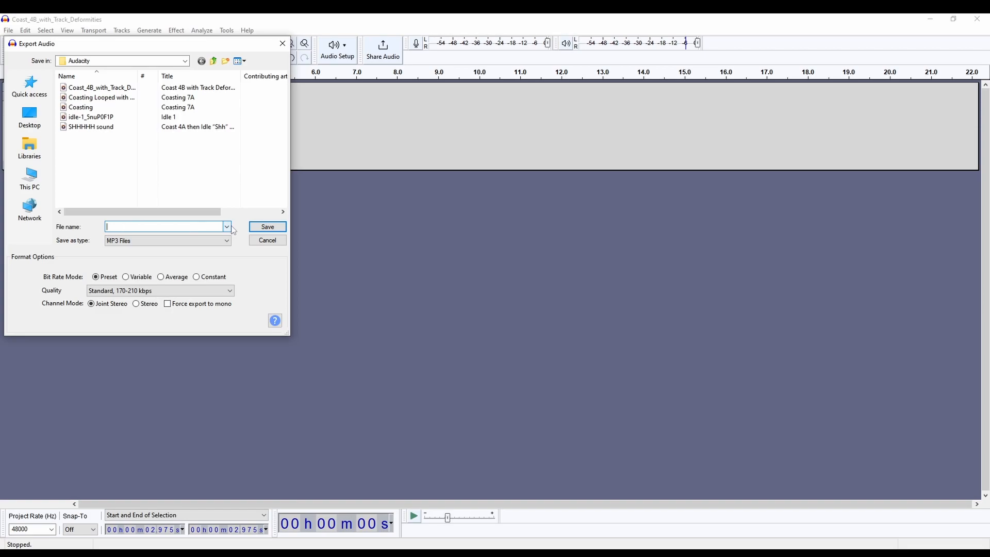
text(P)
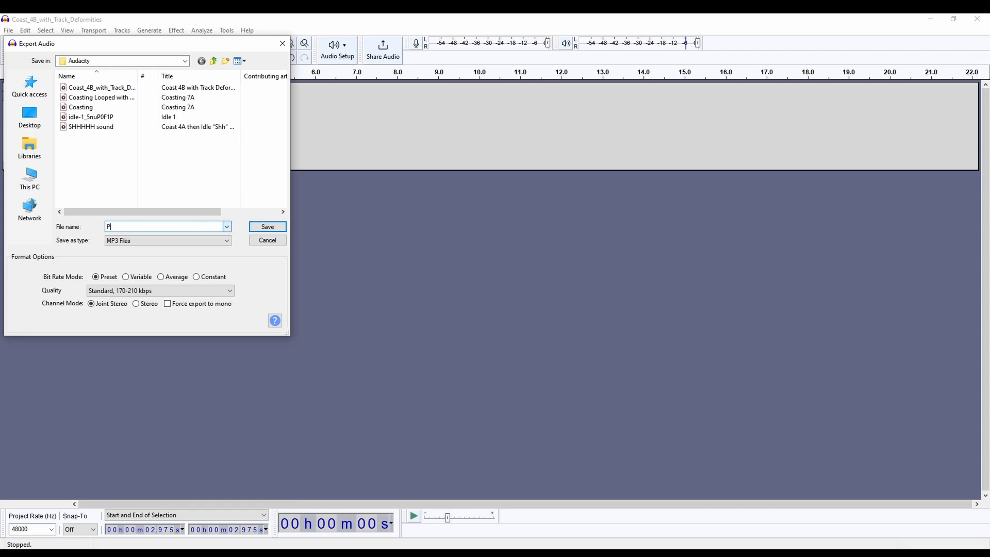
text(Engine)
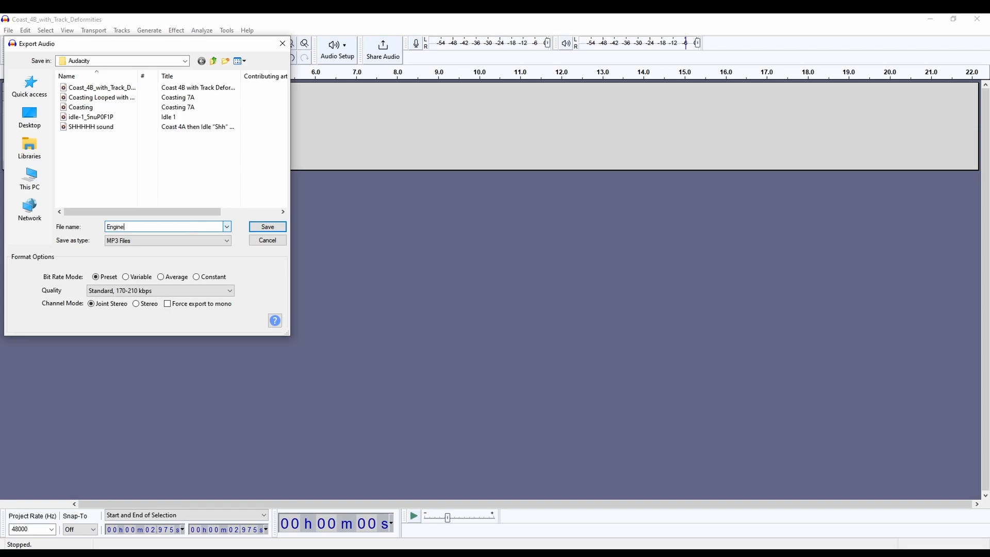
key(ctrl+a)
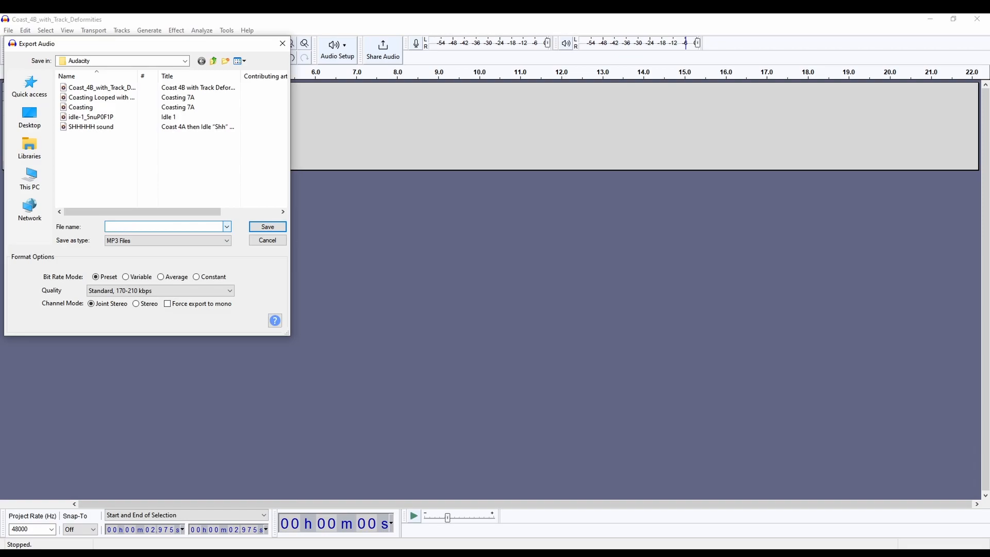
text(Looped)
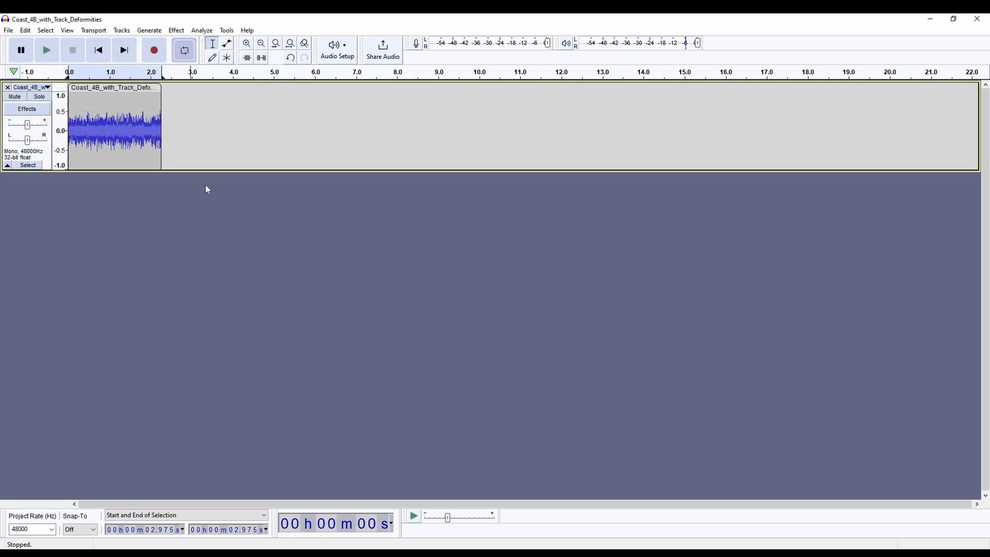
mouse_move(354, 270)
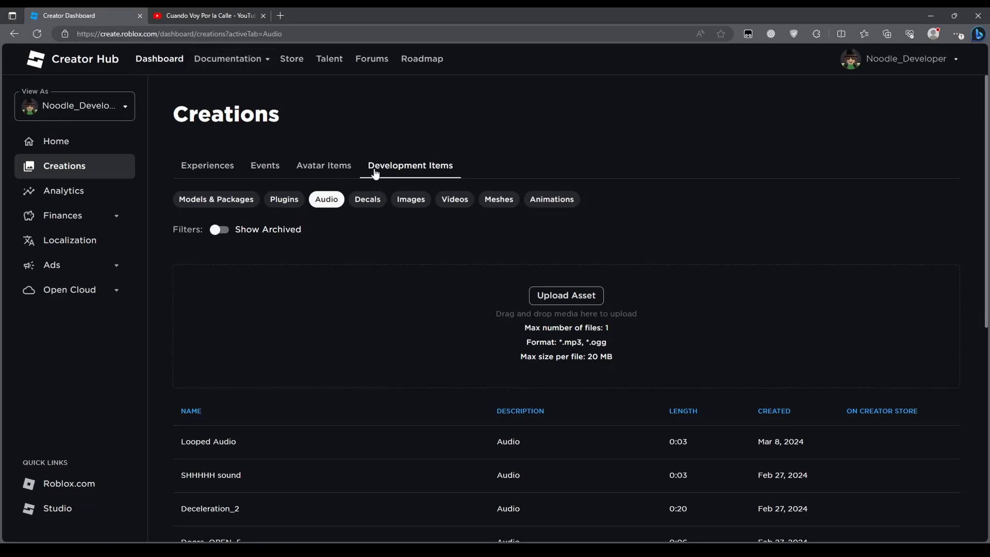
Step: Upload the Looped Engine Sound file as an audio asset and open its page
click(565, 295)
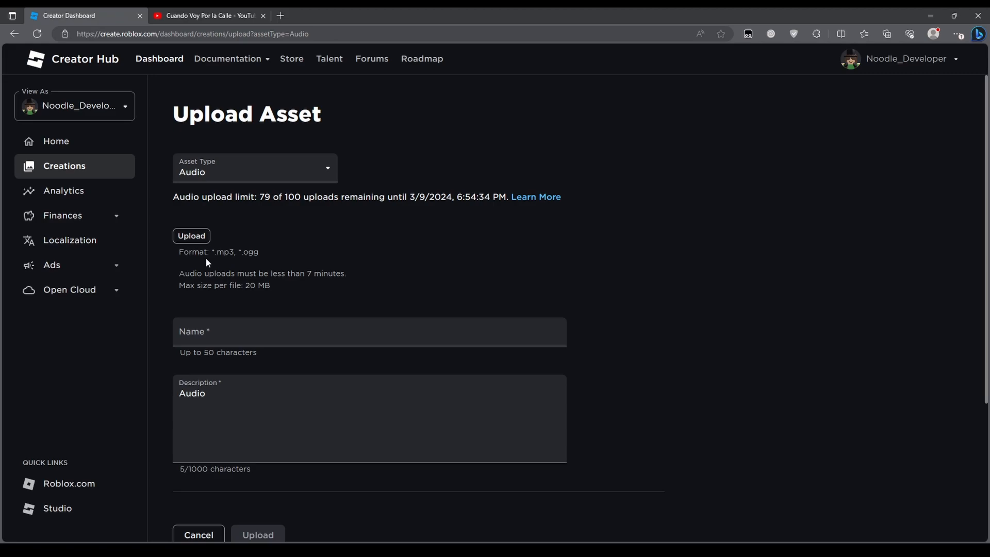
click(191, 236)
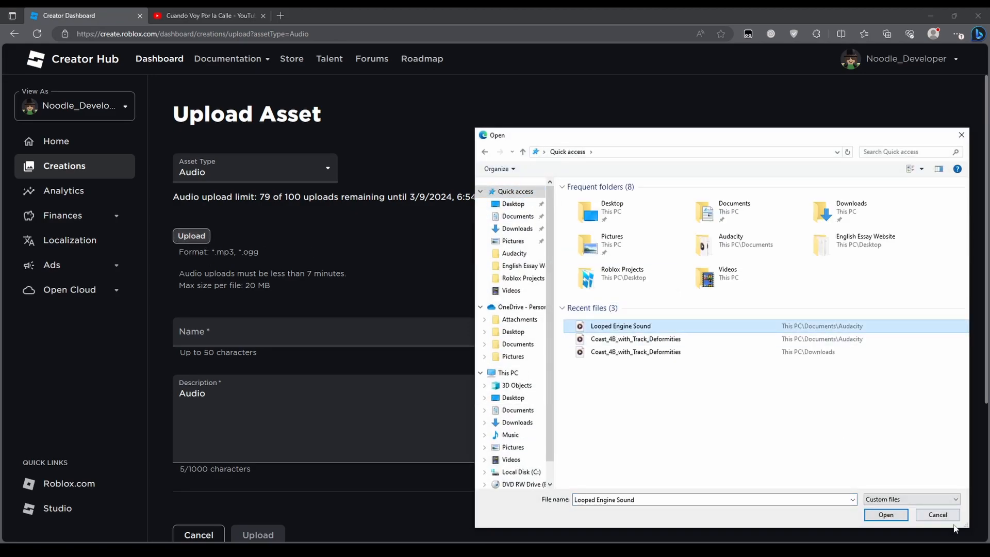
click(886, 514)
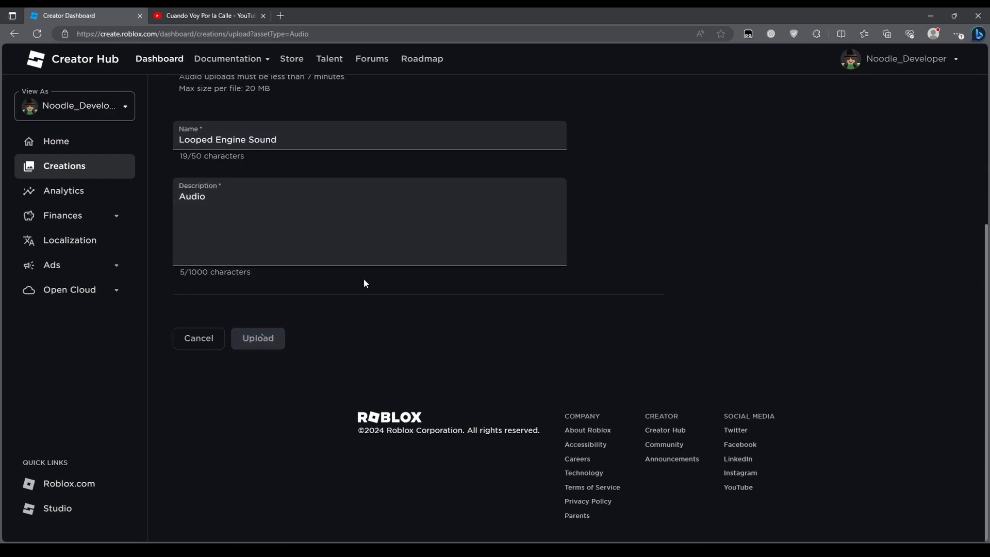
click(258, 338)
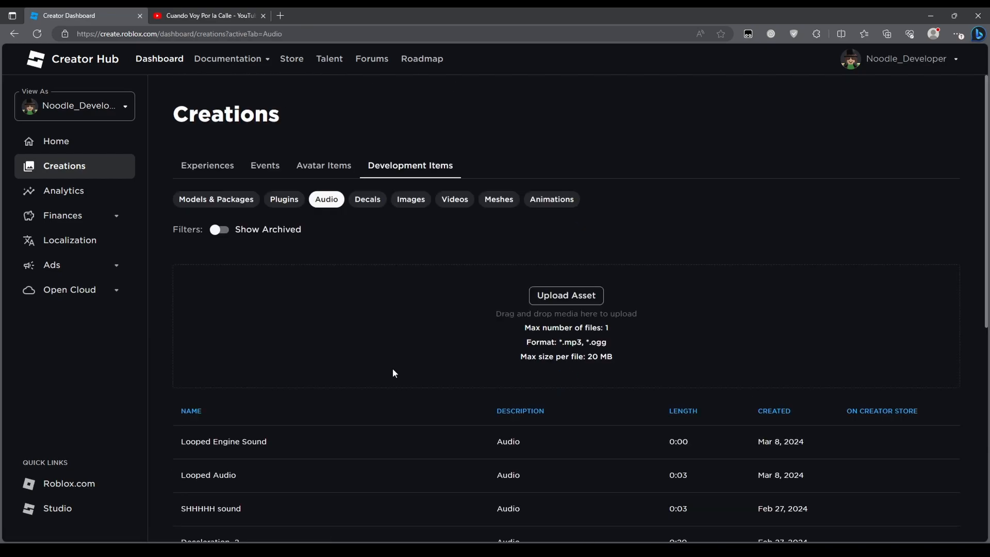
click(223, 442)
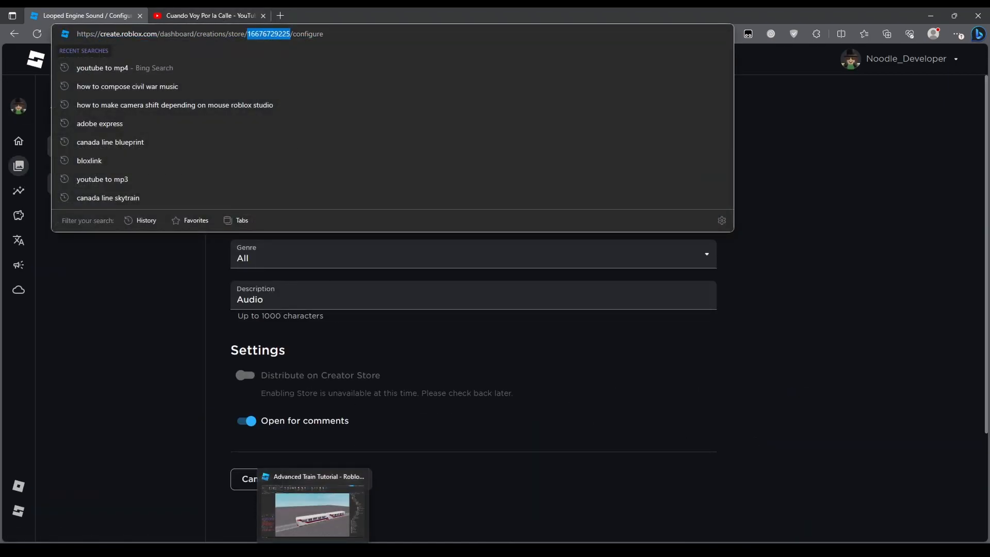
click(312, 511)
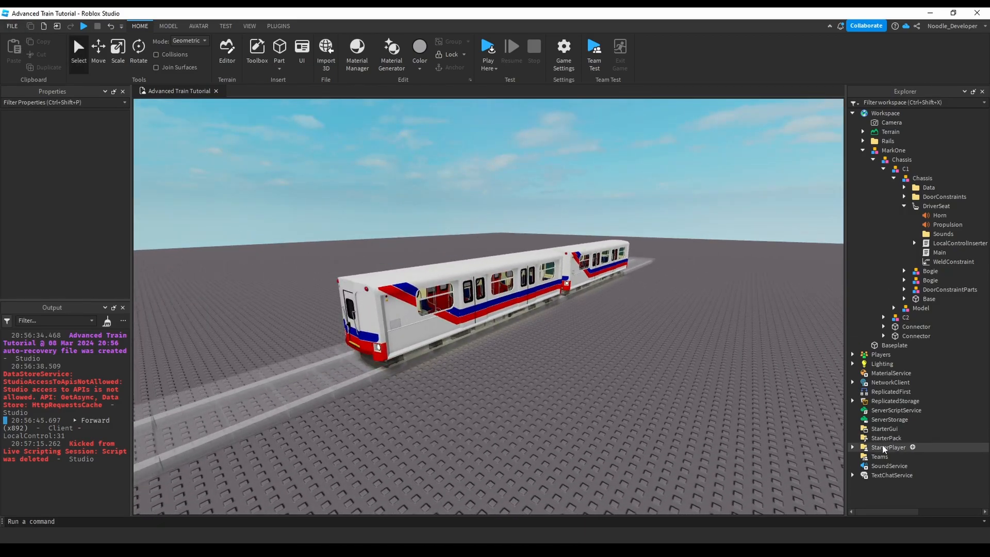
Step: Add a Sound to SoundService using the uploaded engine audio ID and preview it
click(889, 465)
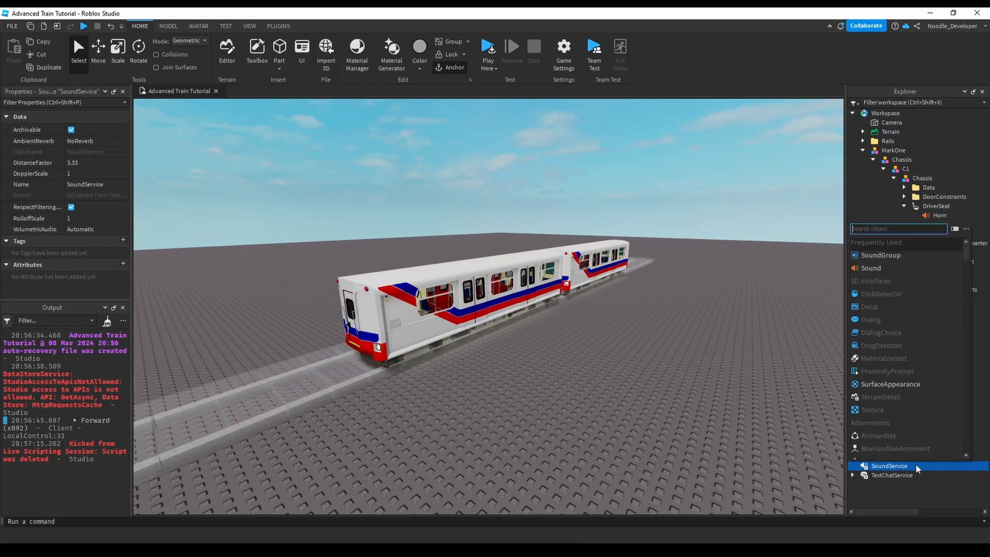
click(869, 268)
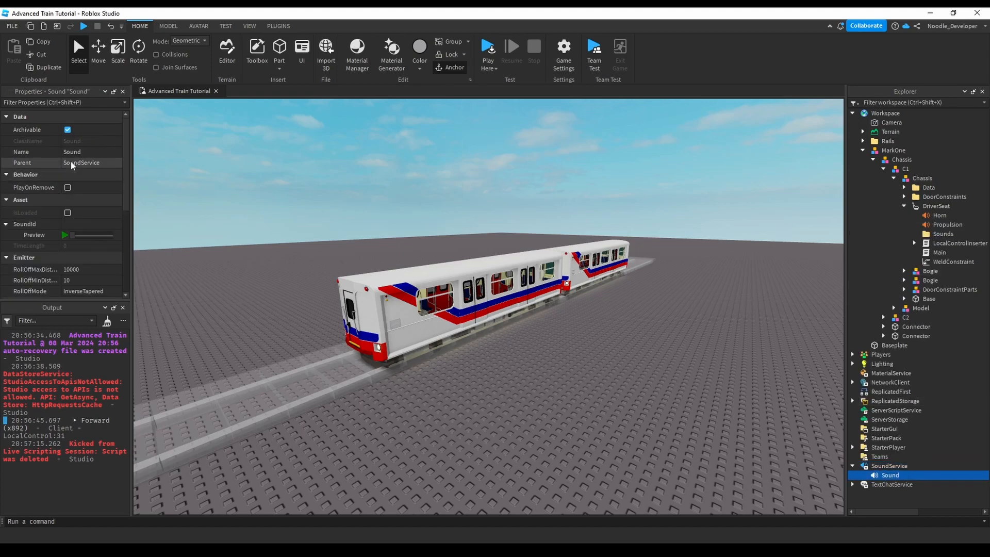
click(90, 224)
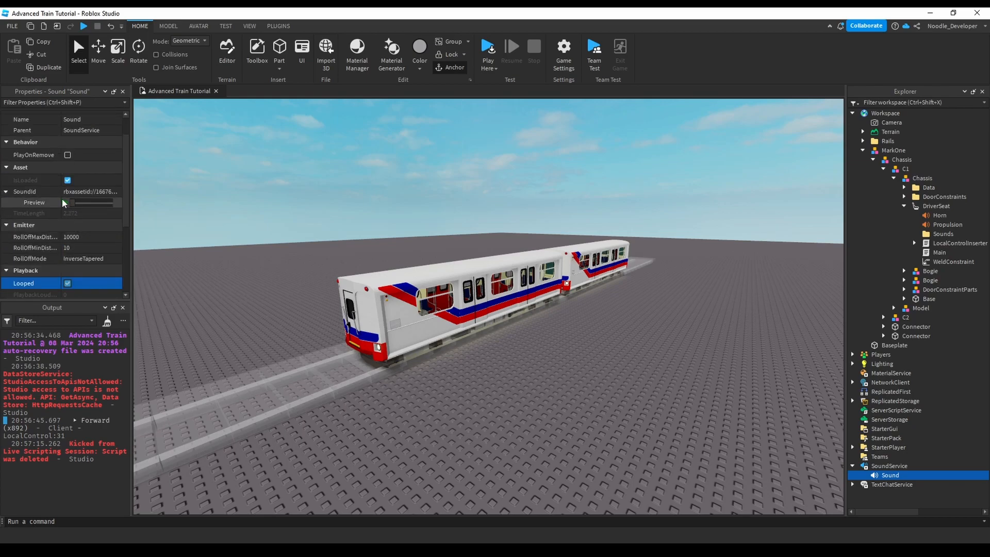
click(65, 202)
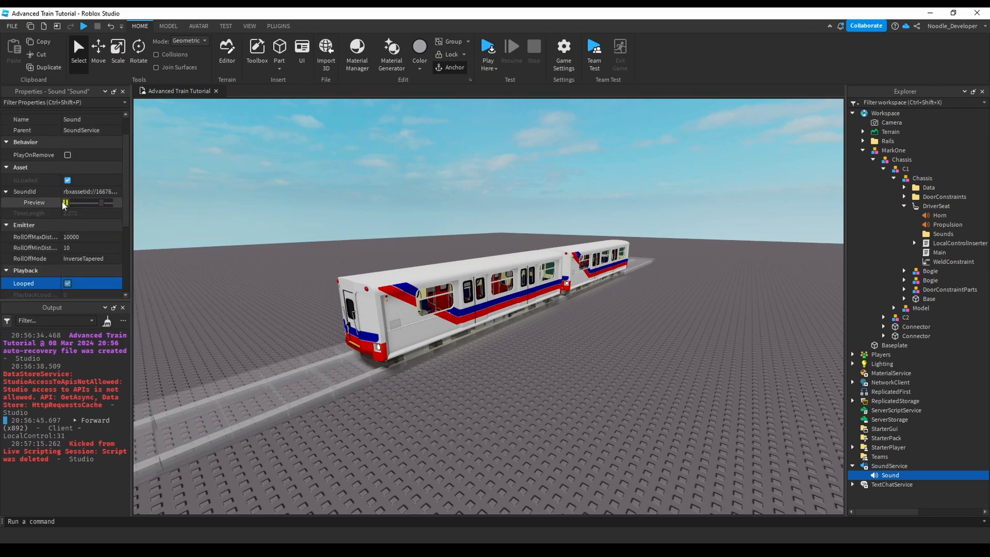
click(65, 203)
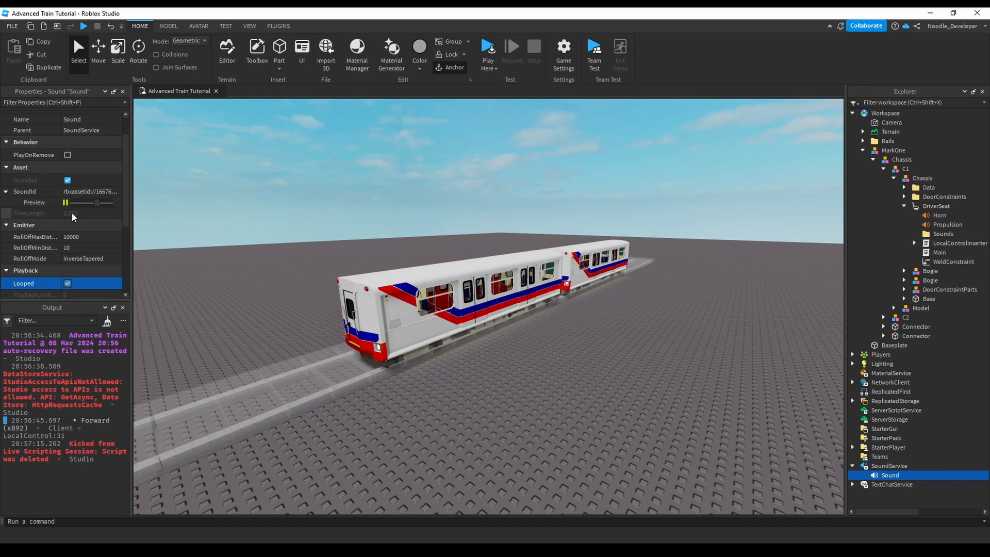
click(65, 203)
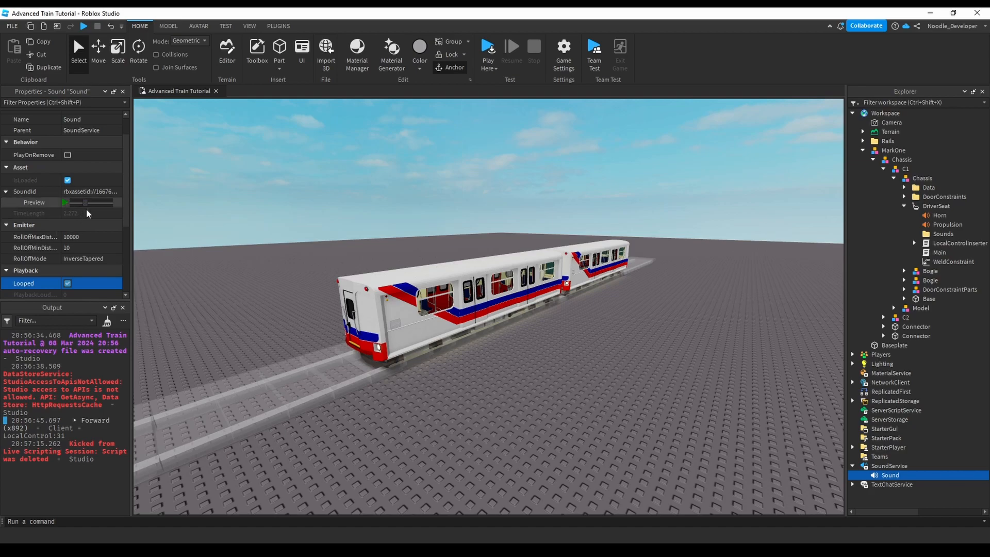
click(64, 202)
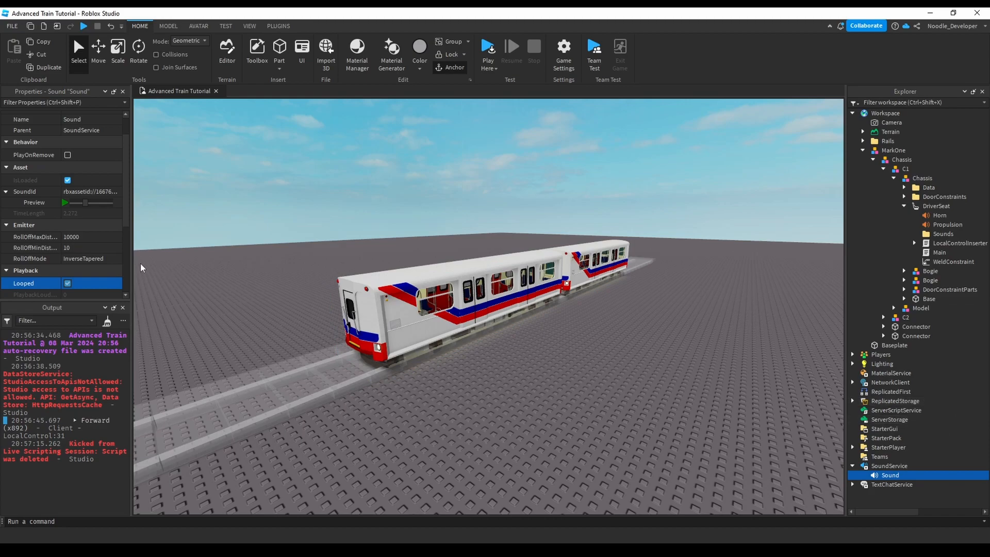
Step: Rename the sound to Engine, raise its volume, and preview it again
scroll(down, 3)
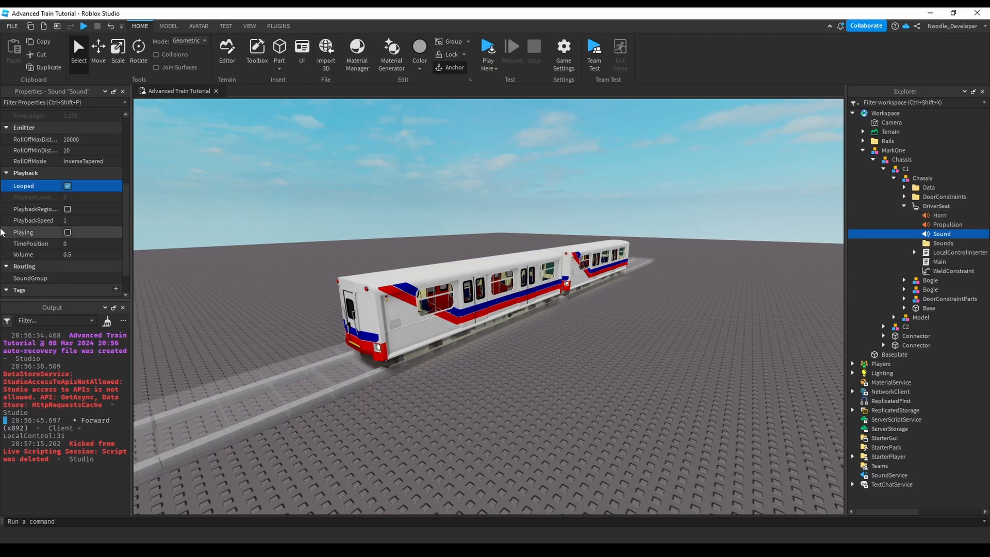
double_click(940, 234)
text(Engine)
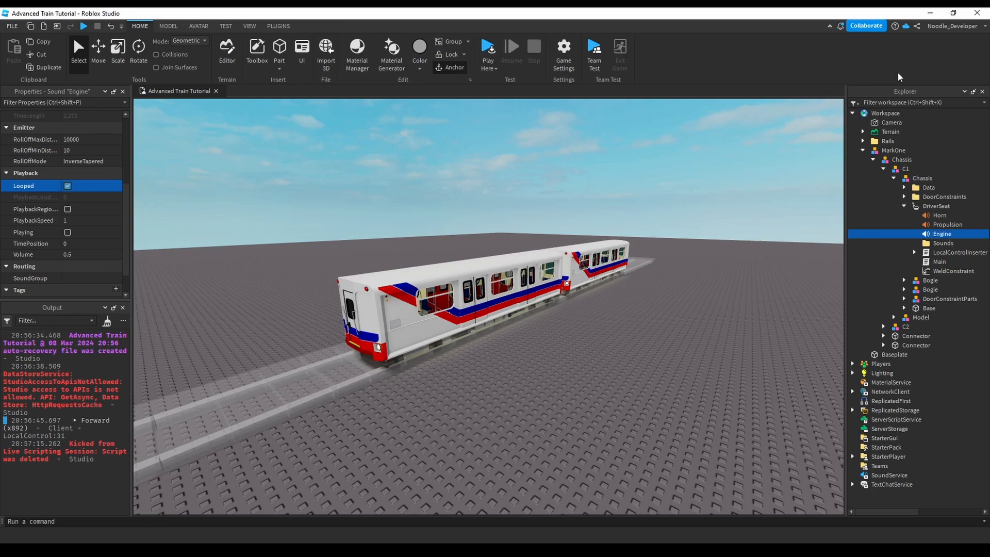
click(76, 254)
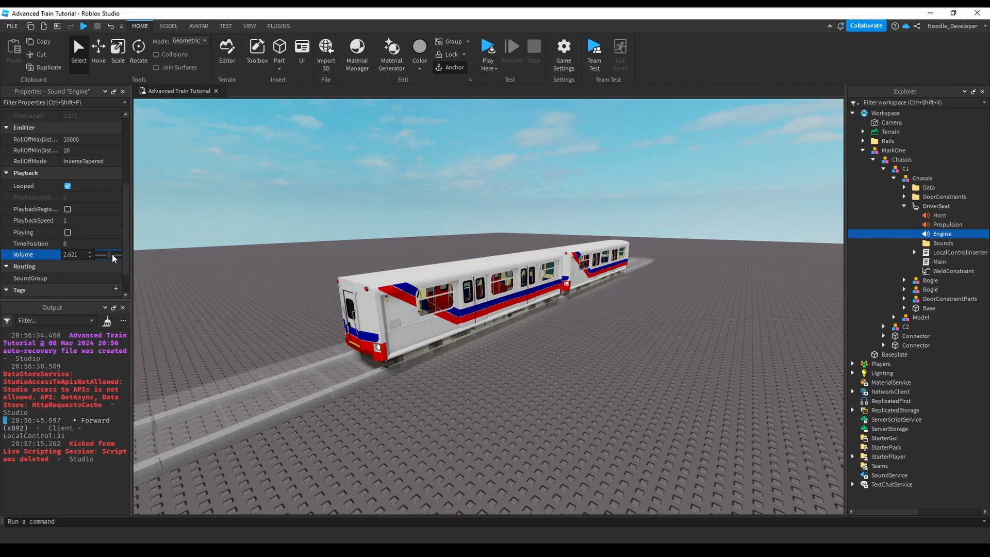
mouse_move(352, 201)
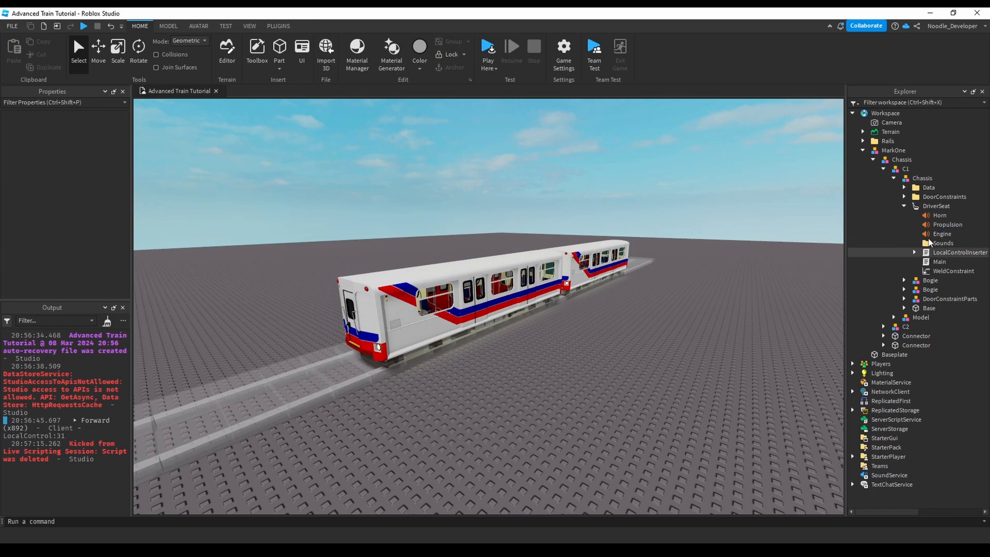
click(941, 233)
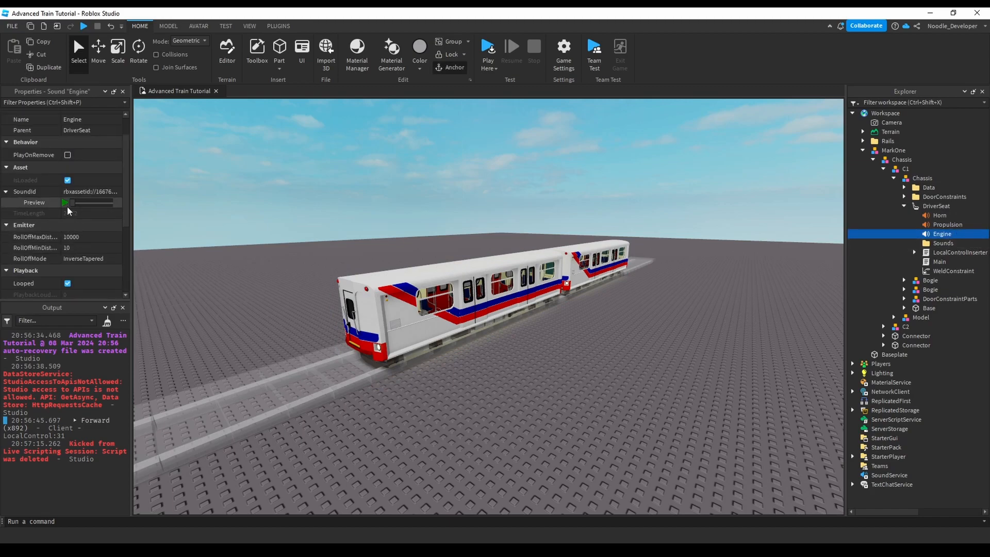
click(65, 202)
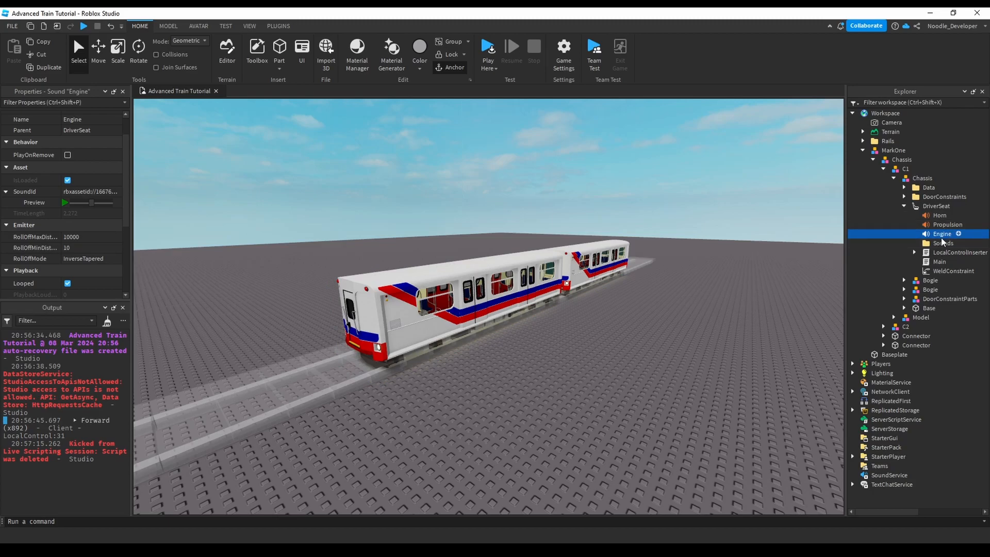
Step: In the Main script's Heartbeat loop, add an 'if LineVelocity > 0' check
double_click(939, 261)
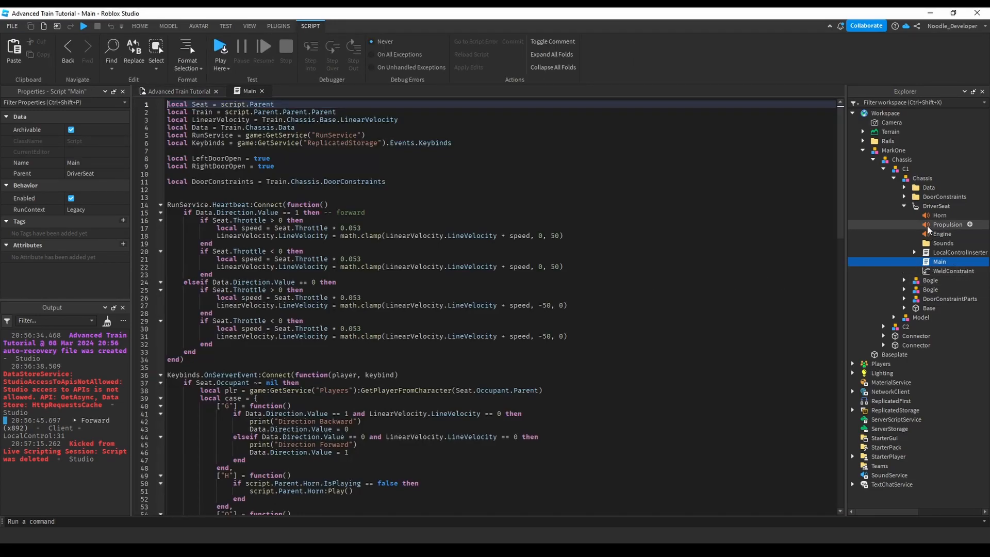
click(942, 234)
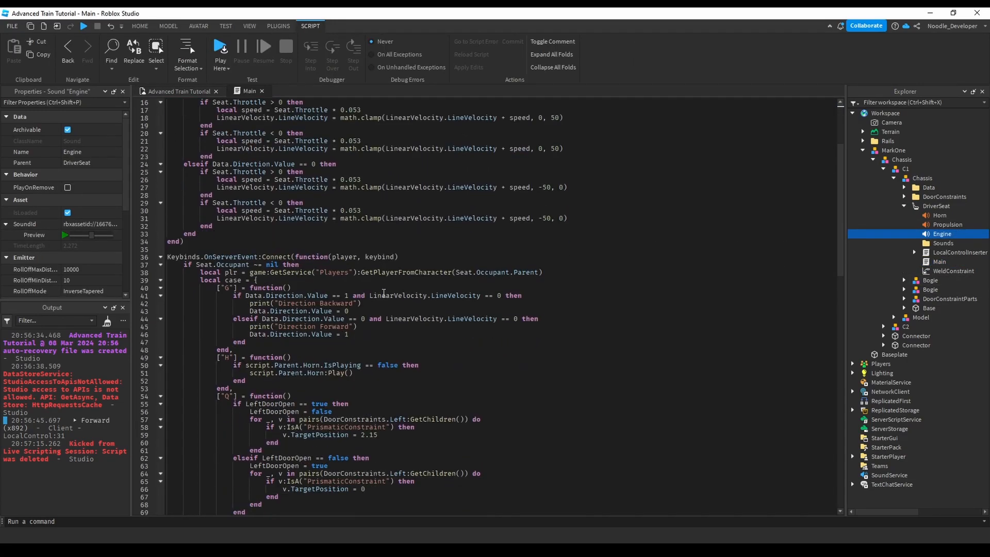
scroll(down, 3)
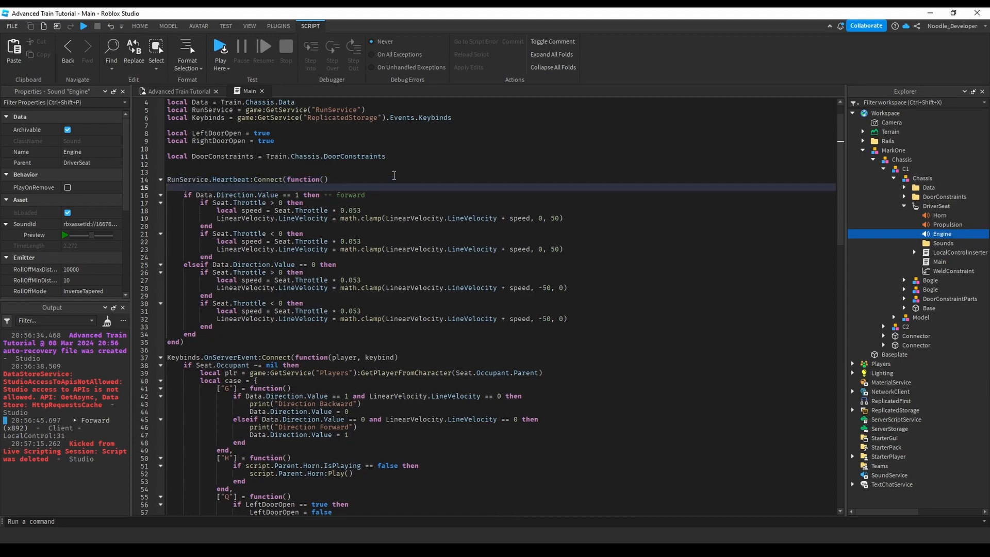
text(spawn(function()
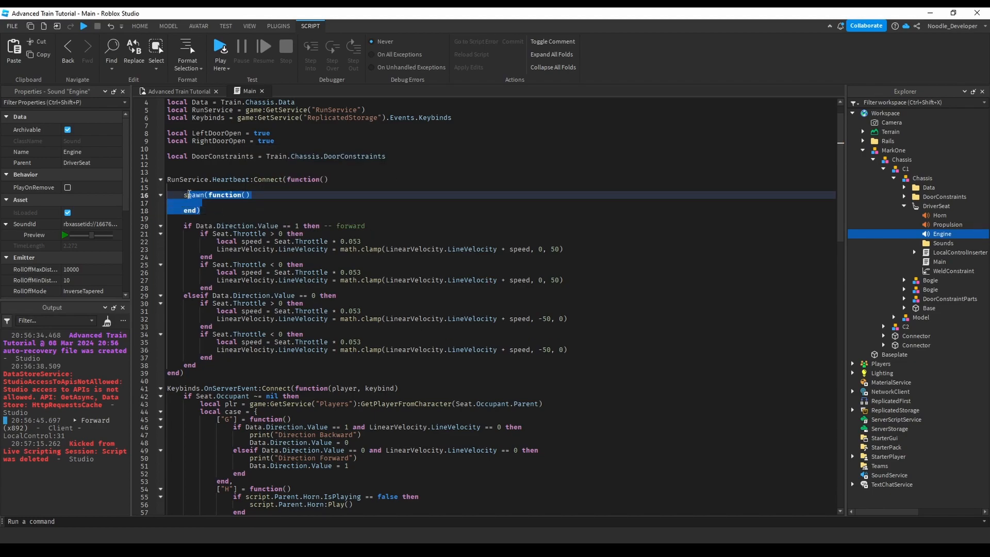
text(i)
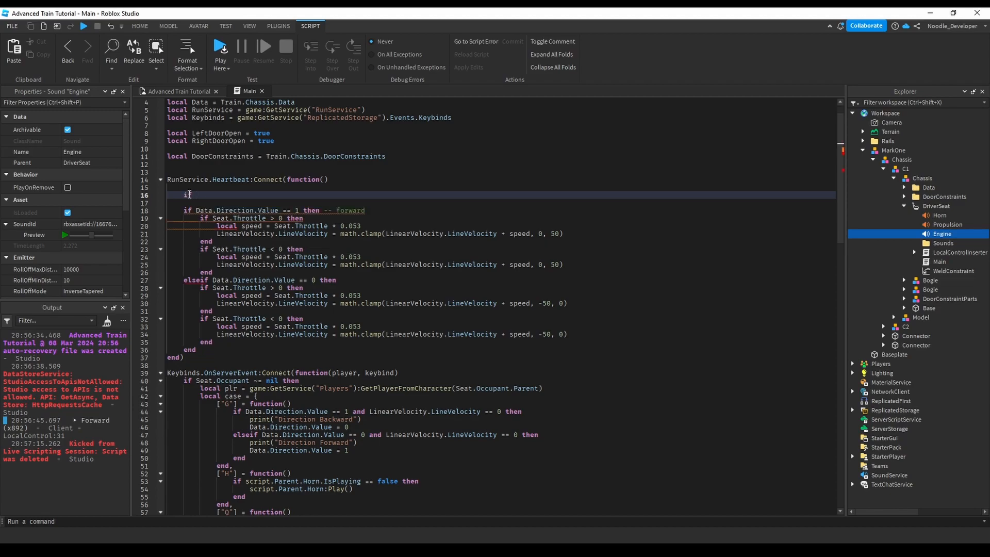
text(ku)
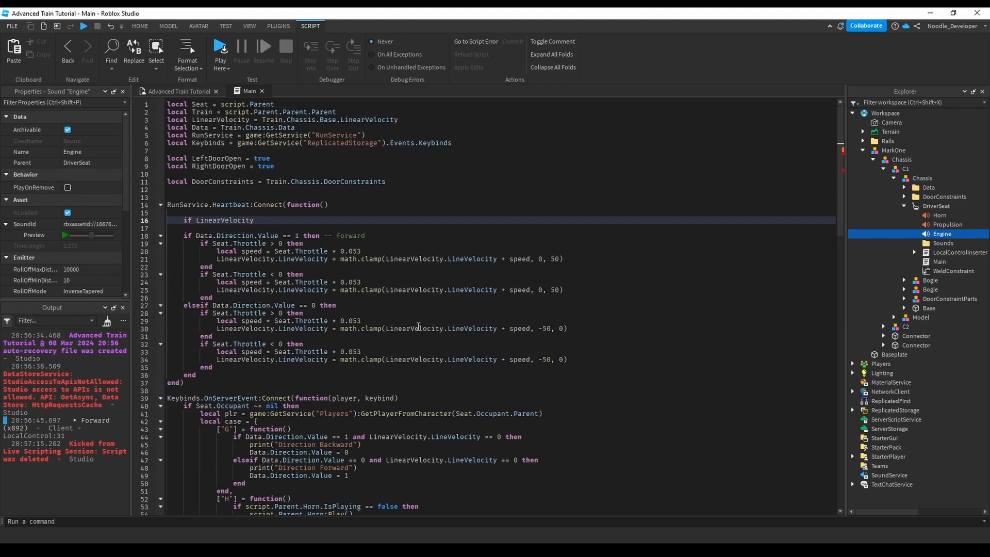
text(.in)
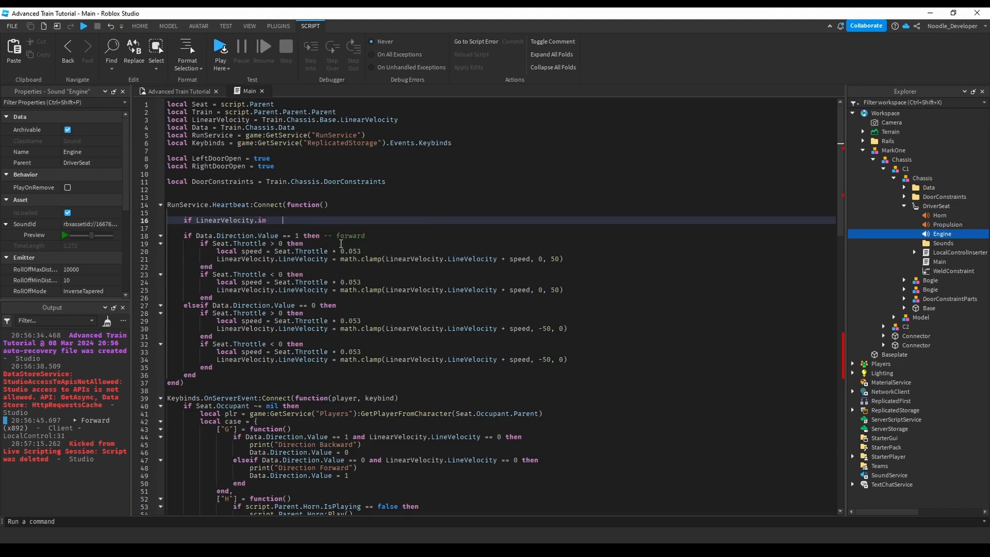
text(LineVelocity > 0 then)
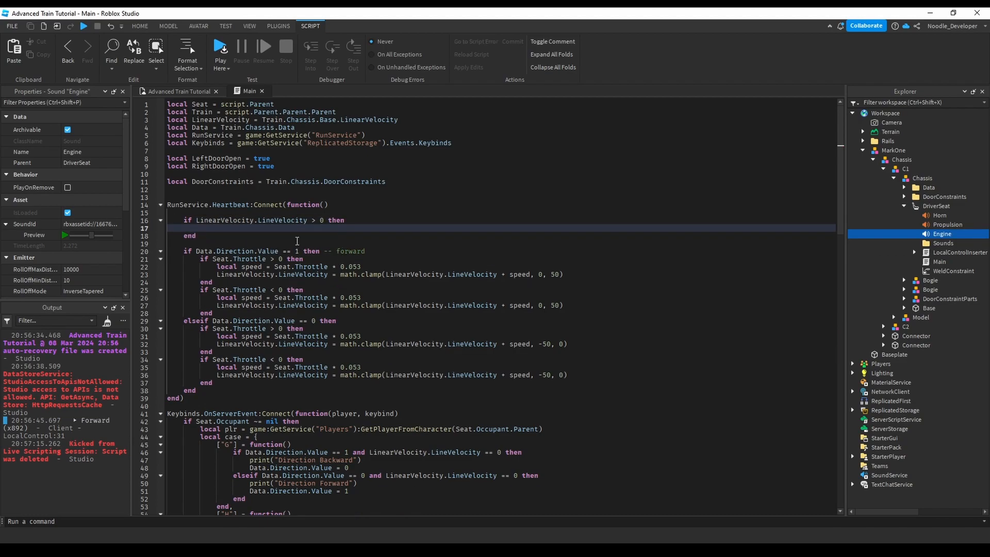
Step: Add elseif branches for LineVelocity below zero and equal to zero
text(elseif li)
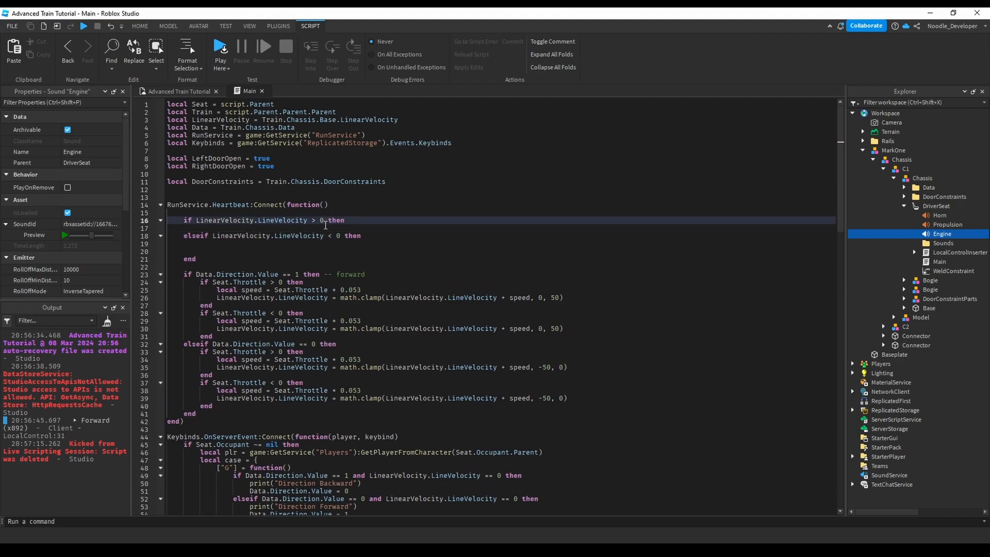
click(323, 242)
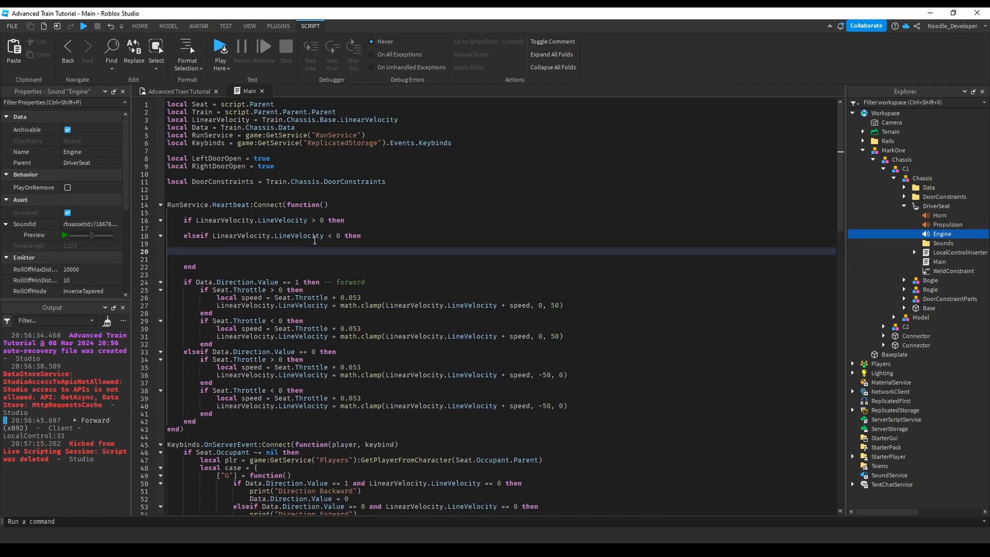
text(elseif LinearVelocity)
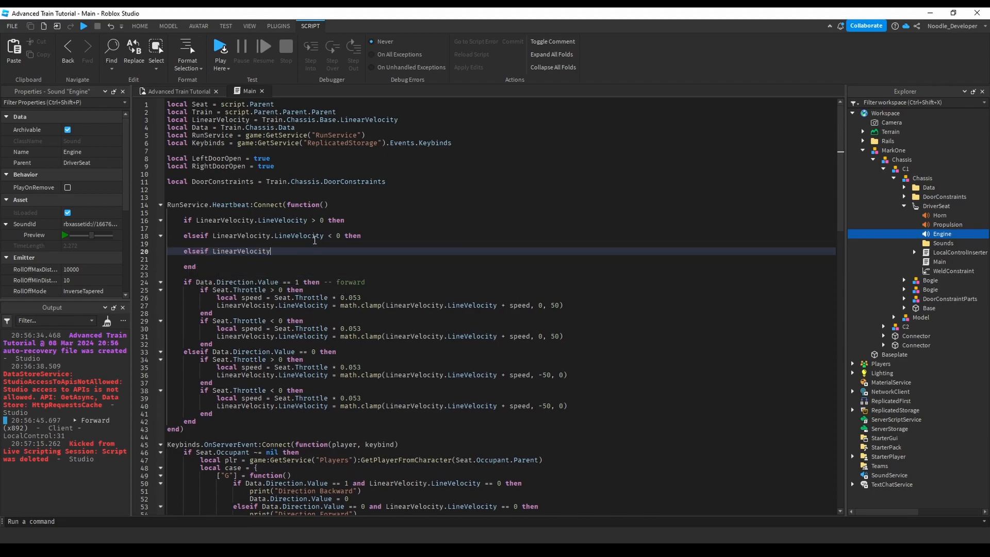
text(.LineVelocity)
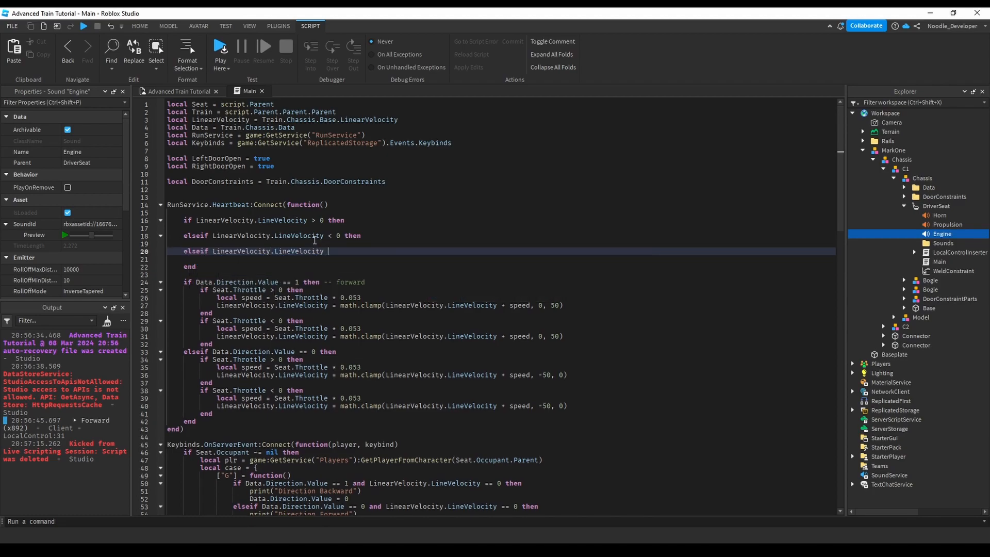
text(== 0 then)
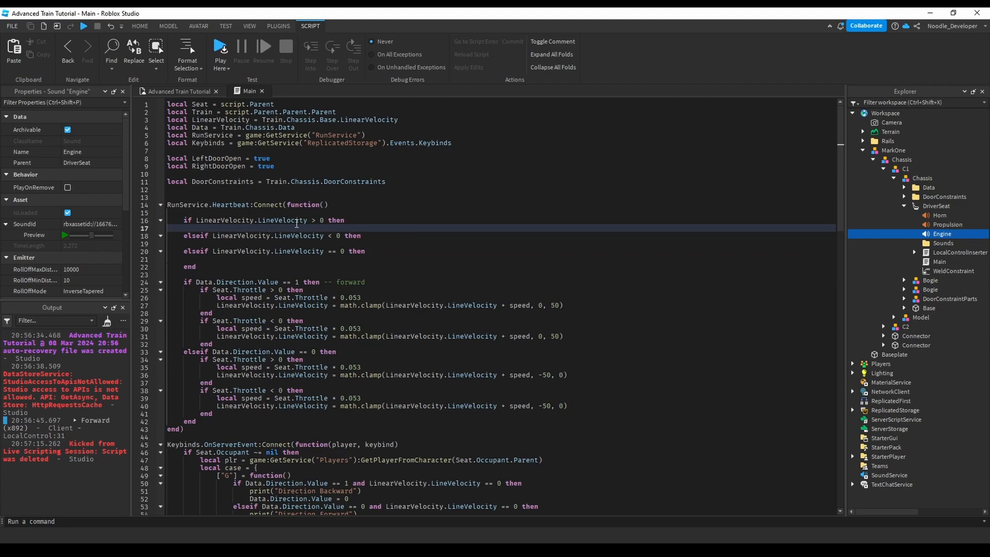
mouse_move(540, 217)
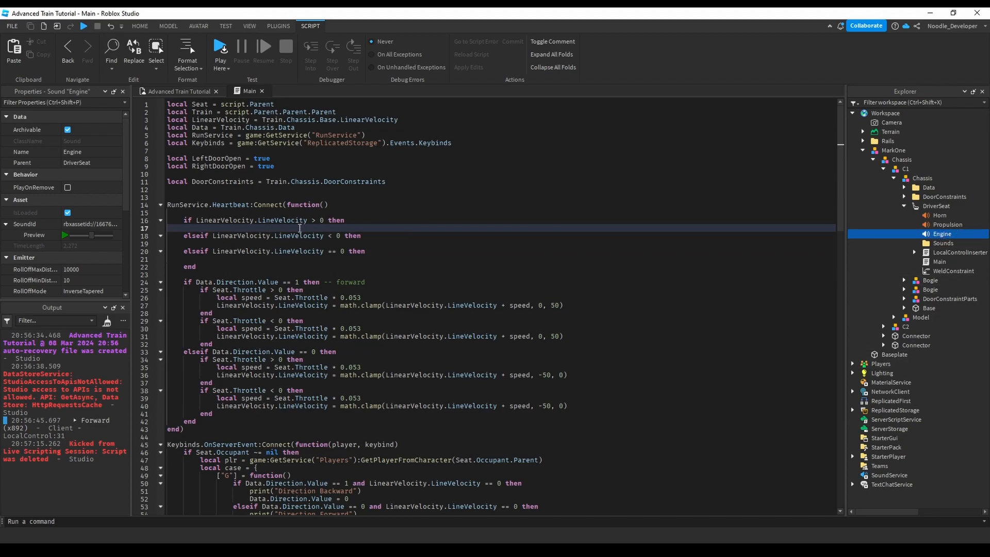
mouse_move(219, 266)
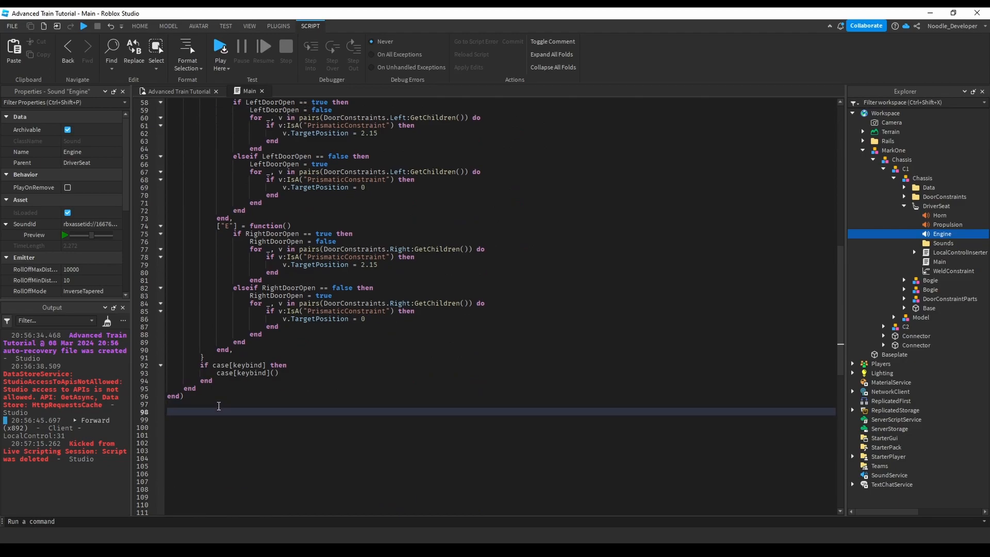
Step: Connect script.Parent's Throttle property-changed signal to a function checking LinearVelocity.LineVelocity > 0
text(script)
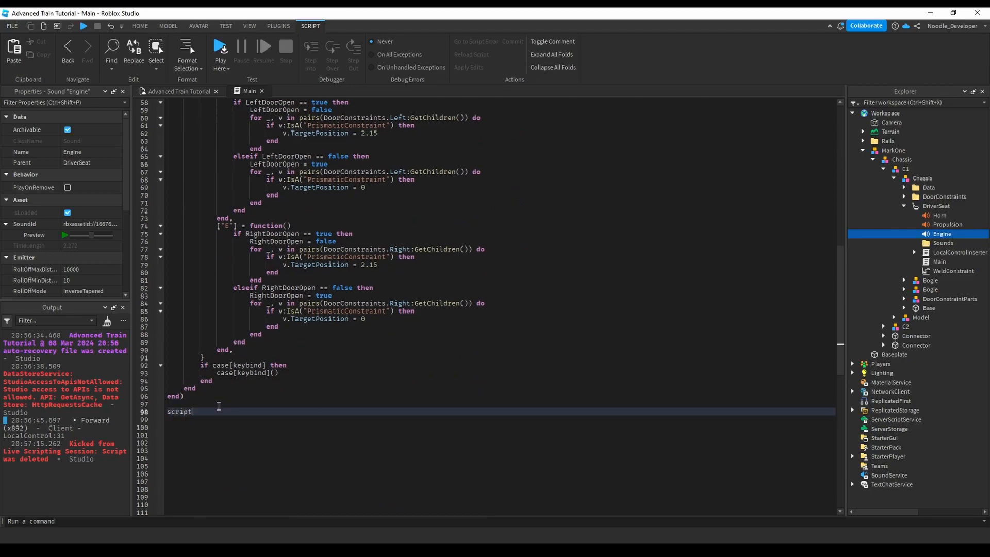
text(.Parent)
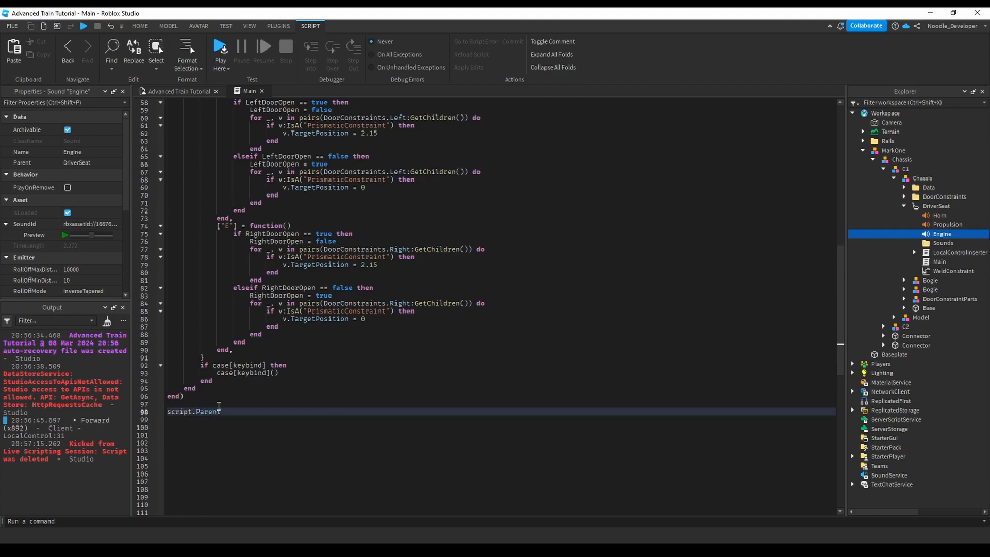
text(:Get)
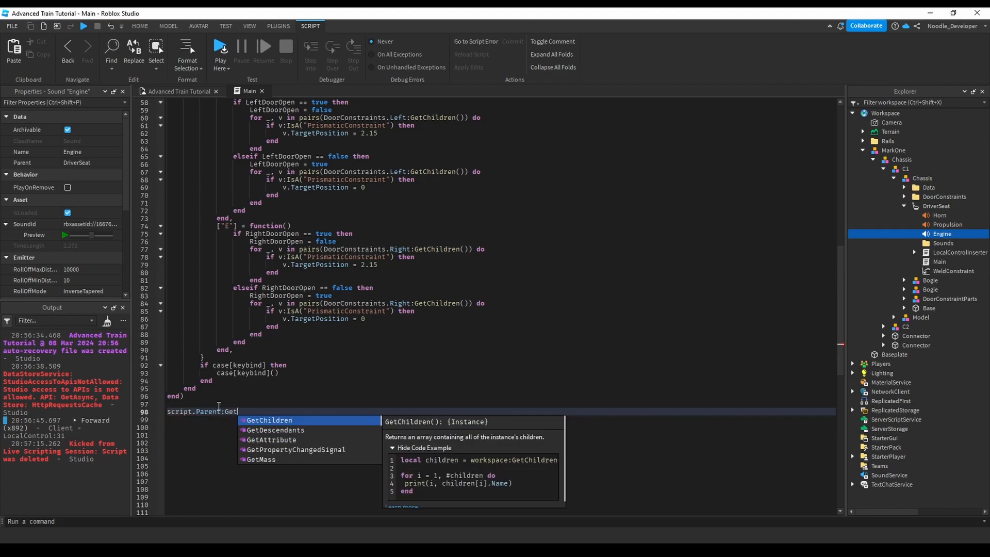
text(PropertyChangedSignal())
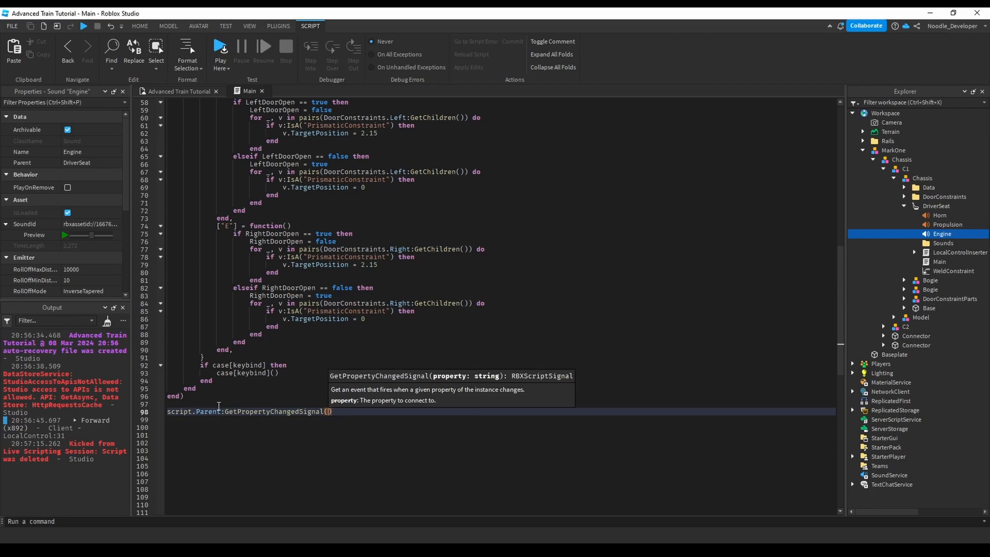
text(")
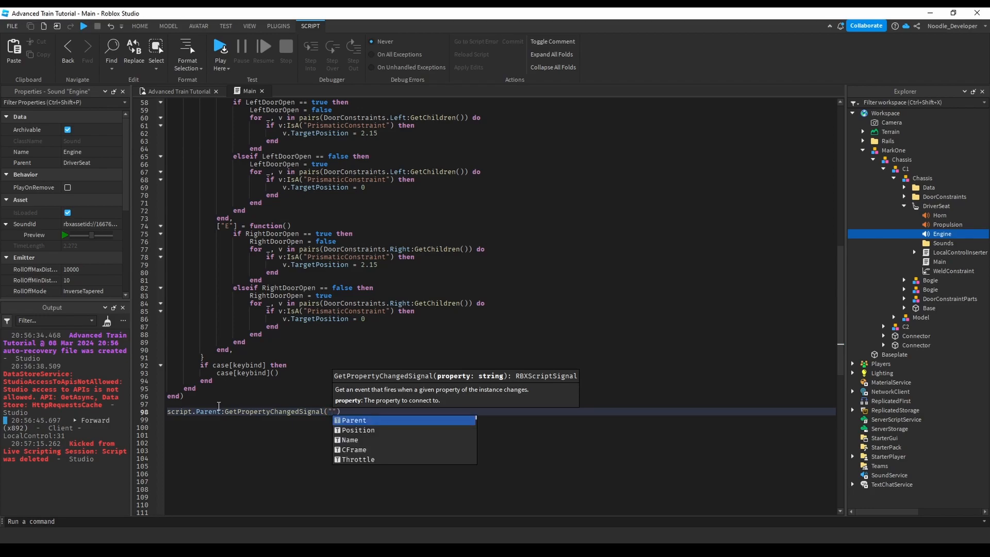
text(Throttle)
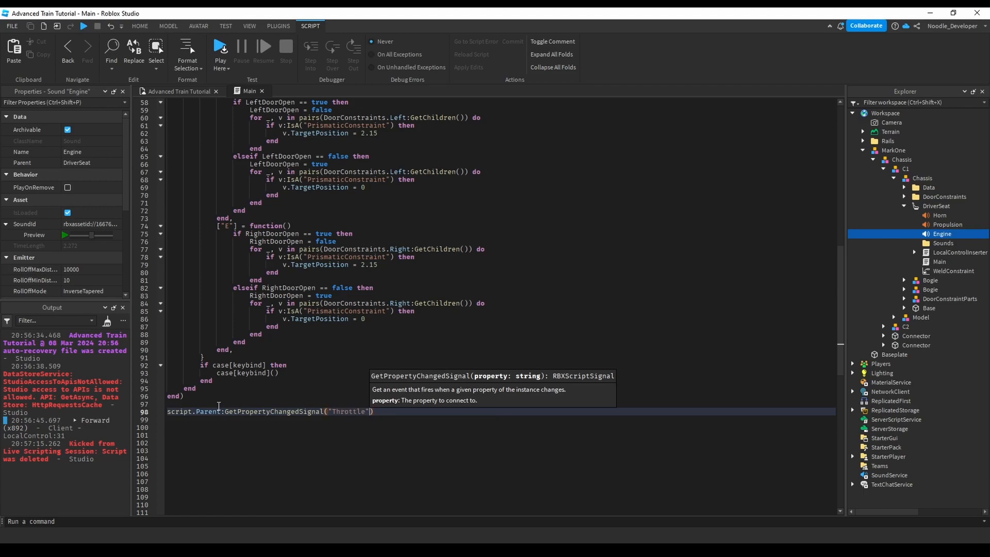
text(:Connect(function())
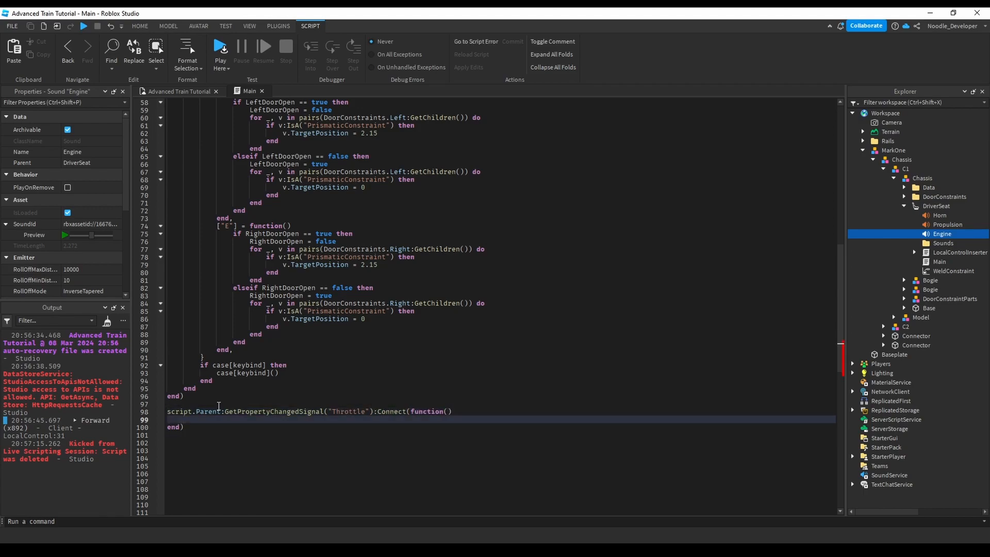
text(if LinearVelocity.LineVelocity > 0 then)
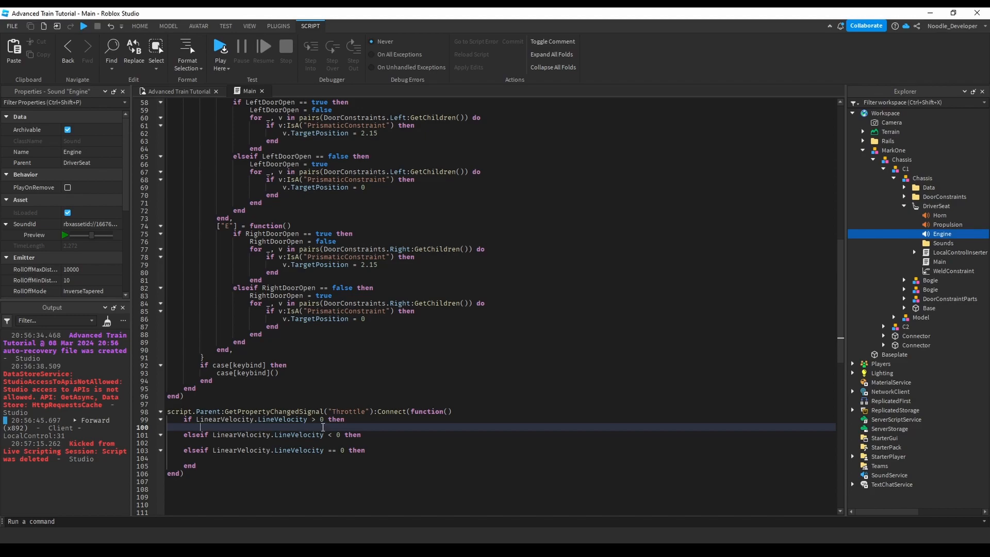
text(i)
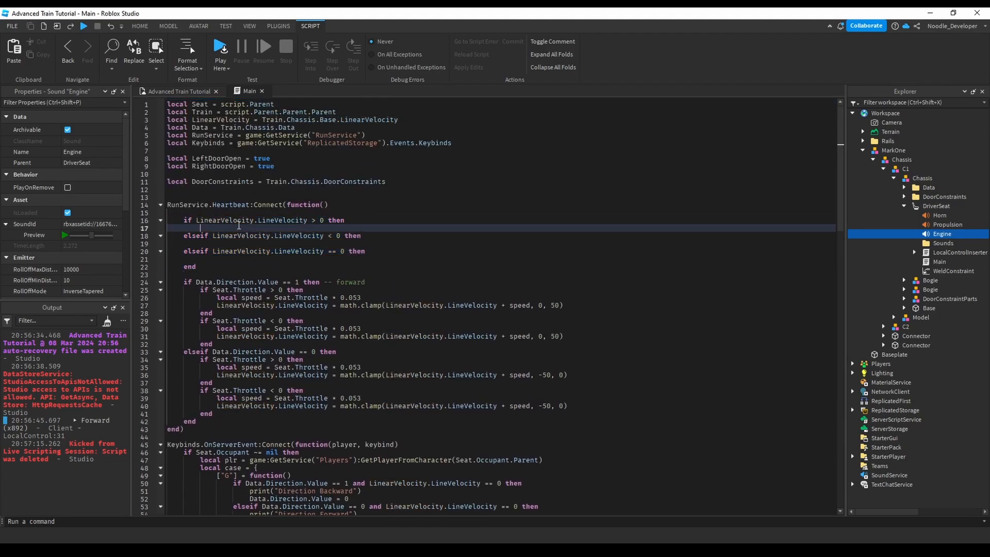
Step: Declare 'local Engine = script.Parent.Engine' and add 'Engine.IsPlaying' checks
text(if lin)
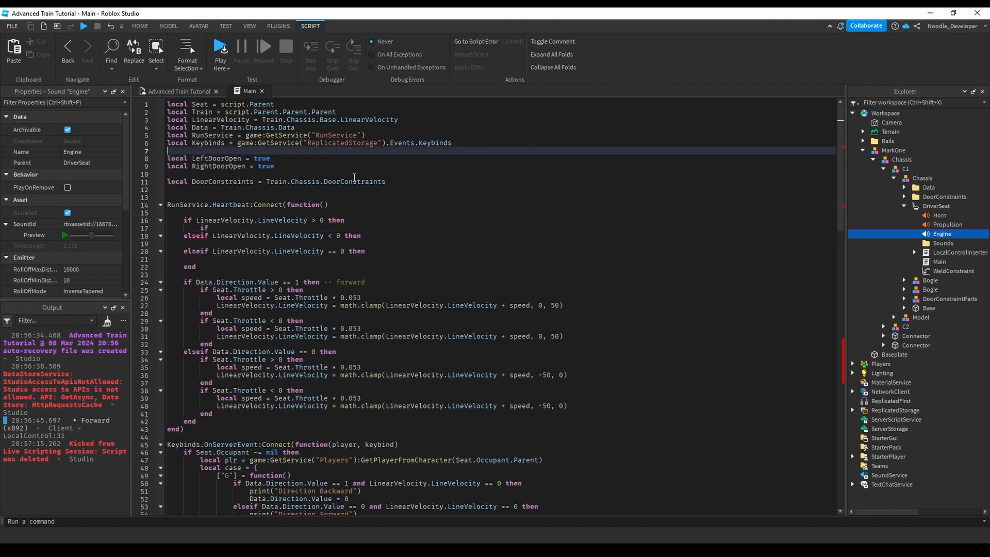
text(local Engine)
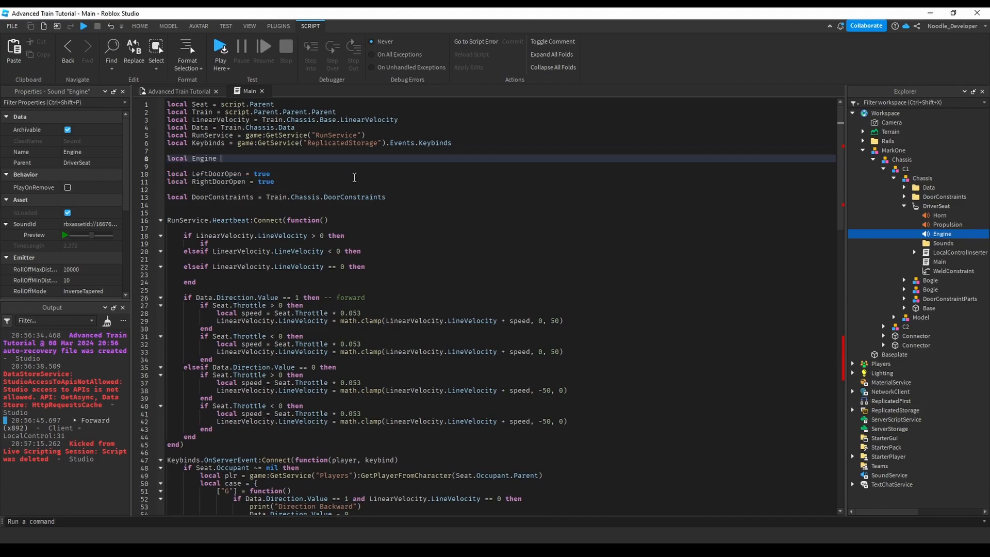
text(= script.Parent.Engine)
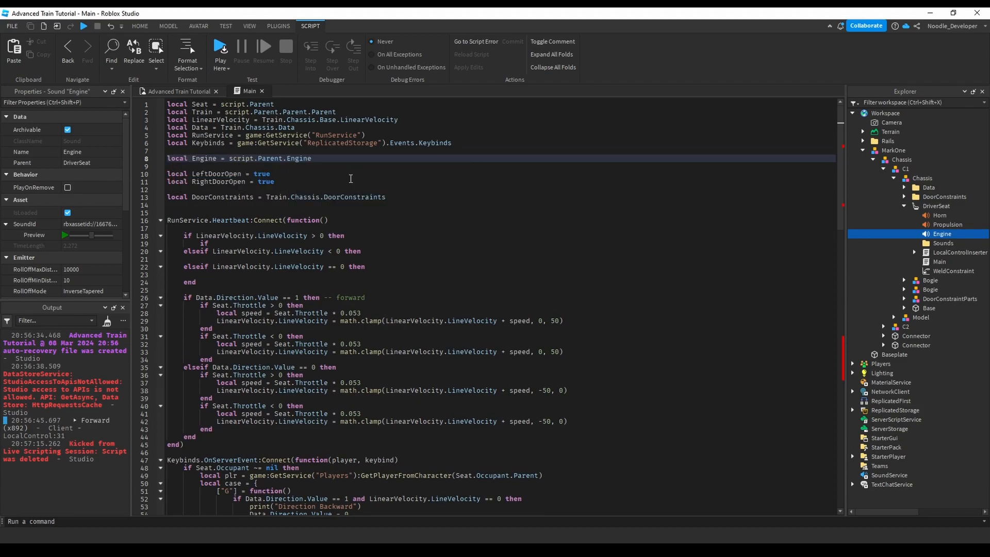
text(ne)
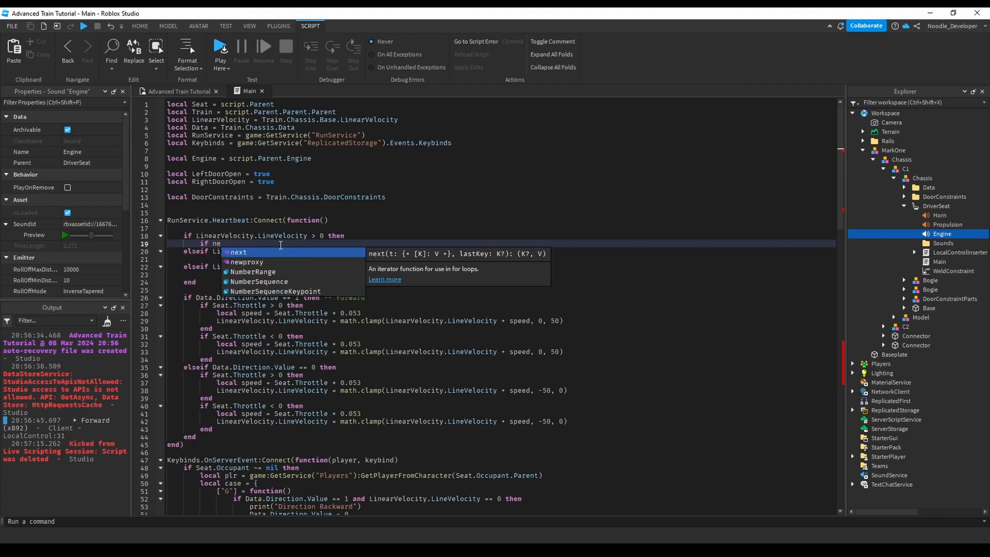
text(Engine)
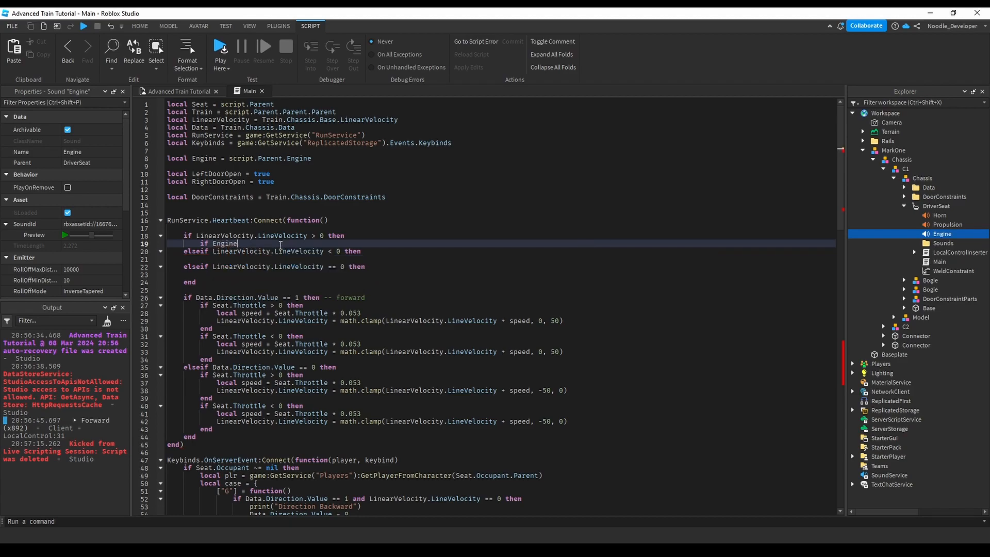
text(.IsPlaying then)
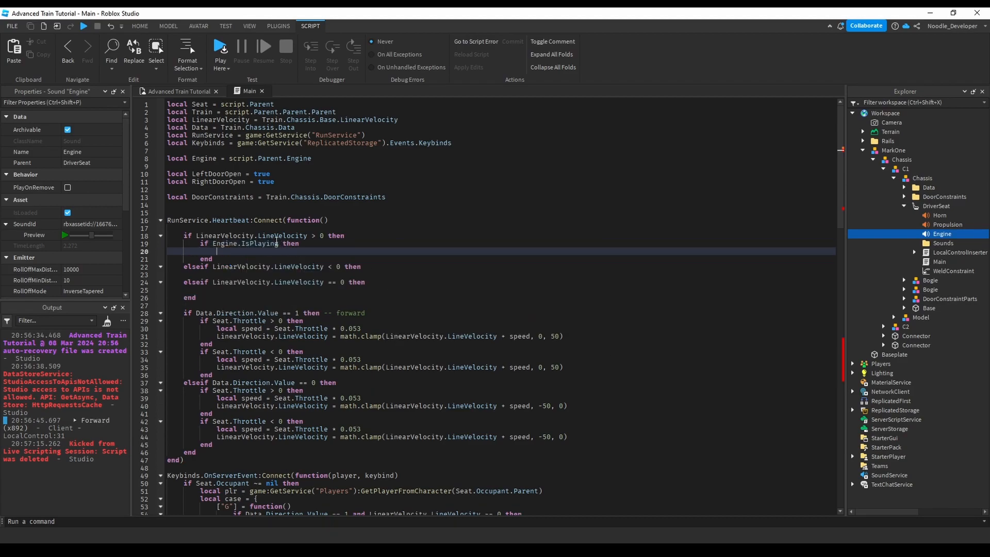
Step: Reuse the IsPlaying check and add Engine:Play() calls inside the velocity branches
drag(203, 243, 213, 259)
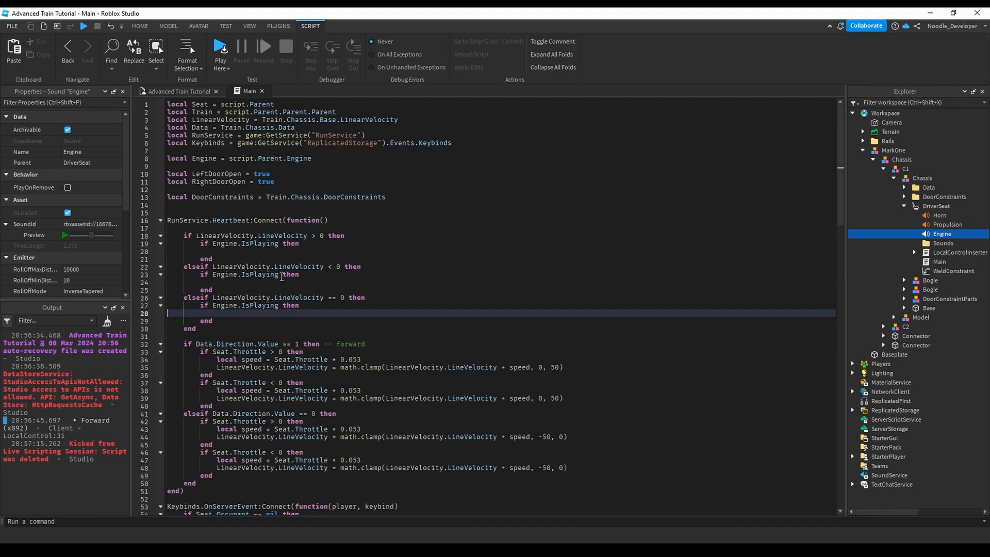
text(Engine:Stop()
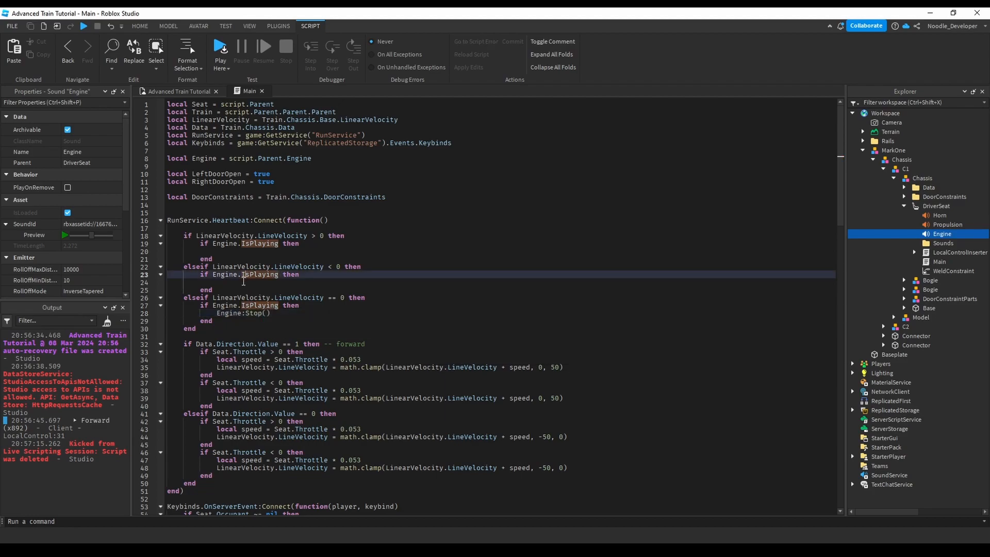
text(ne)
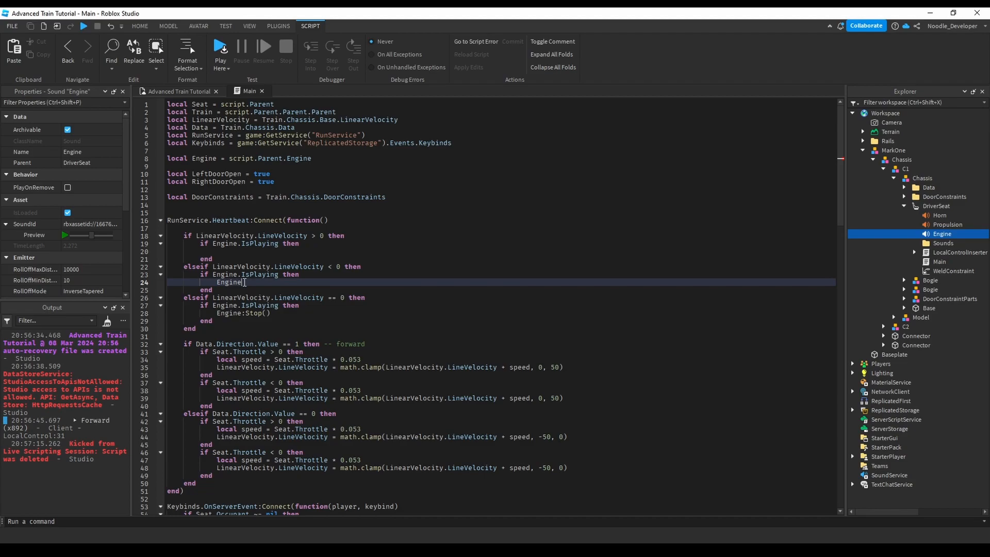
text(Play())
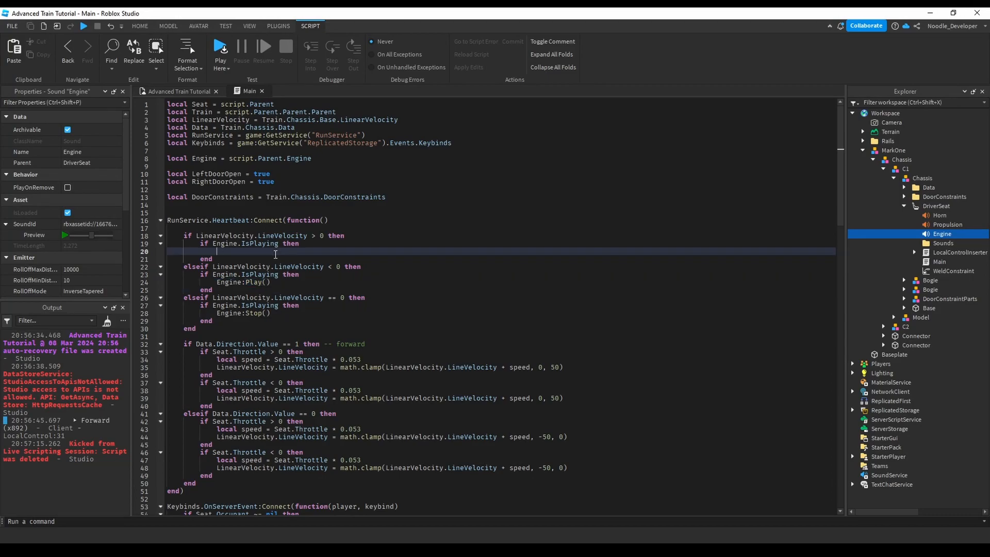
click(248, 91)
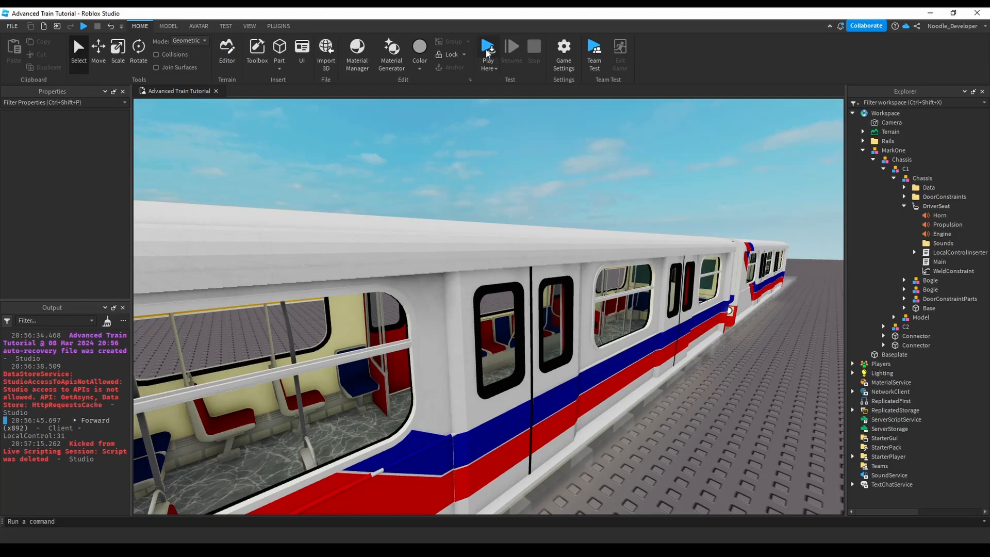
Step: Playtest driving the train, stop the session, and reopen the Main script
click(487, 51)
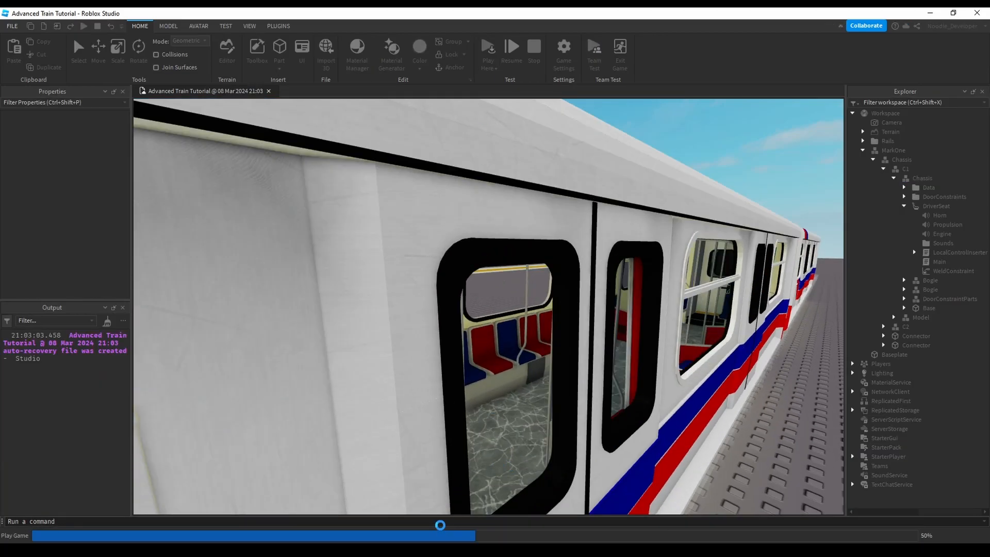
click(83, 25)
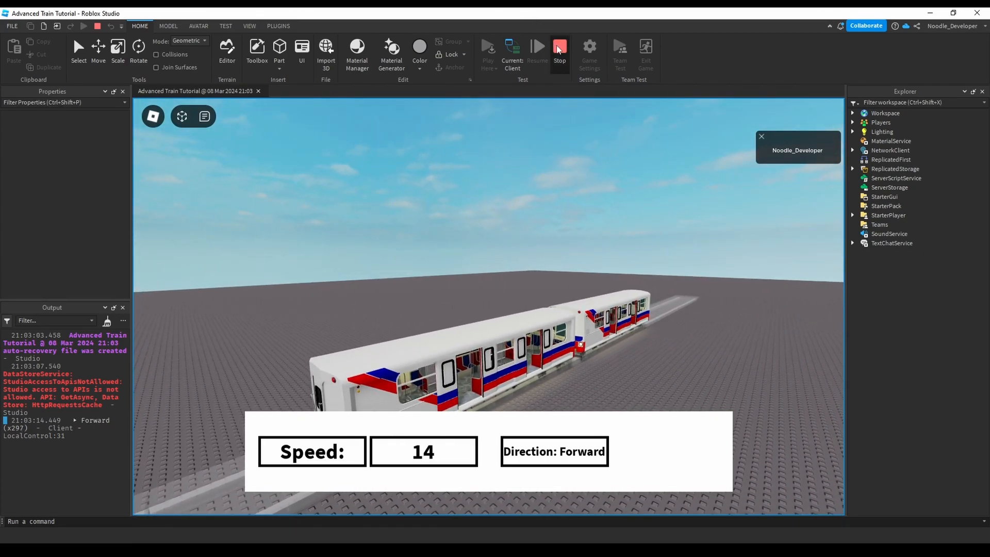
click(558, 50)
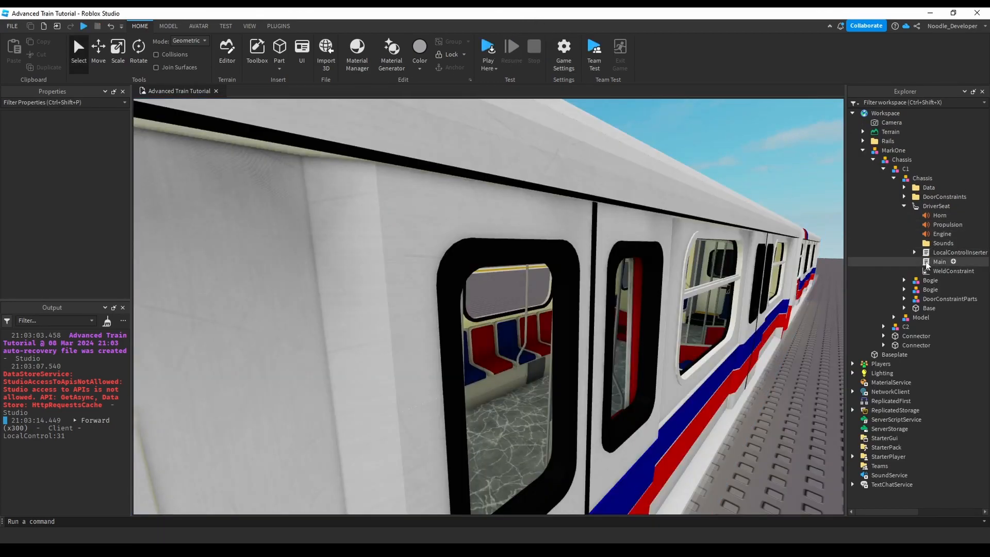
double_click(939, 261)
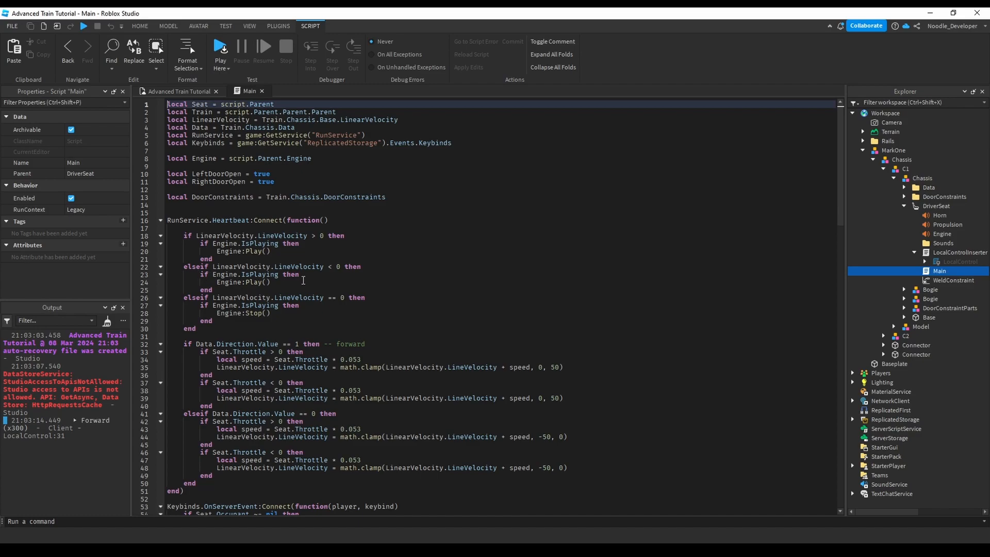
Step: Change the reverse-branch check to 'if not Engine.IsPlaying then'
click(289, 274)
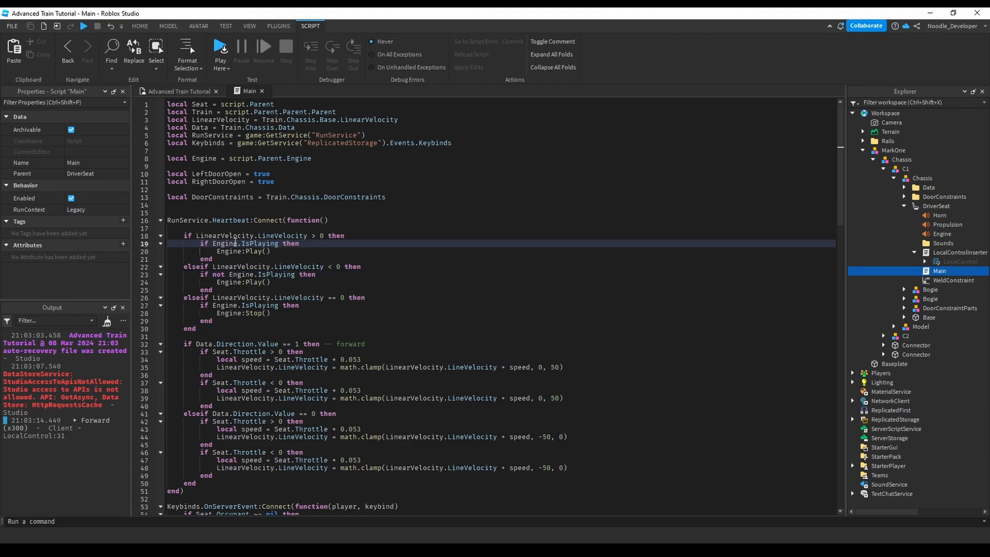
text(no)
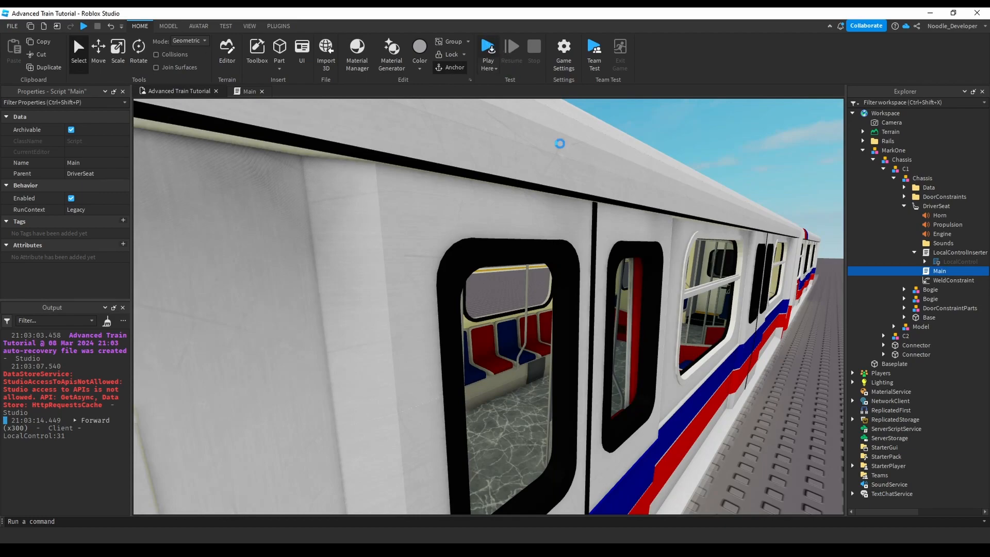
Step: Playtest the train again, then stop and return to editing the DriverSeat
click(487, 48)
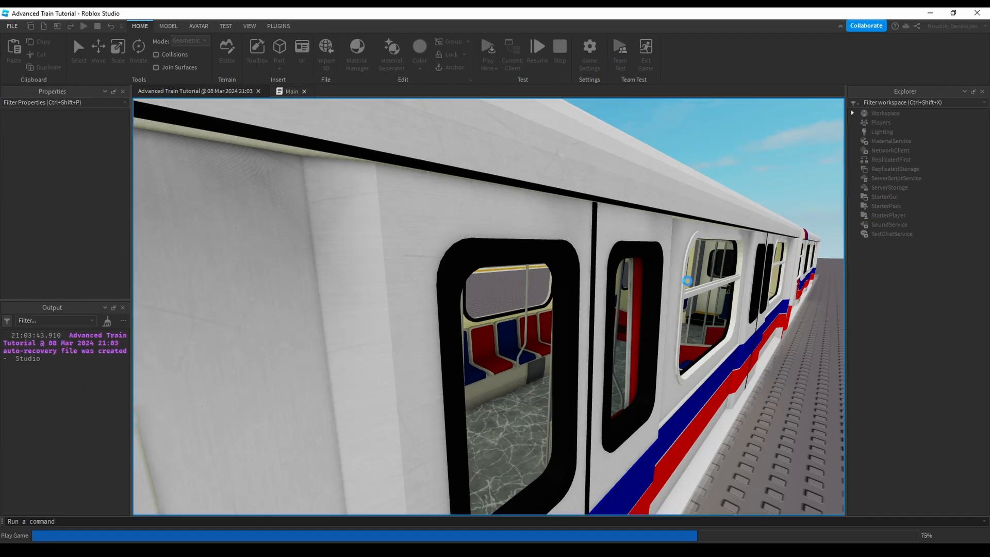
click(511, 50)
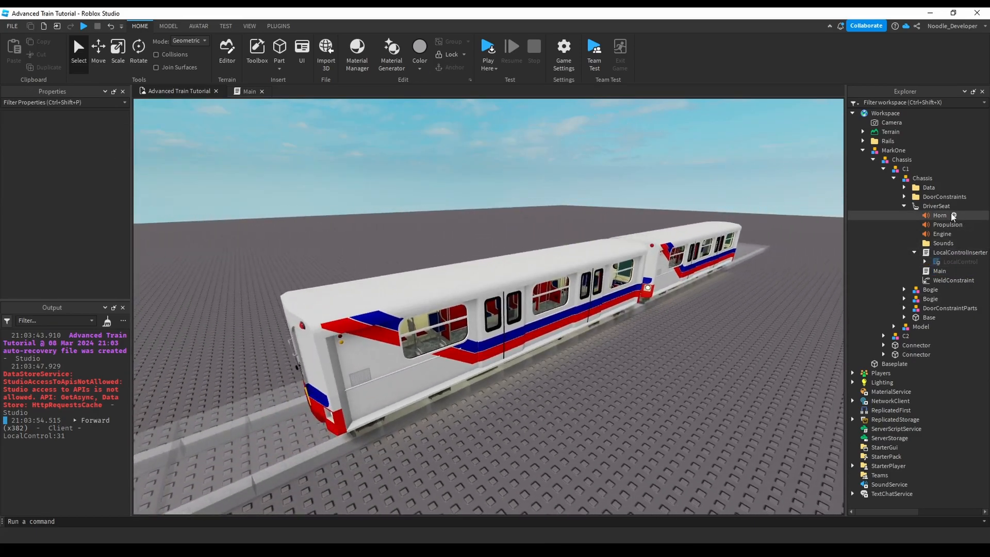
click(942, 243)
text(sc)
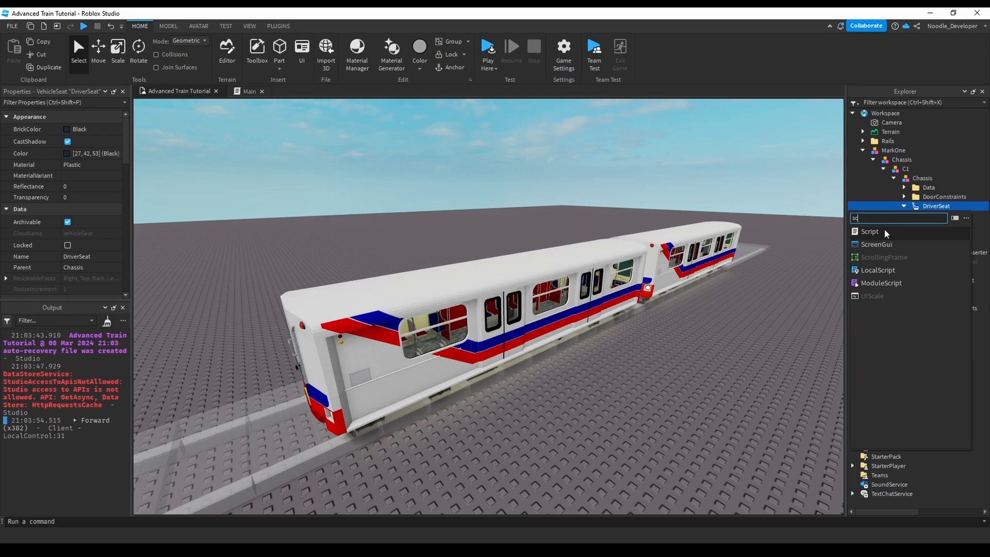
Step: Insert a new Script under DriverSeat and rename it SoundPitch
click(868, 231)
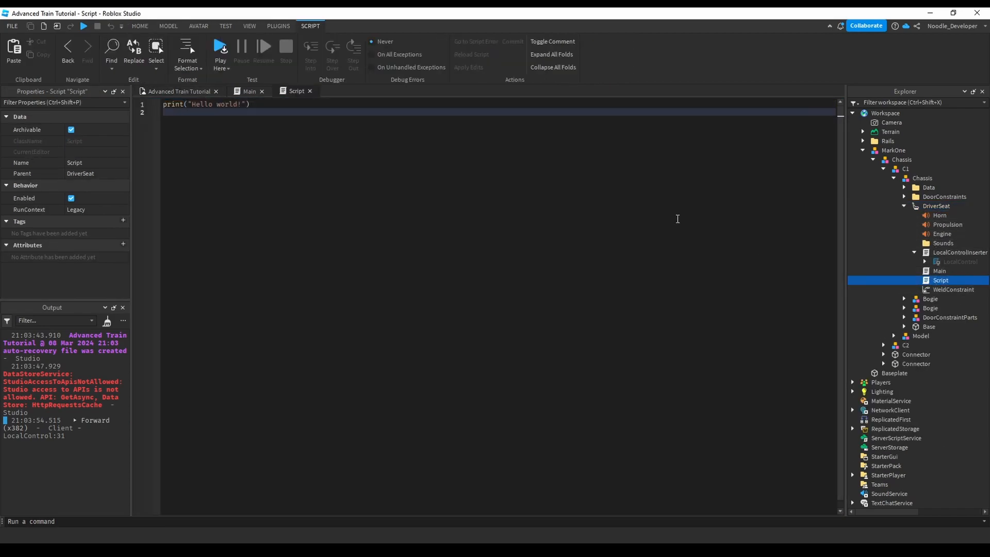
right_click(940, 280)
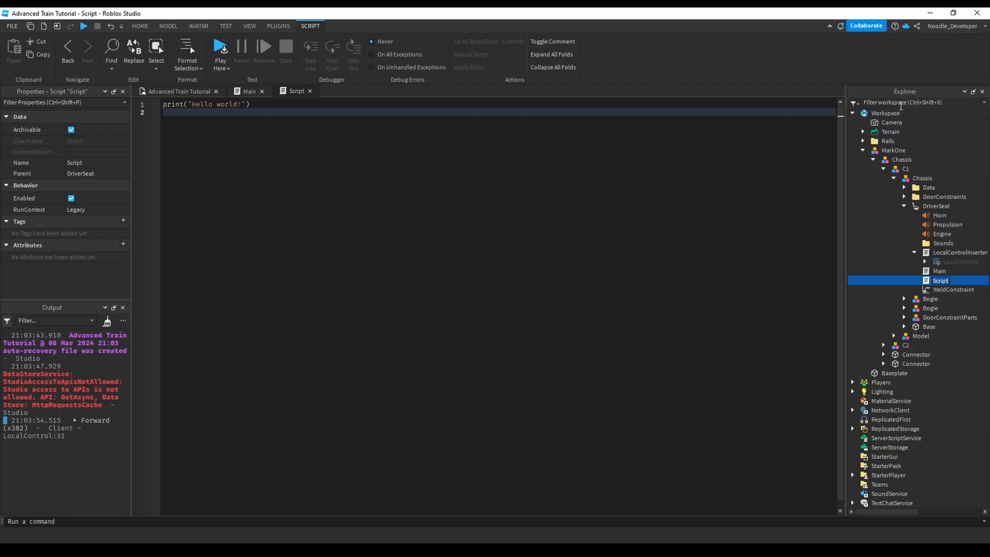
text(Pitvch)
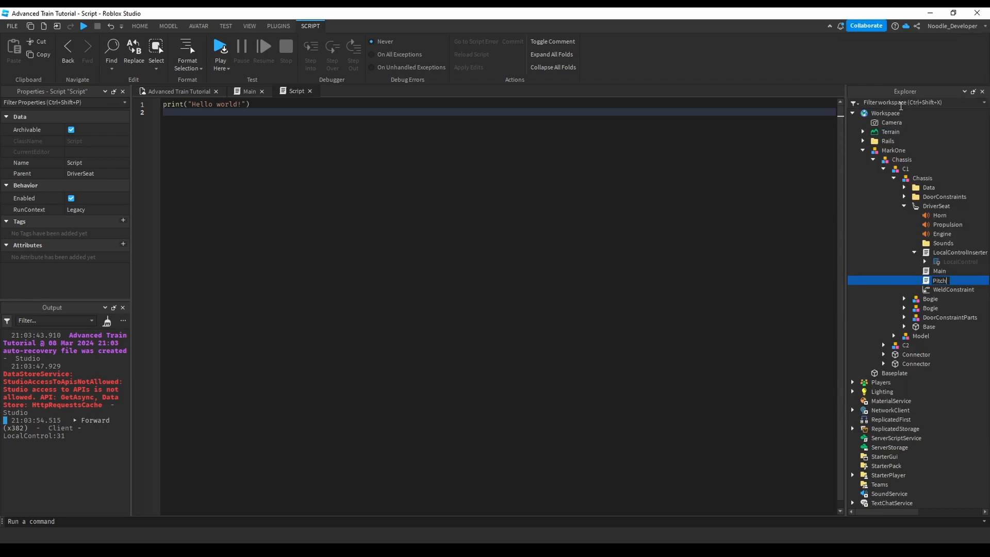
text(Sound)
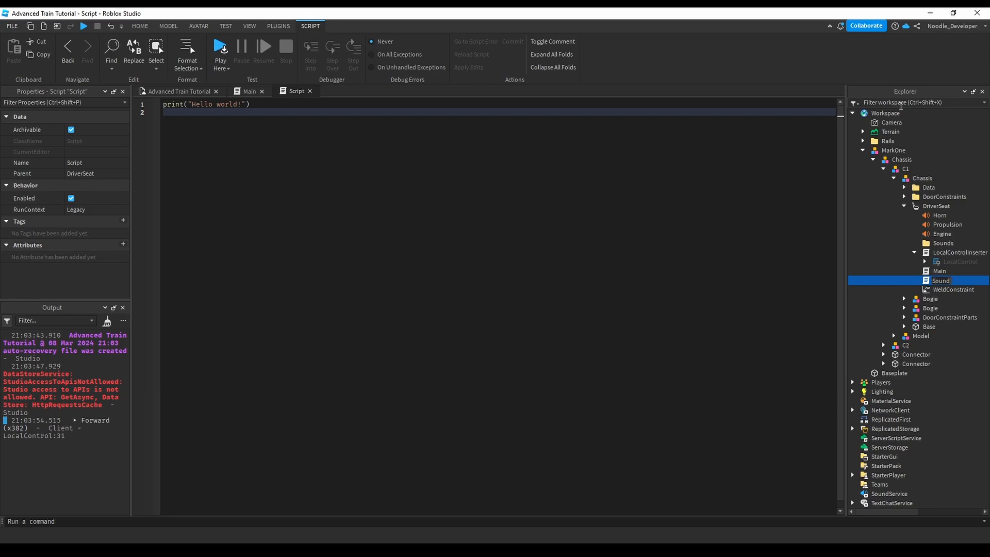
text(SoundPitch)
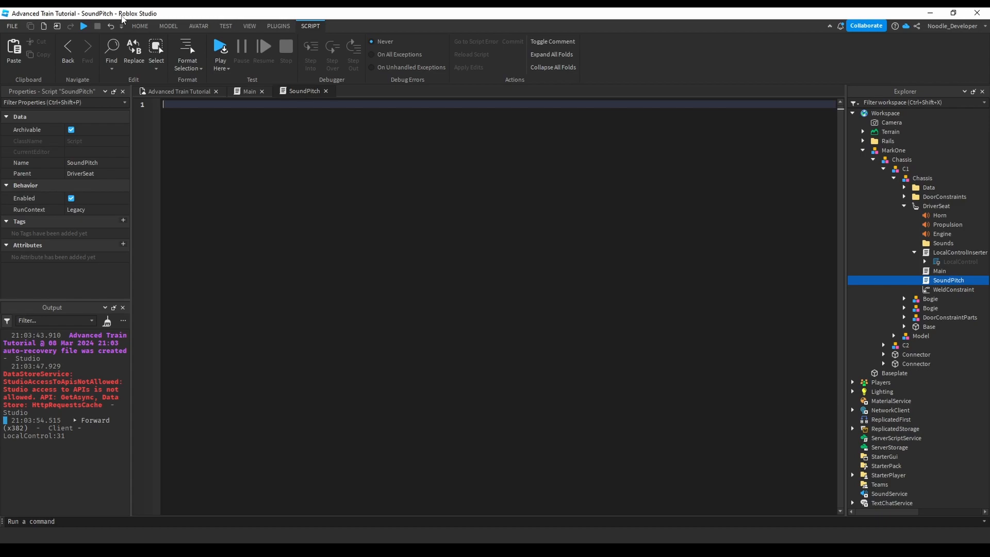
Step: Write script.Parent.Changed:Connect with an if Occupant check opening a while task.wait() do loop
text(scr)
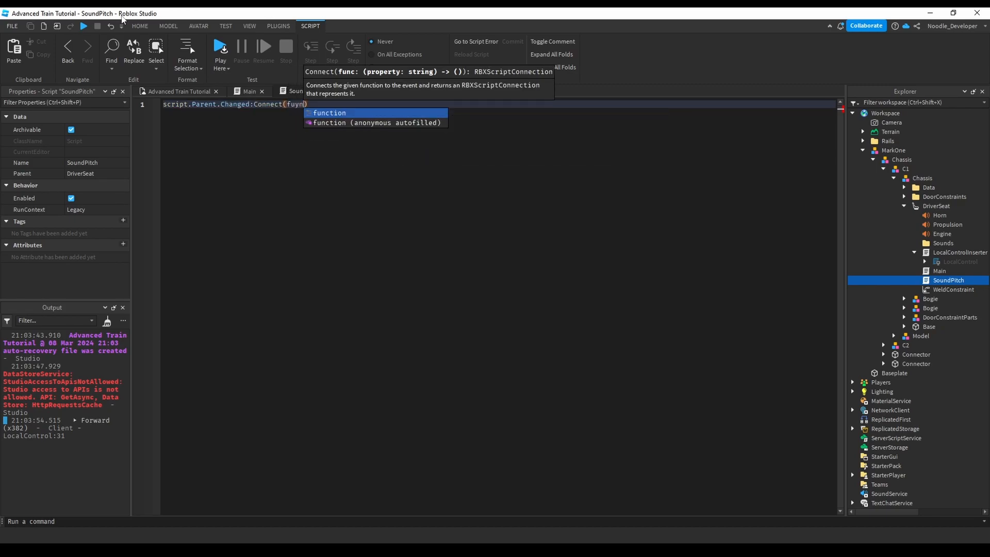
key(Tab)
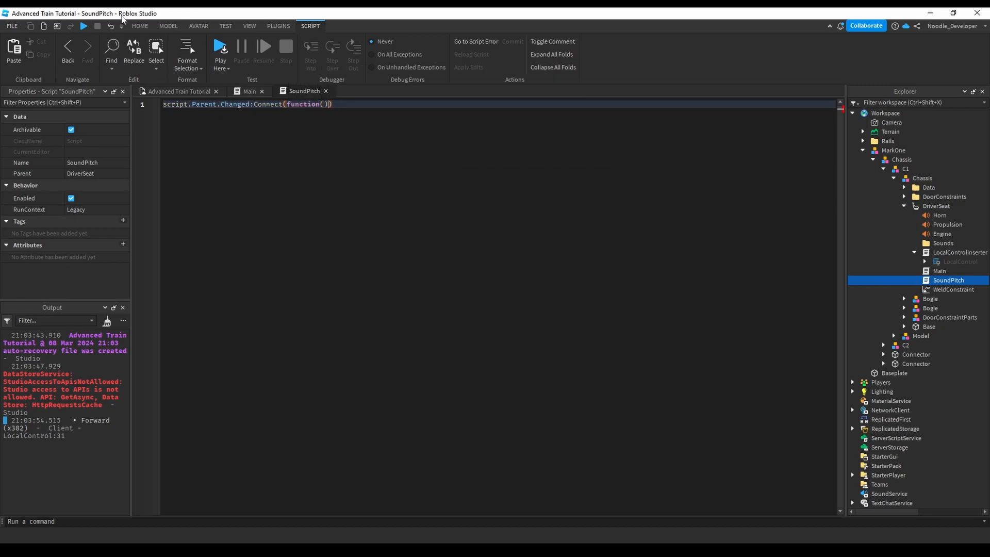
key(enter)
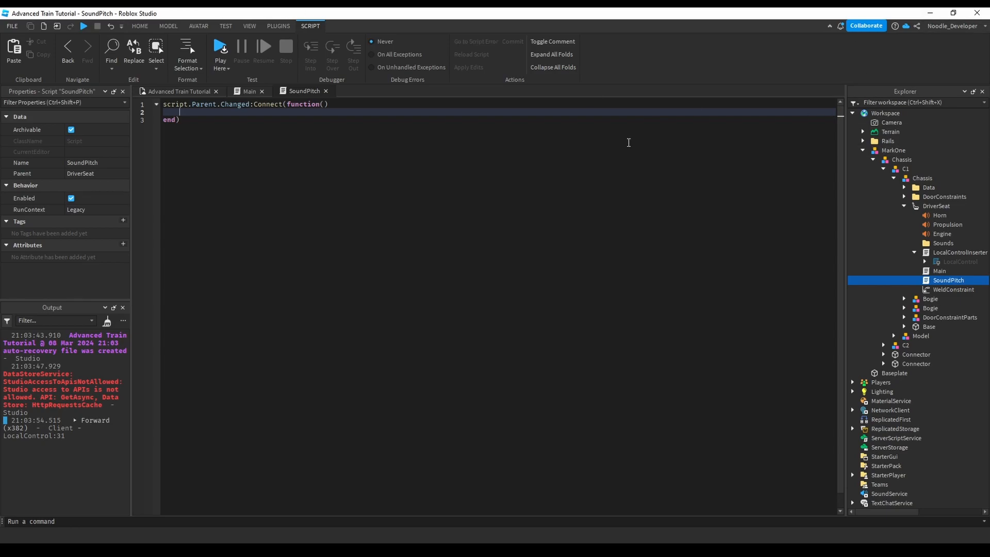
text(if s)
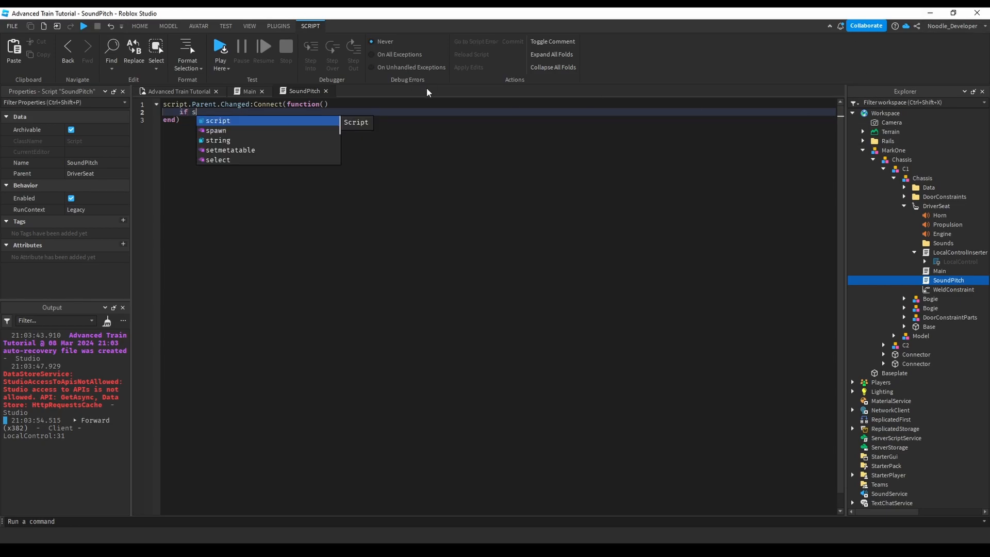
text(cript.Parent.o)
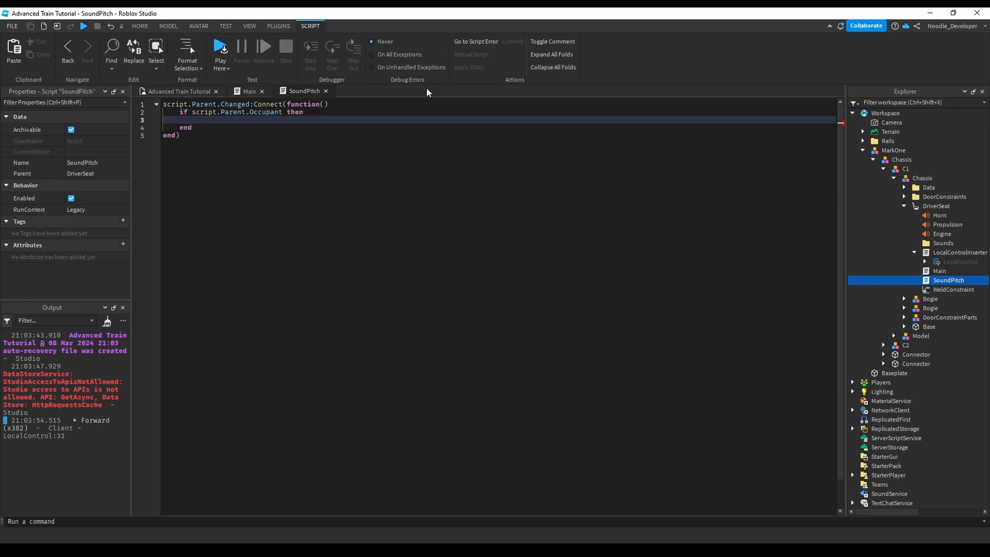
text(w)
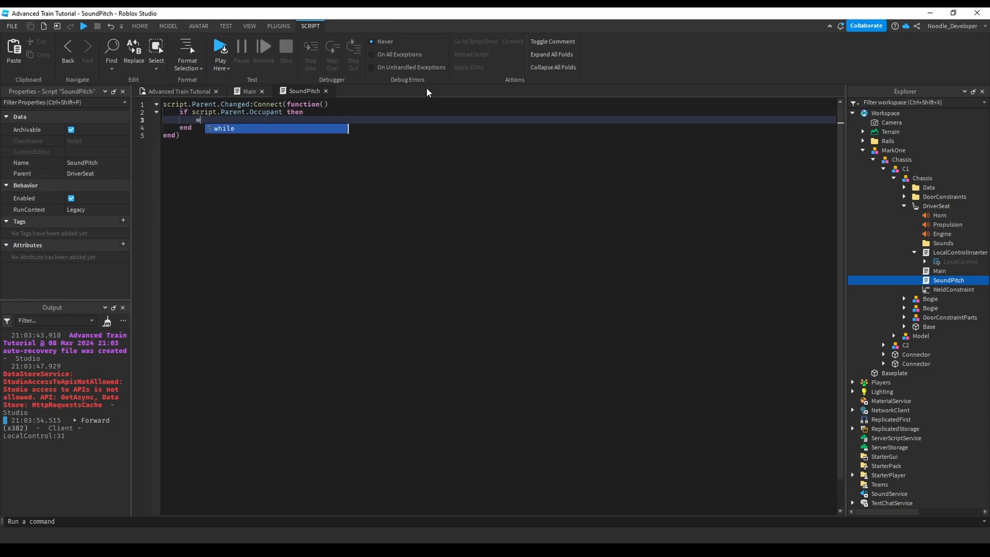
text(hile task.wait() do)
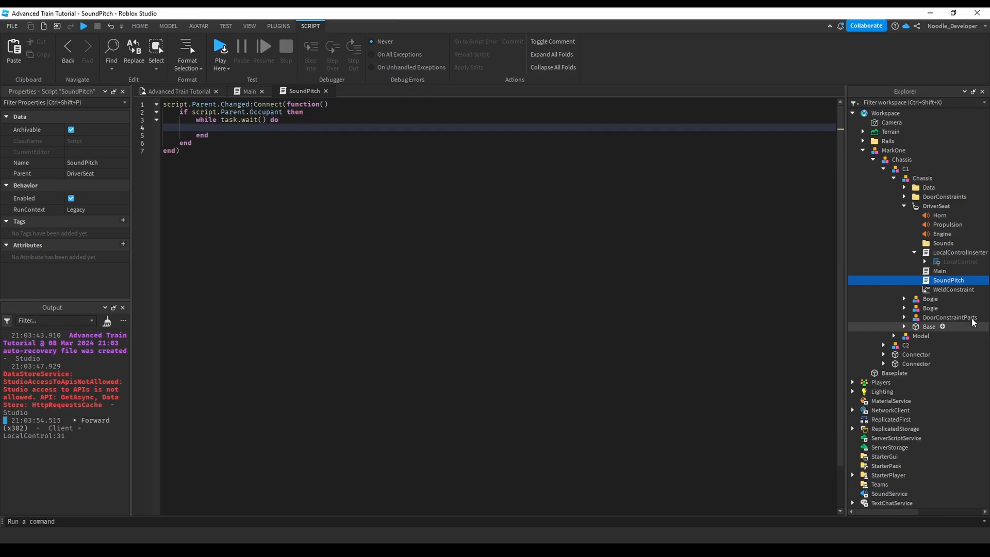
Step: Add 'local Velocity = script.Parent.Parent.Base.LinearVelocity.LineVelocity' inside the while loop
click(904, 326)
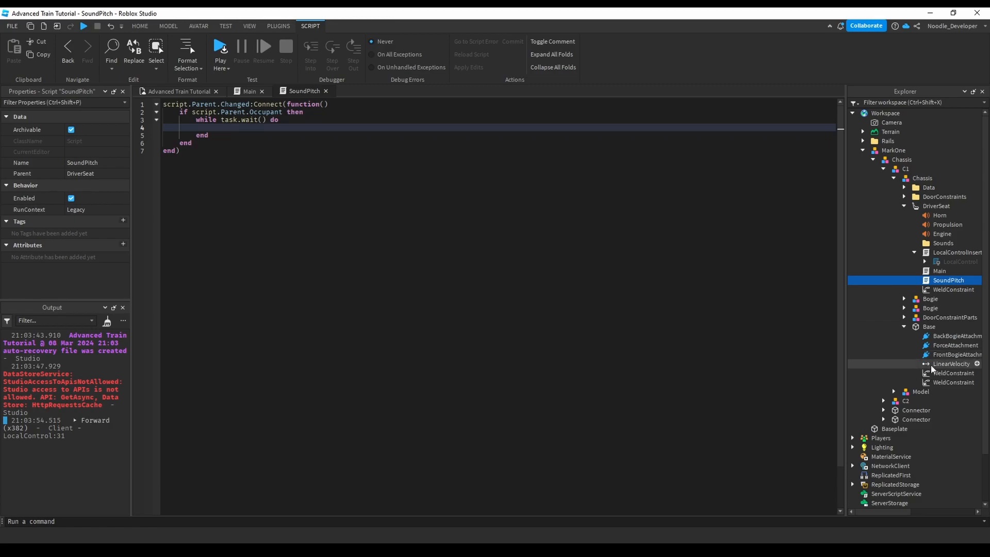
click(950, 364)
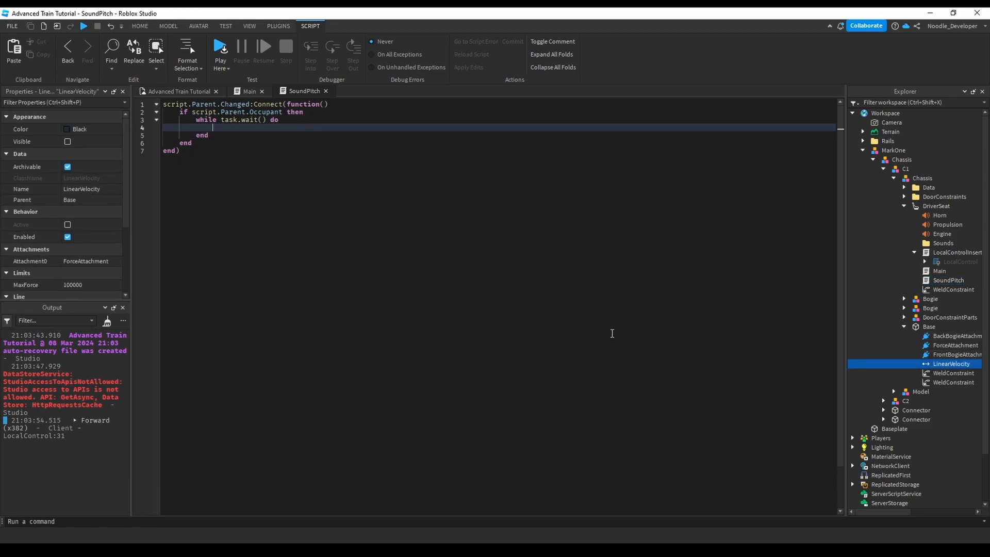
text(locla)
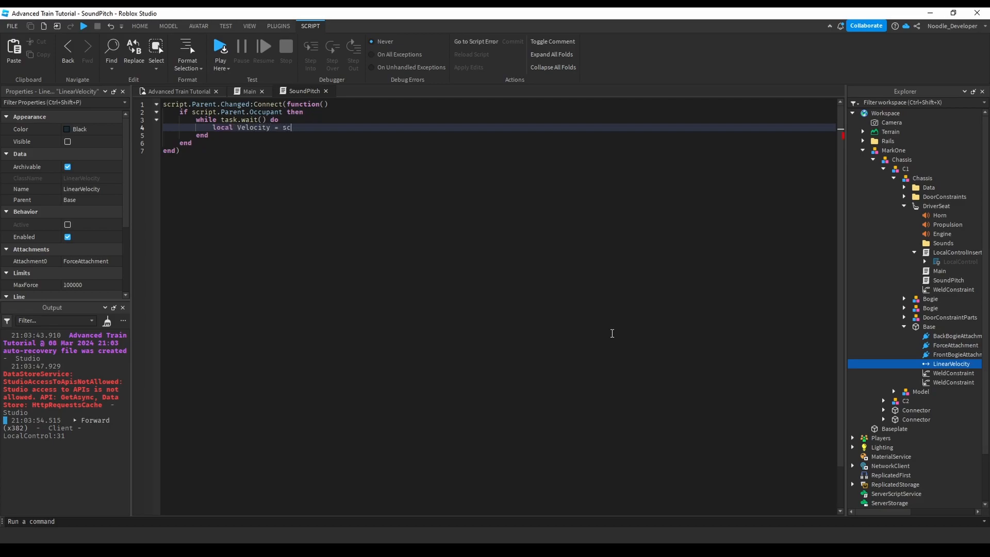
text(cript.Parent.Parent.)
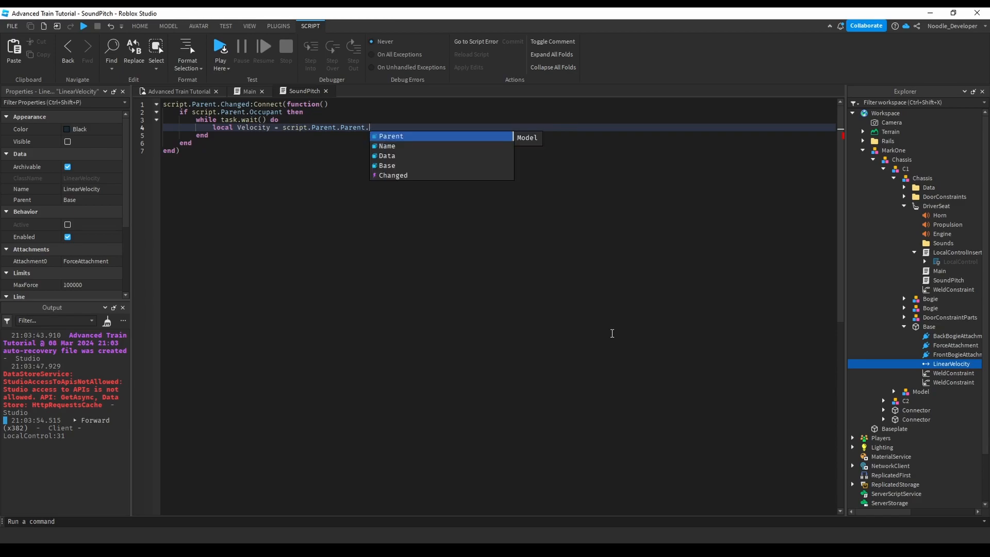
text(Base.LinearVelocity)
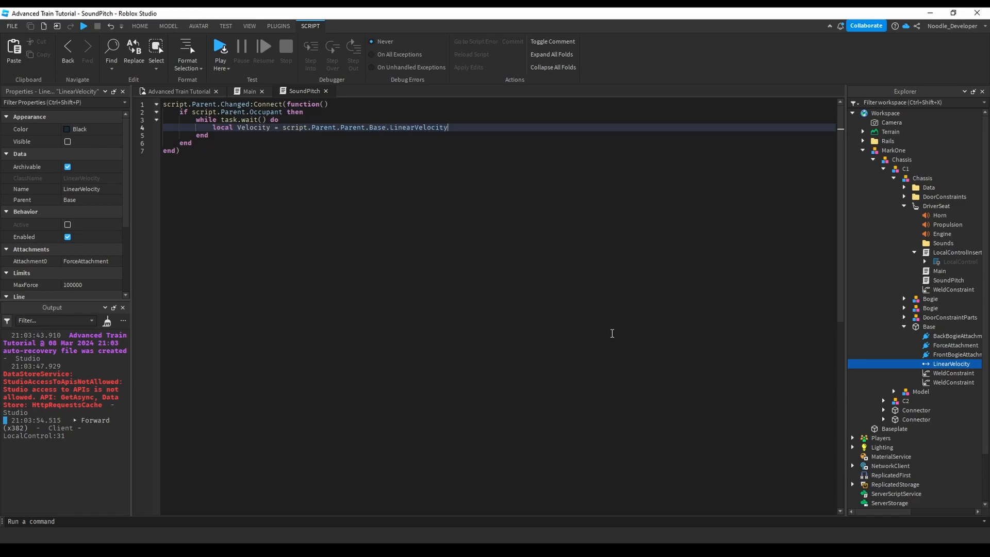
text(.LineVelocity)
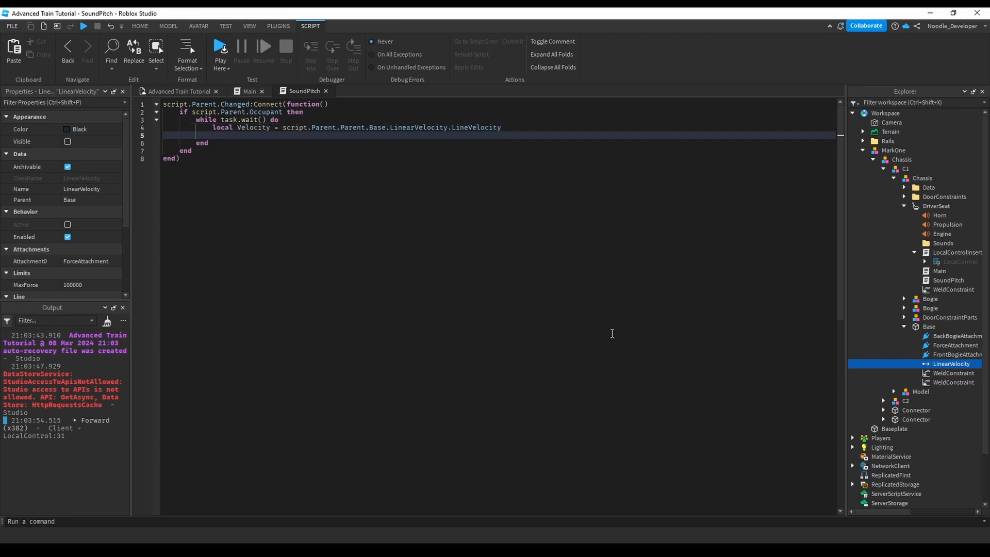
key(enter)
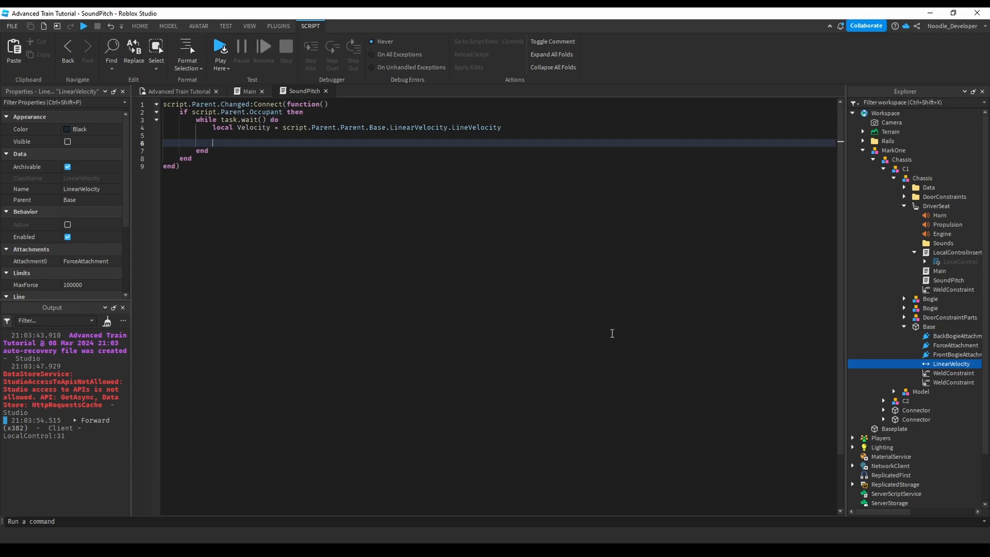
Step: Set script.Parent.Engine.Pitch to 1 + Velocity/100 on the next line
text(script.)
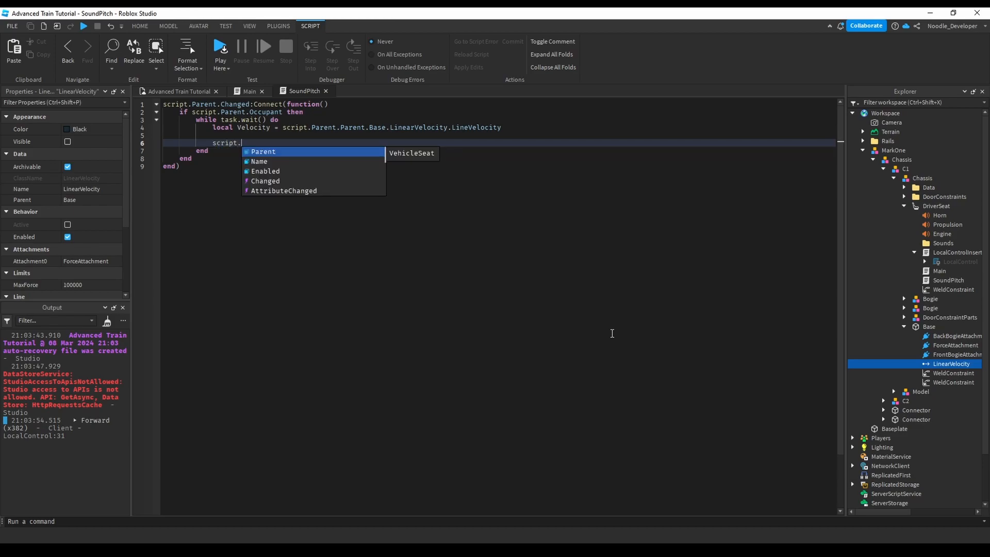
text(en)
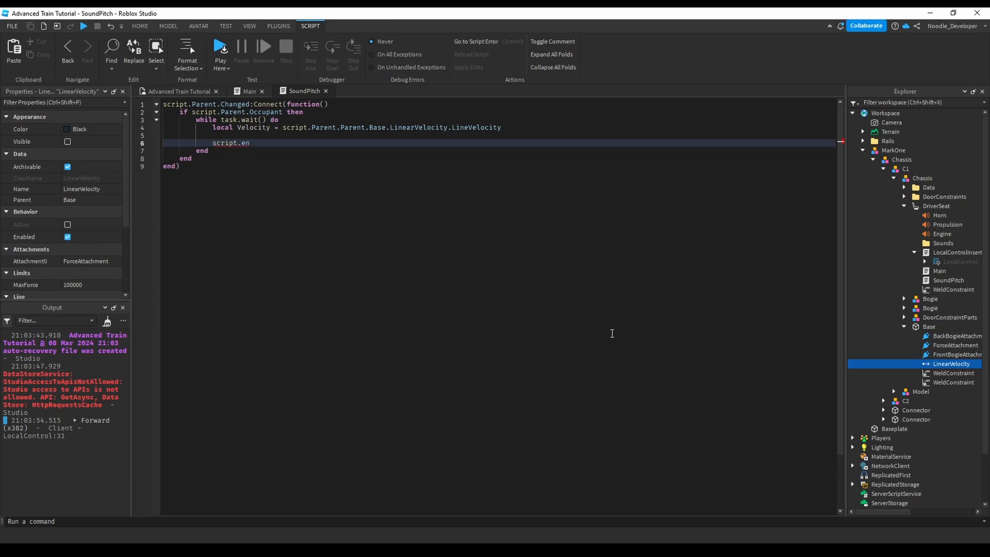
key(BackSpace)
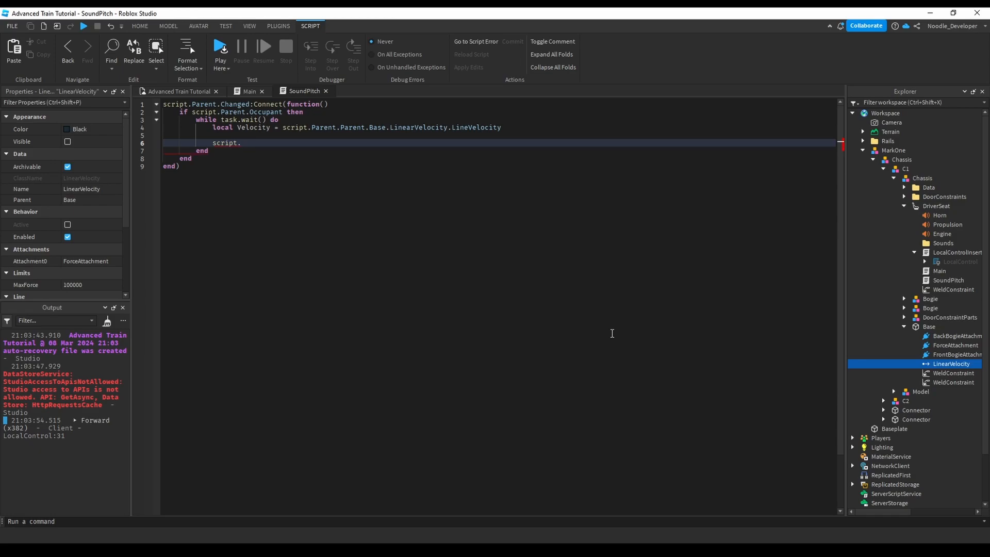
text(Parent)
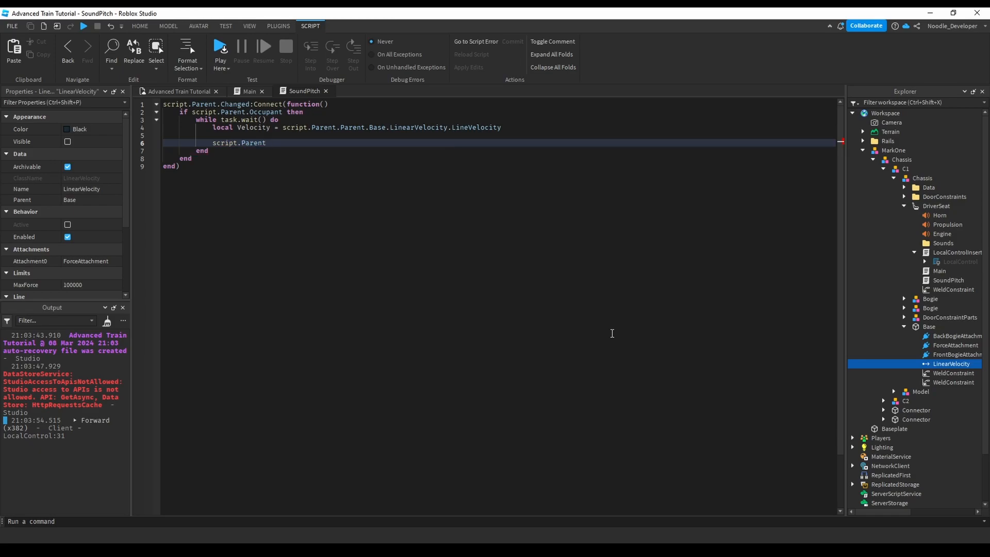
text(.Engine)
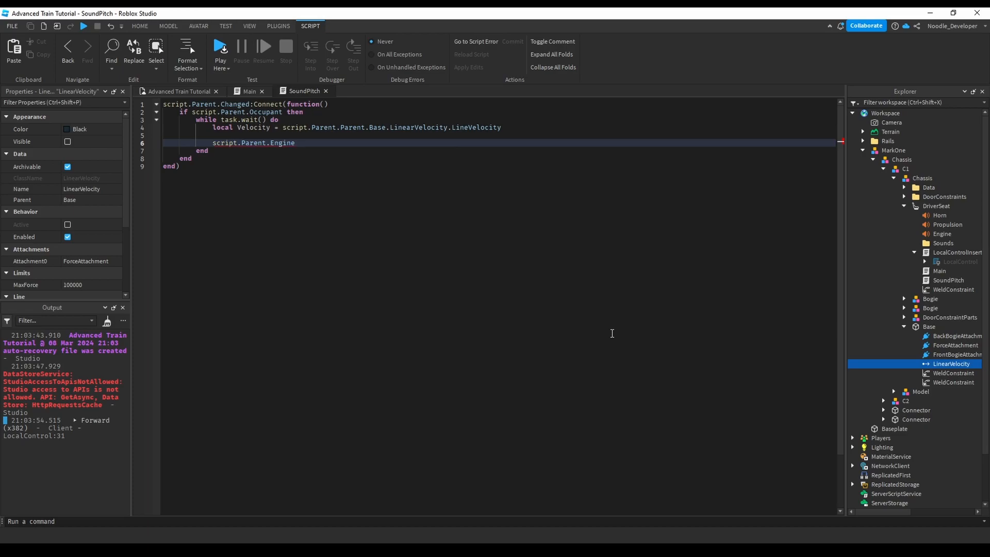
text(.p)
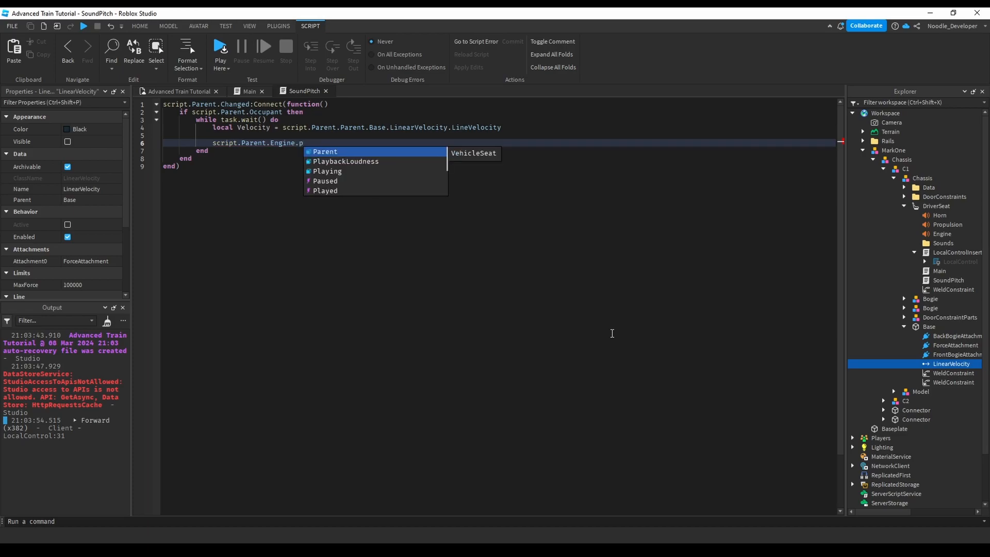
text(tch)
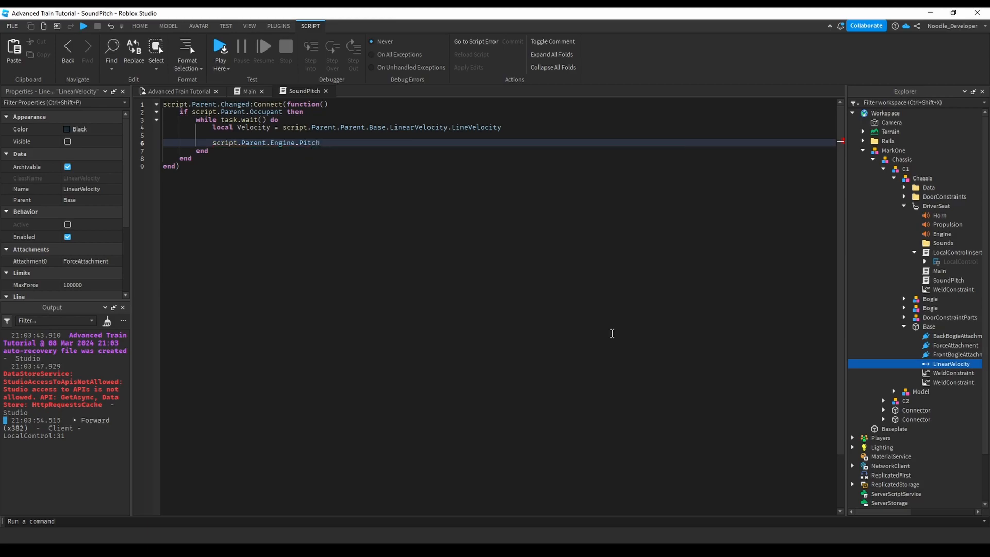
text(= 1 + Velocity/)
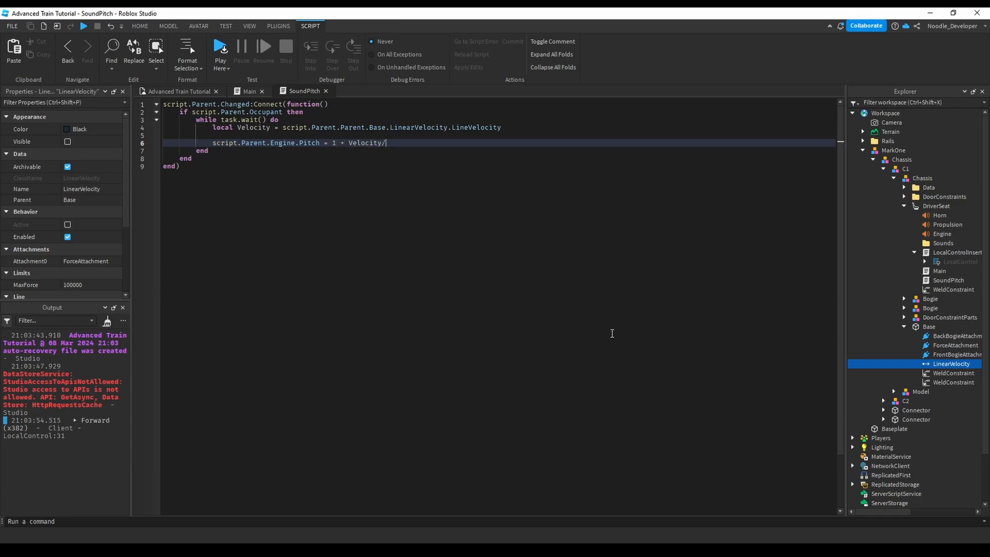
text(100)
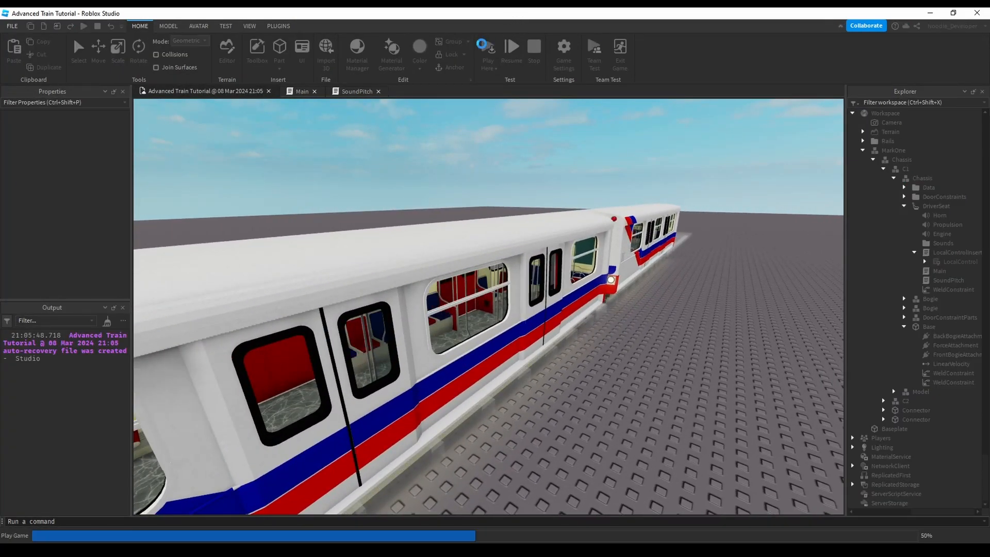
Step: Playtest driving the train in Play mode, then stop the test
click(488, 54)
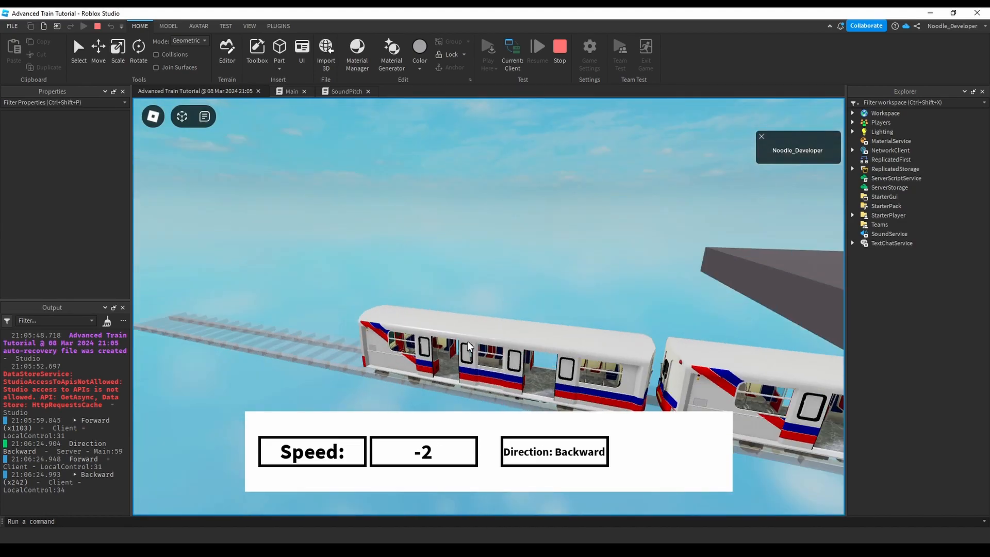
click(558, 45)
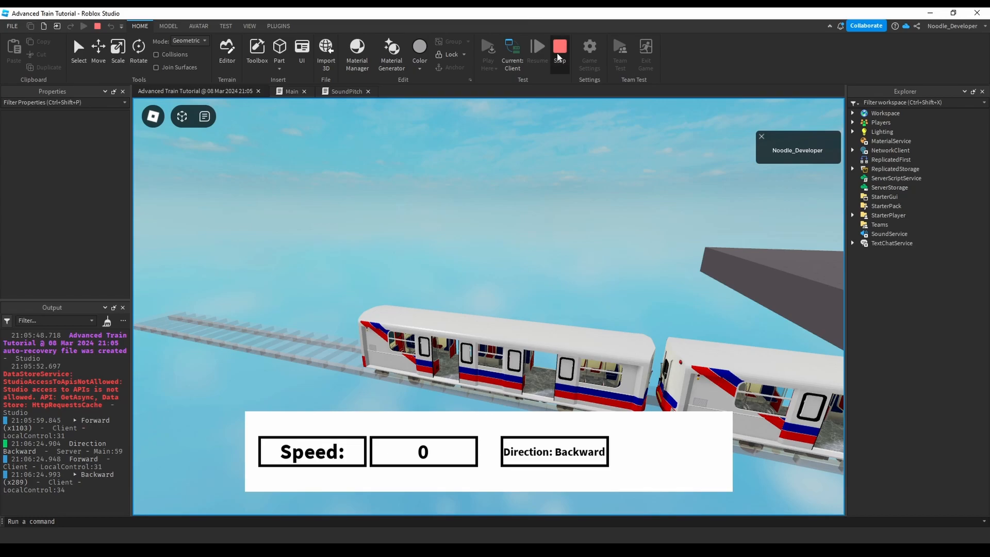
click(559, 50)
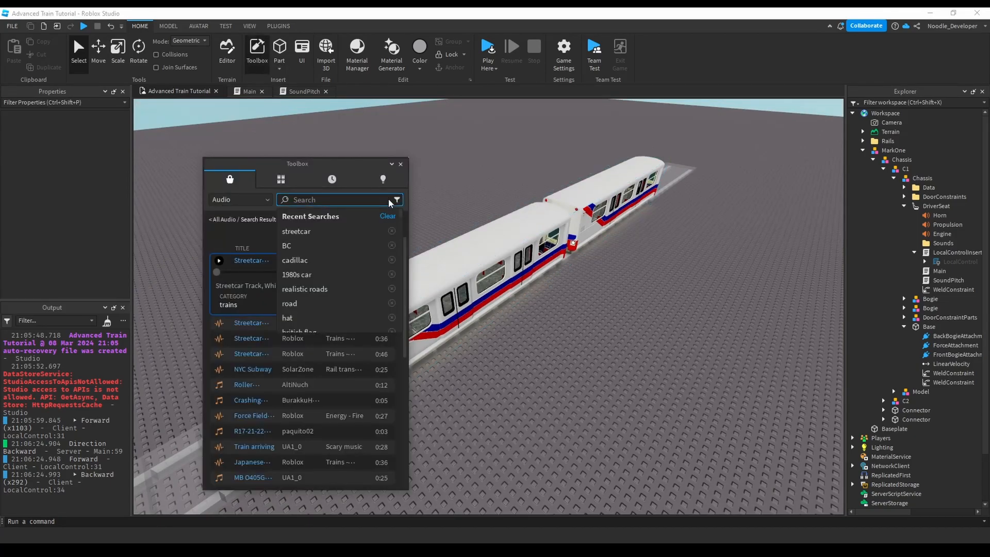
Step: At the bottom of Main, add a GetPropertyChangedSignal("Throttle") Connect function
click(249, 91)
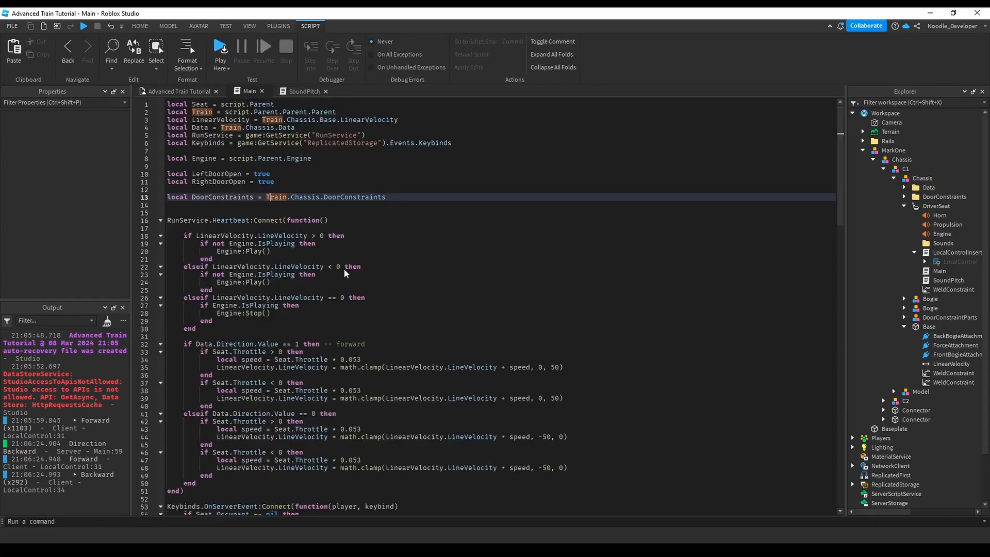
scroll(down, 3)
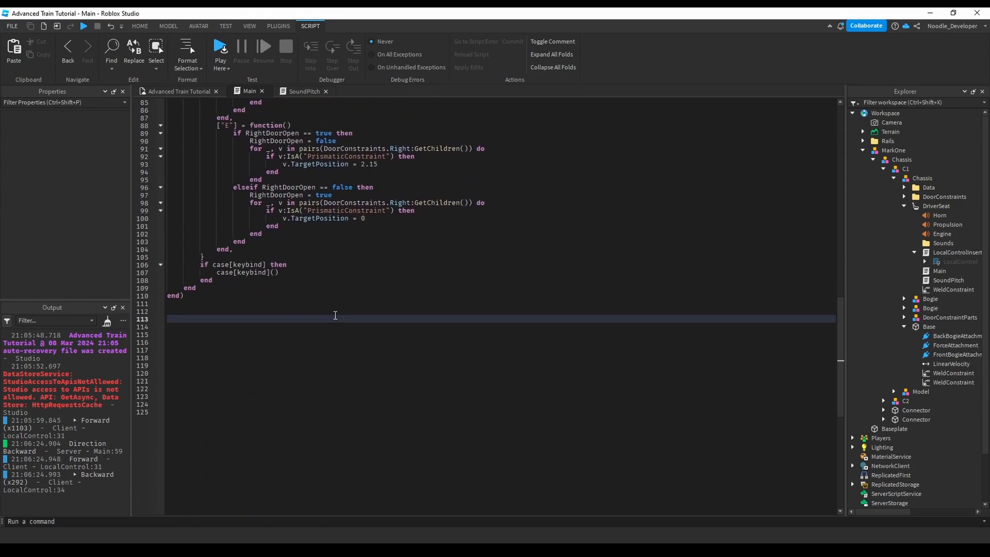
text(script.Parent:GetPropertyChangedSignal(:h)
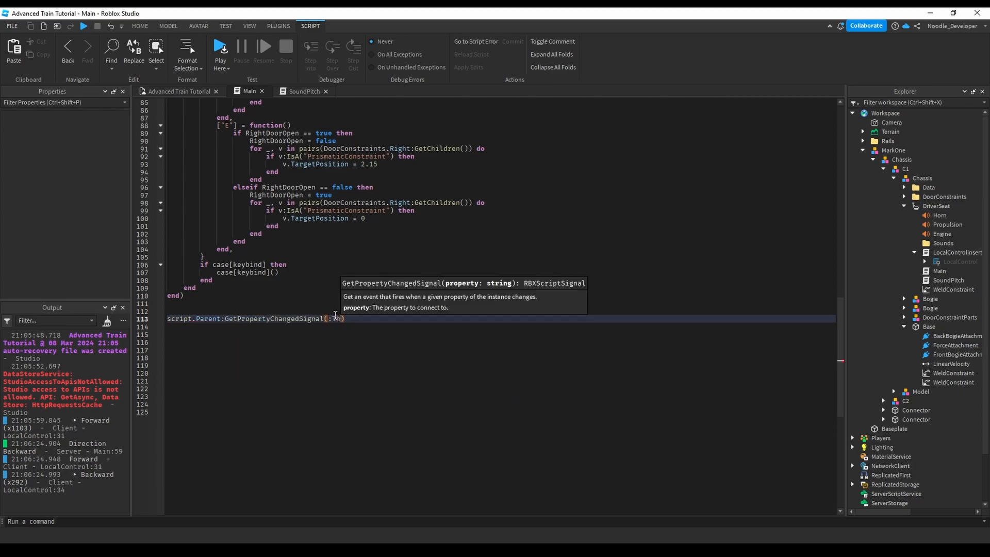
text(Throttle")
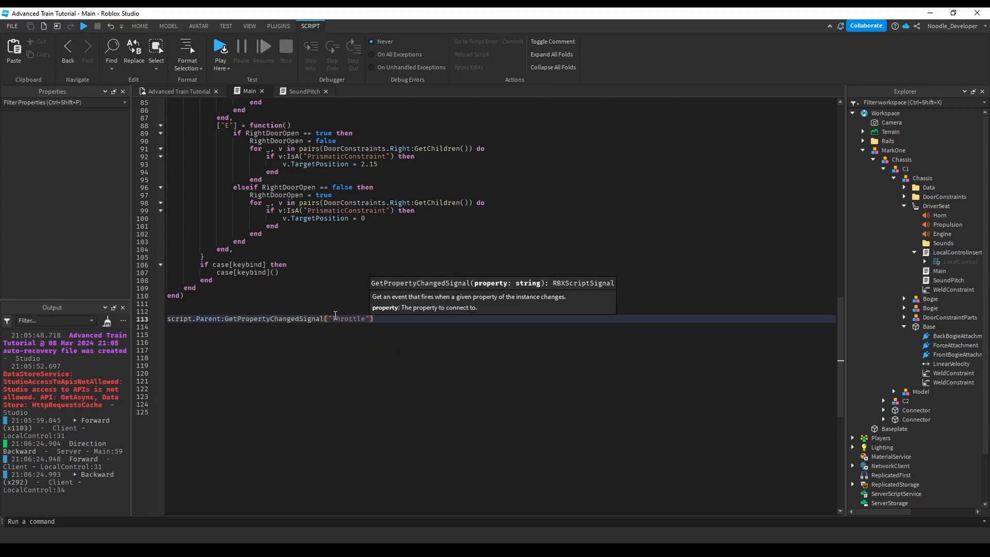
text(:Connect(function())
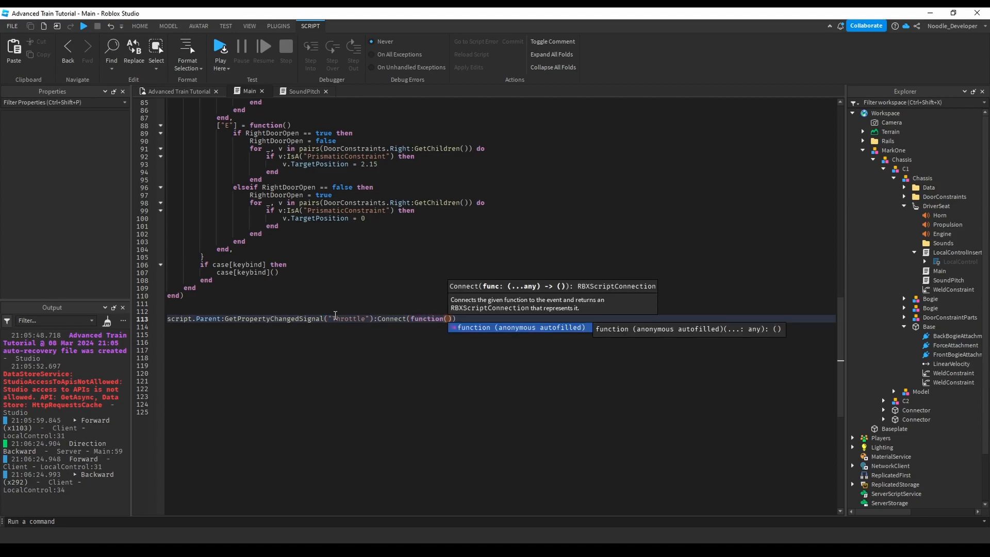
key(enter)
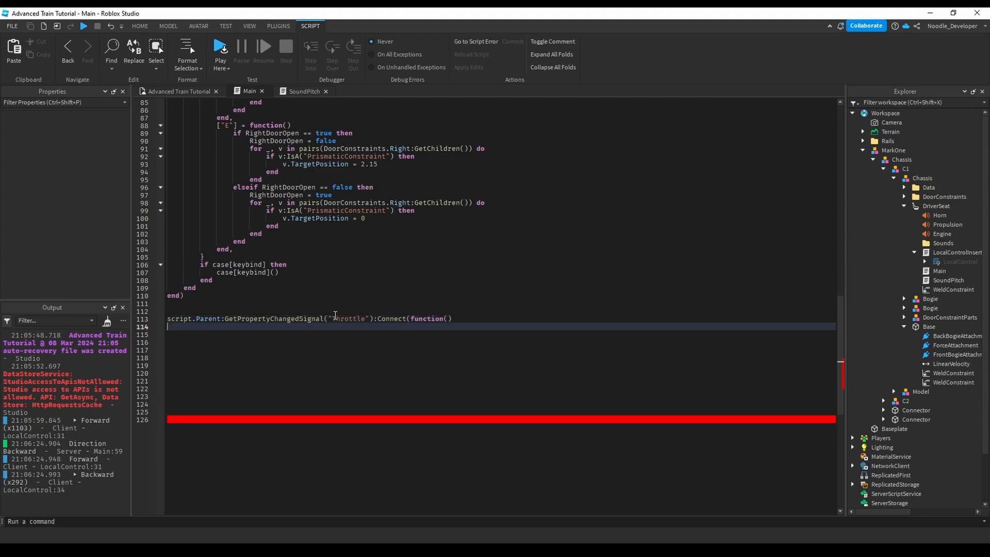
Step: Inside the handler, add 'if Seat.Throttle > 0 then' with a '-- play starting audio' comment
text(if se)
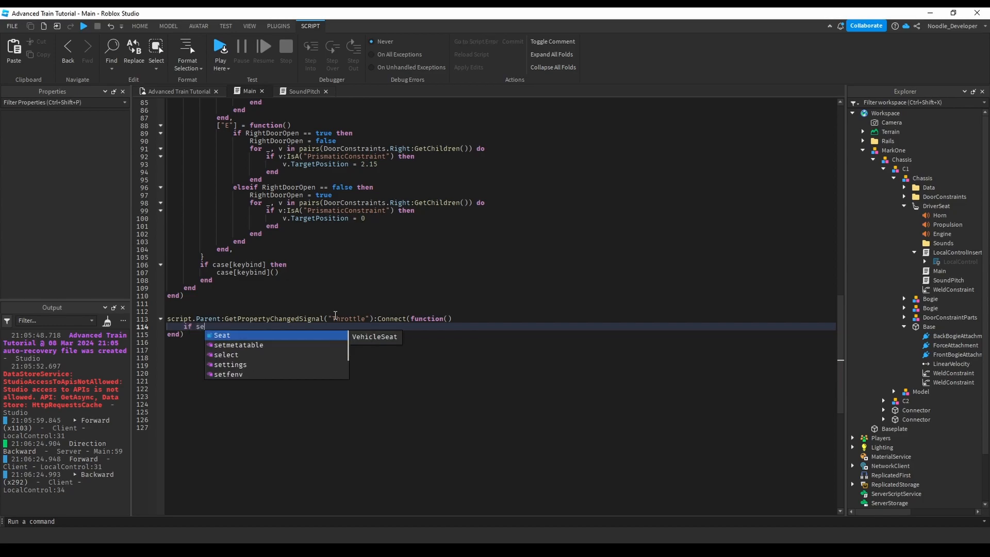
text(eat.Throttle > 0 then)
text(-- play)
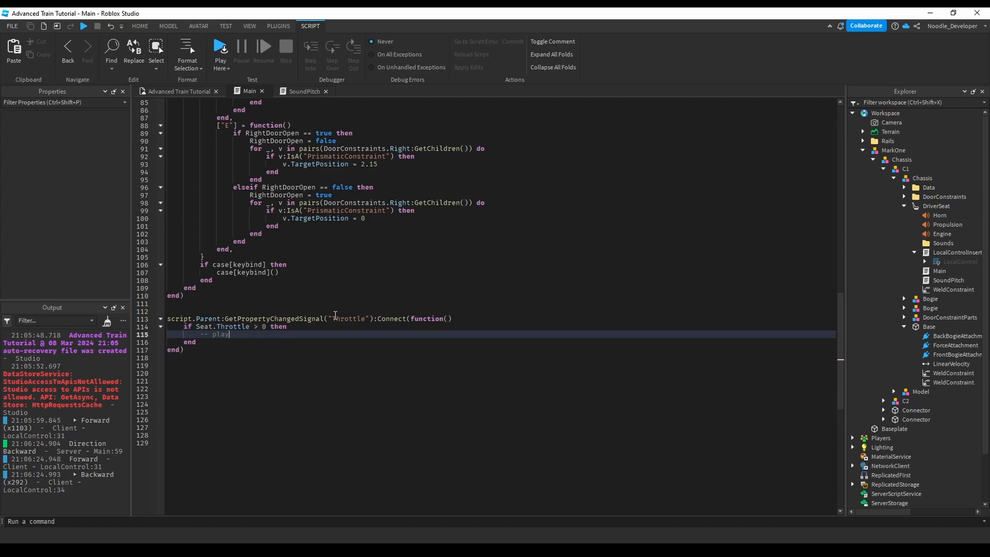
text(starting)
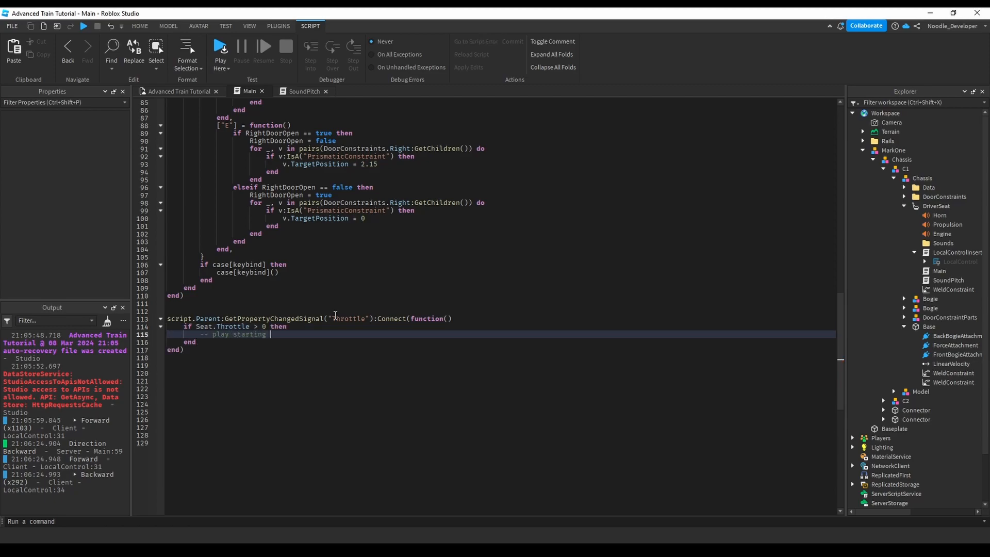
text(audio)
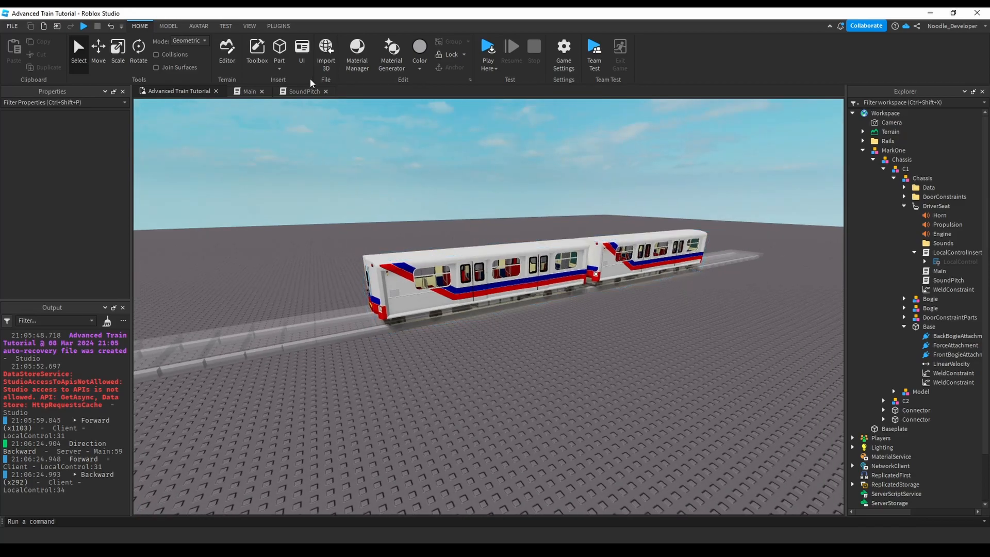
click(304, 91)
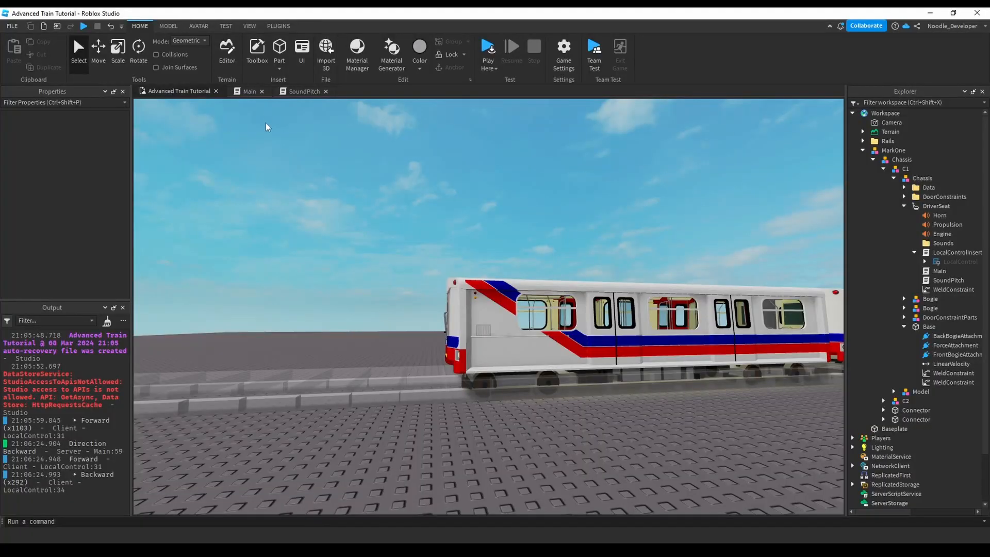
click(304, 90)
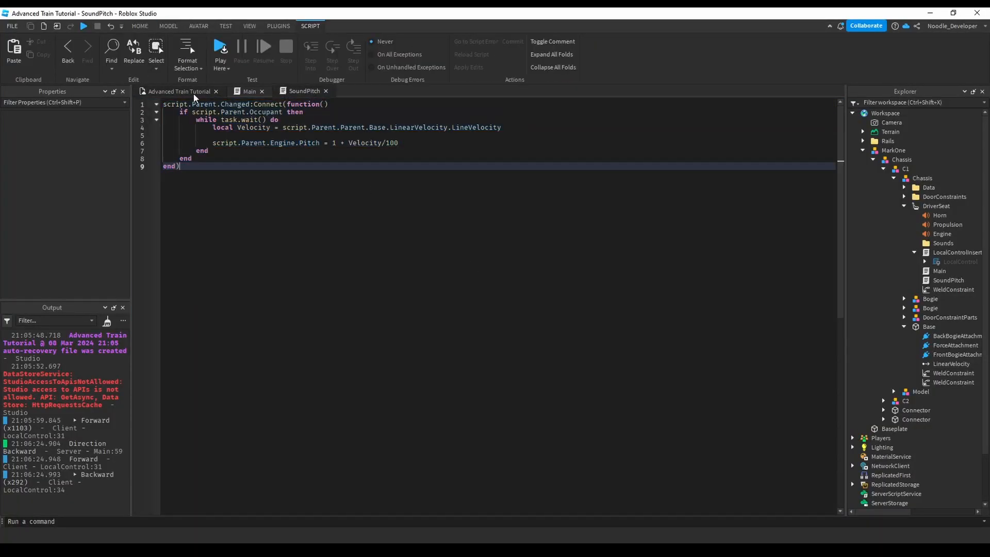
click(139, 25)
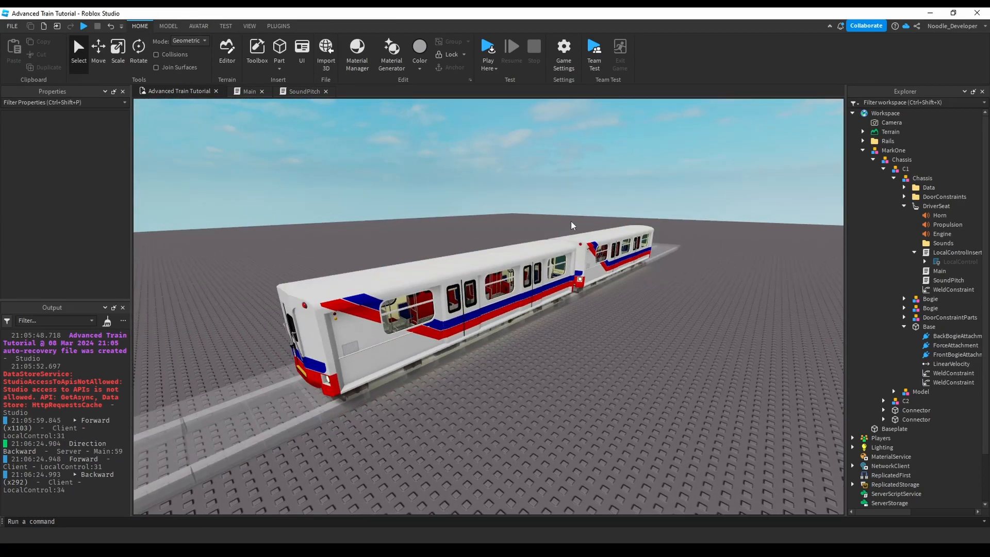